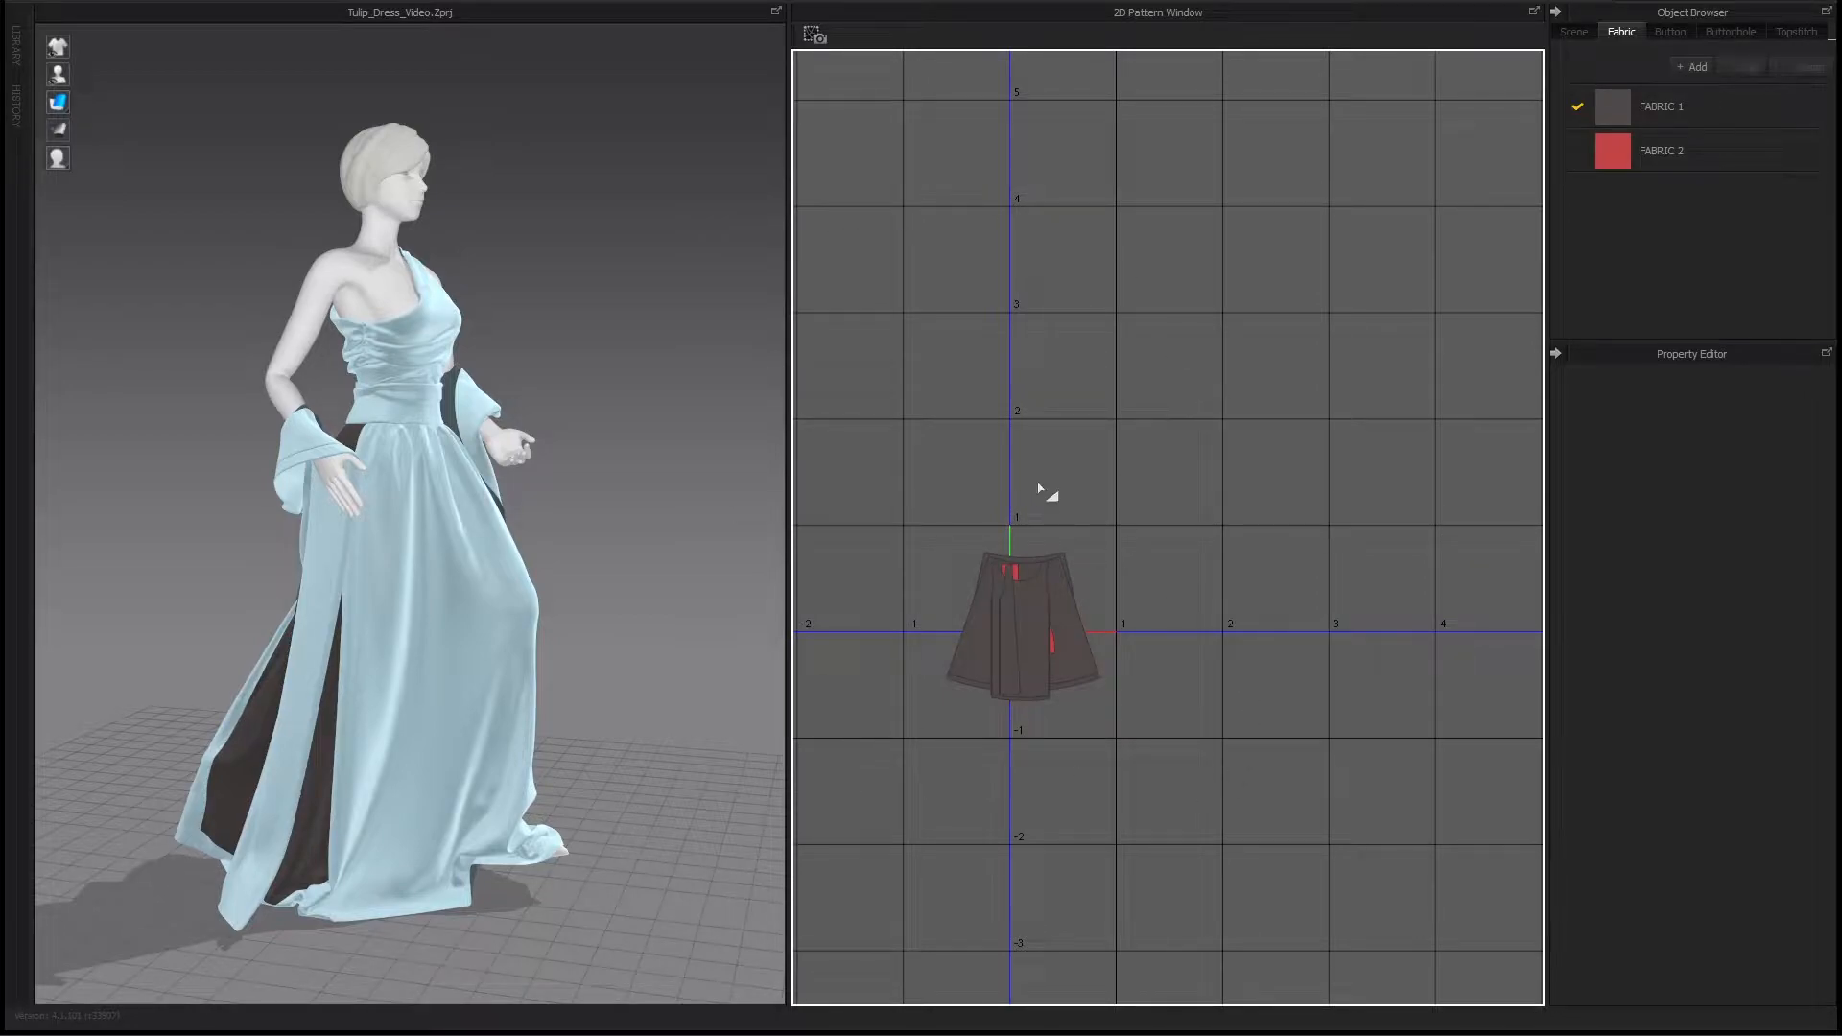
{"action": "mouse_move", "coordinate": [1216, 497]}
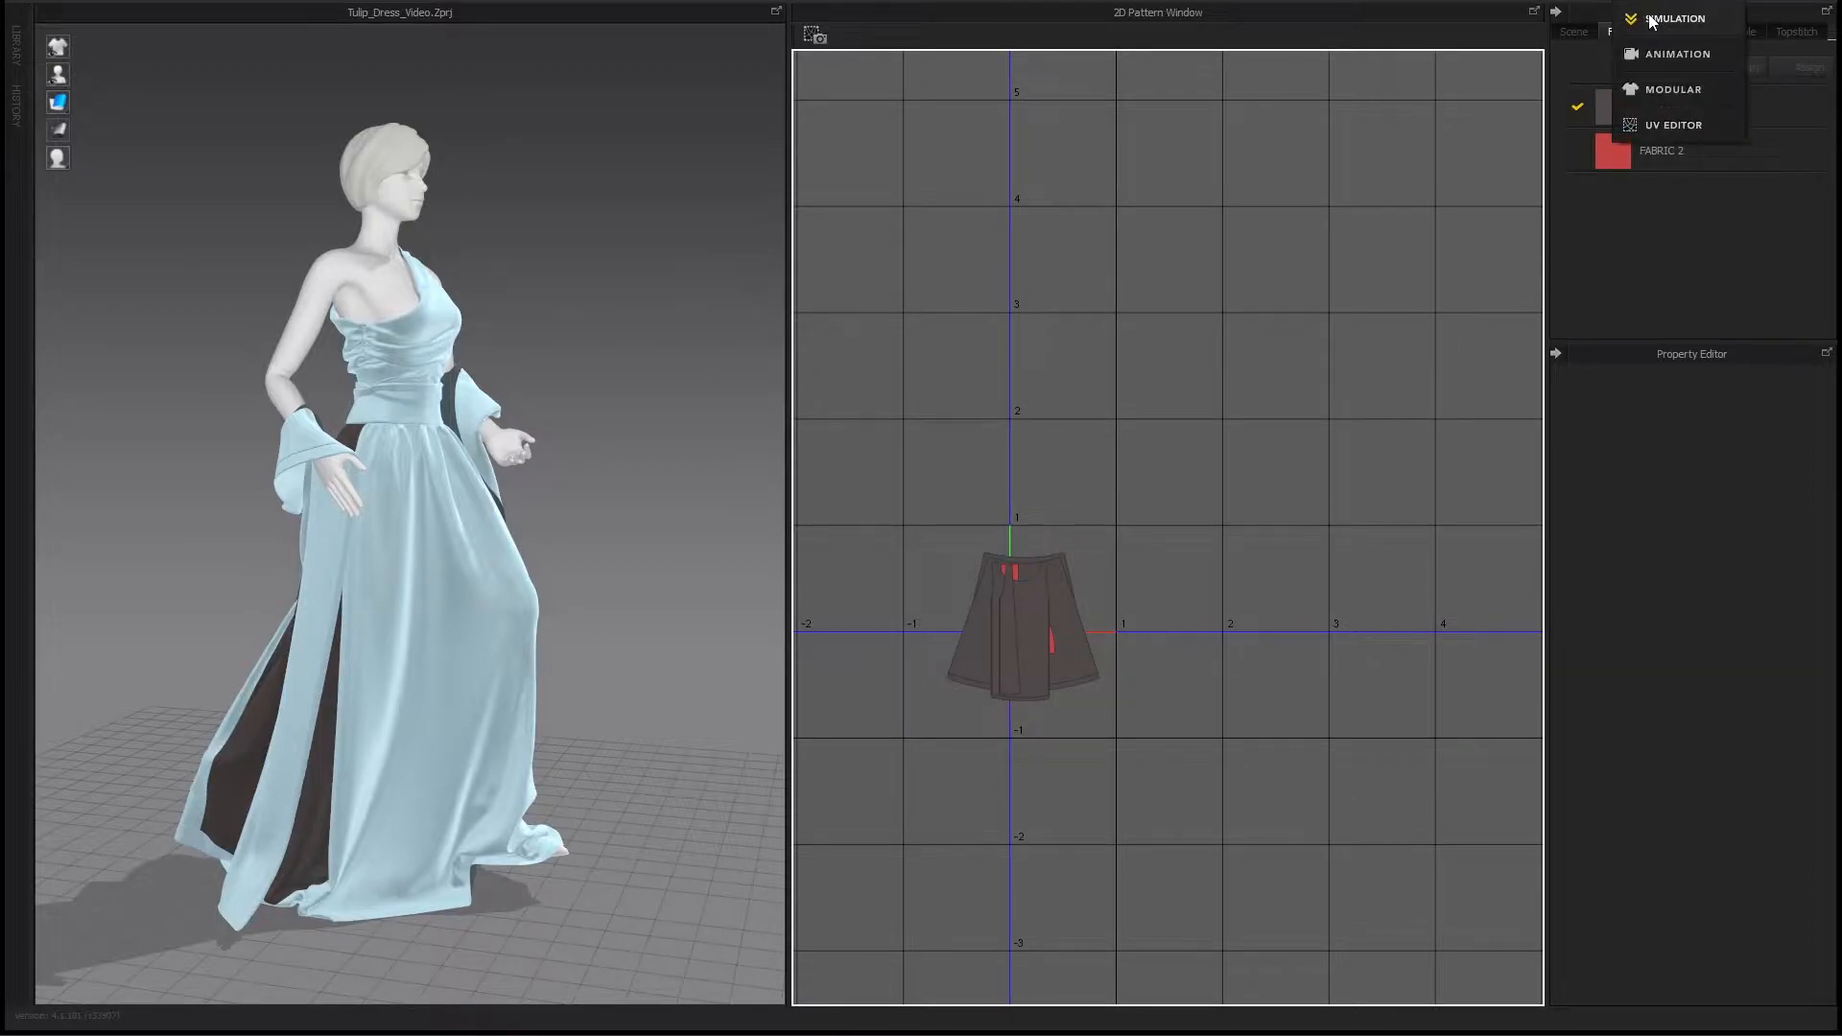
Step: Set the Object Browser mode to Simulation to show all Tulip Dress pattern pieces
{"action": "left_click", "coordinate": [1672, 89]}
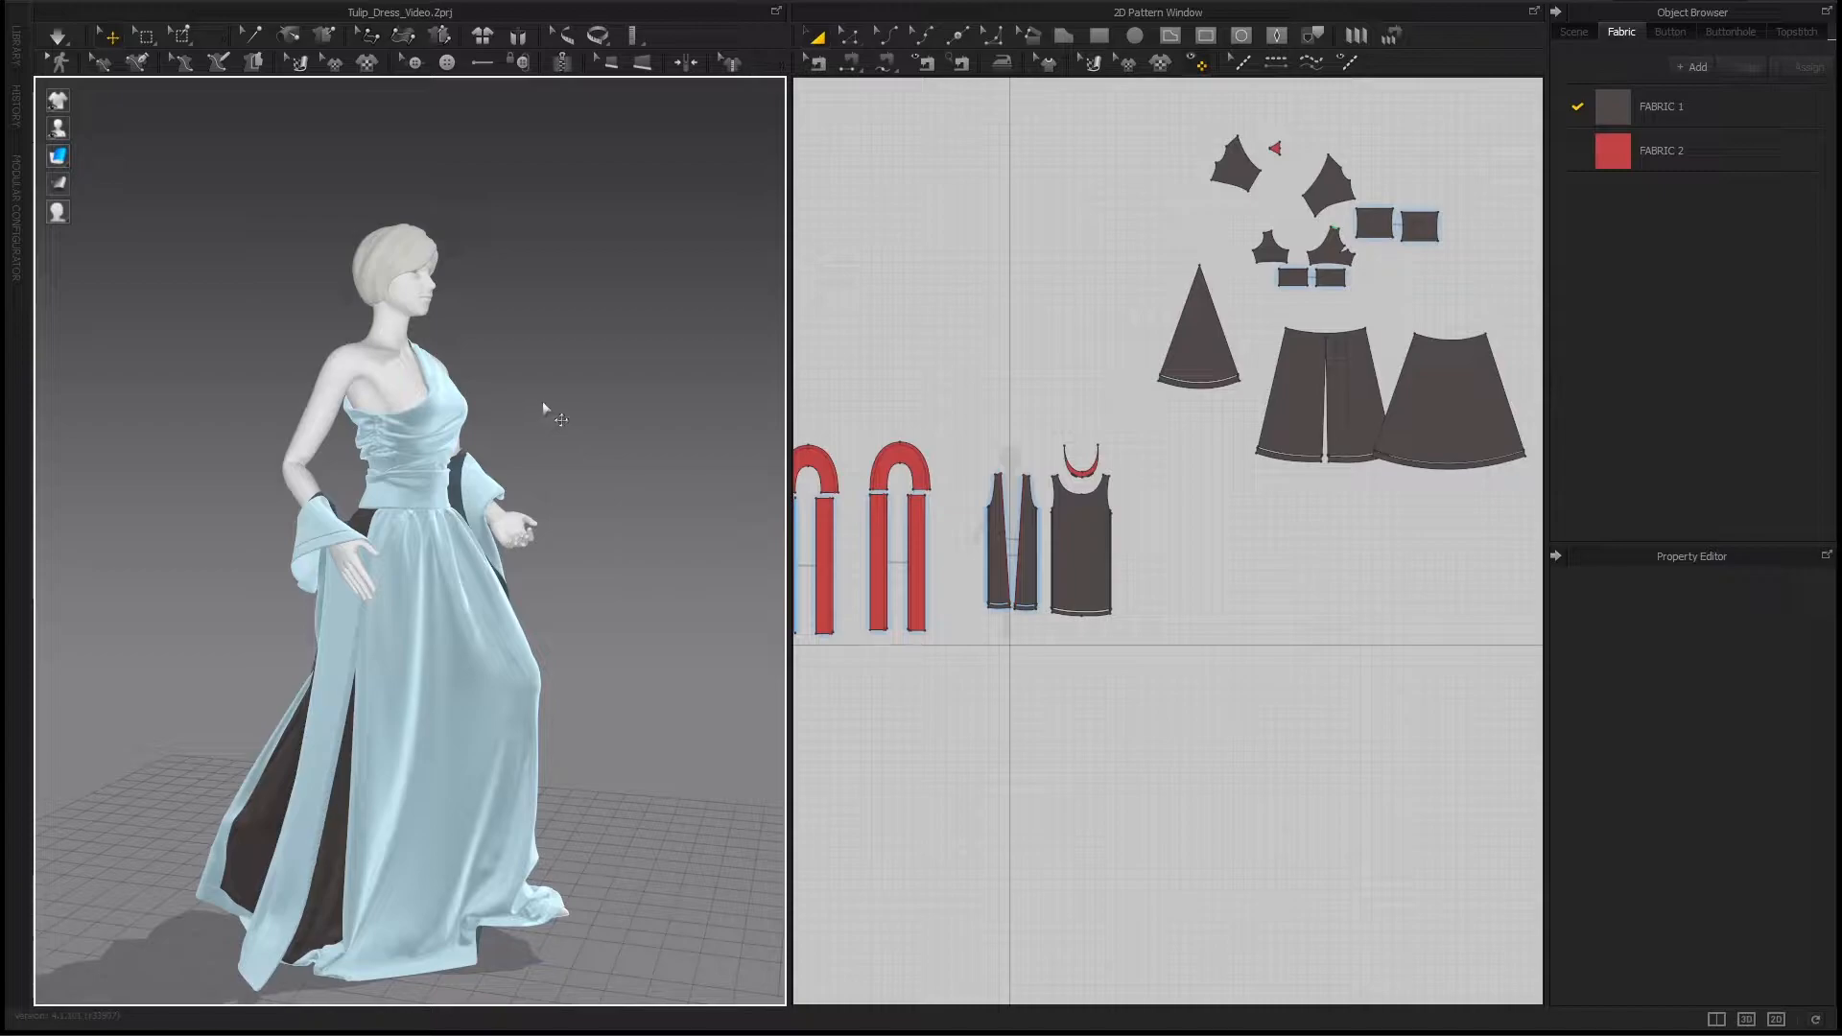
{"action": "mouse_move", "coordinate": [774, 381]}
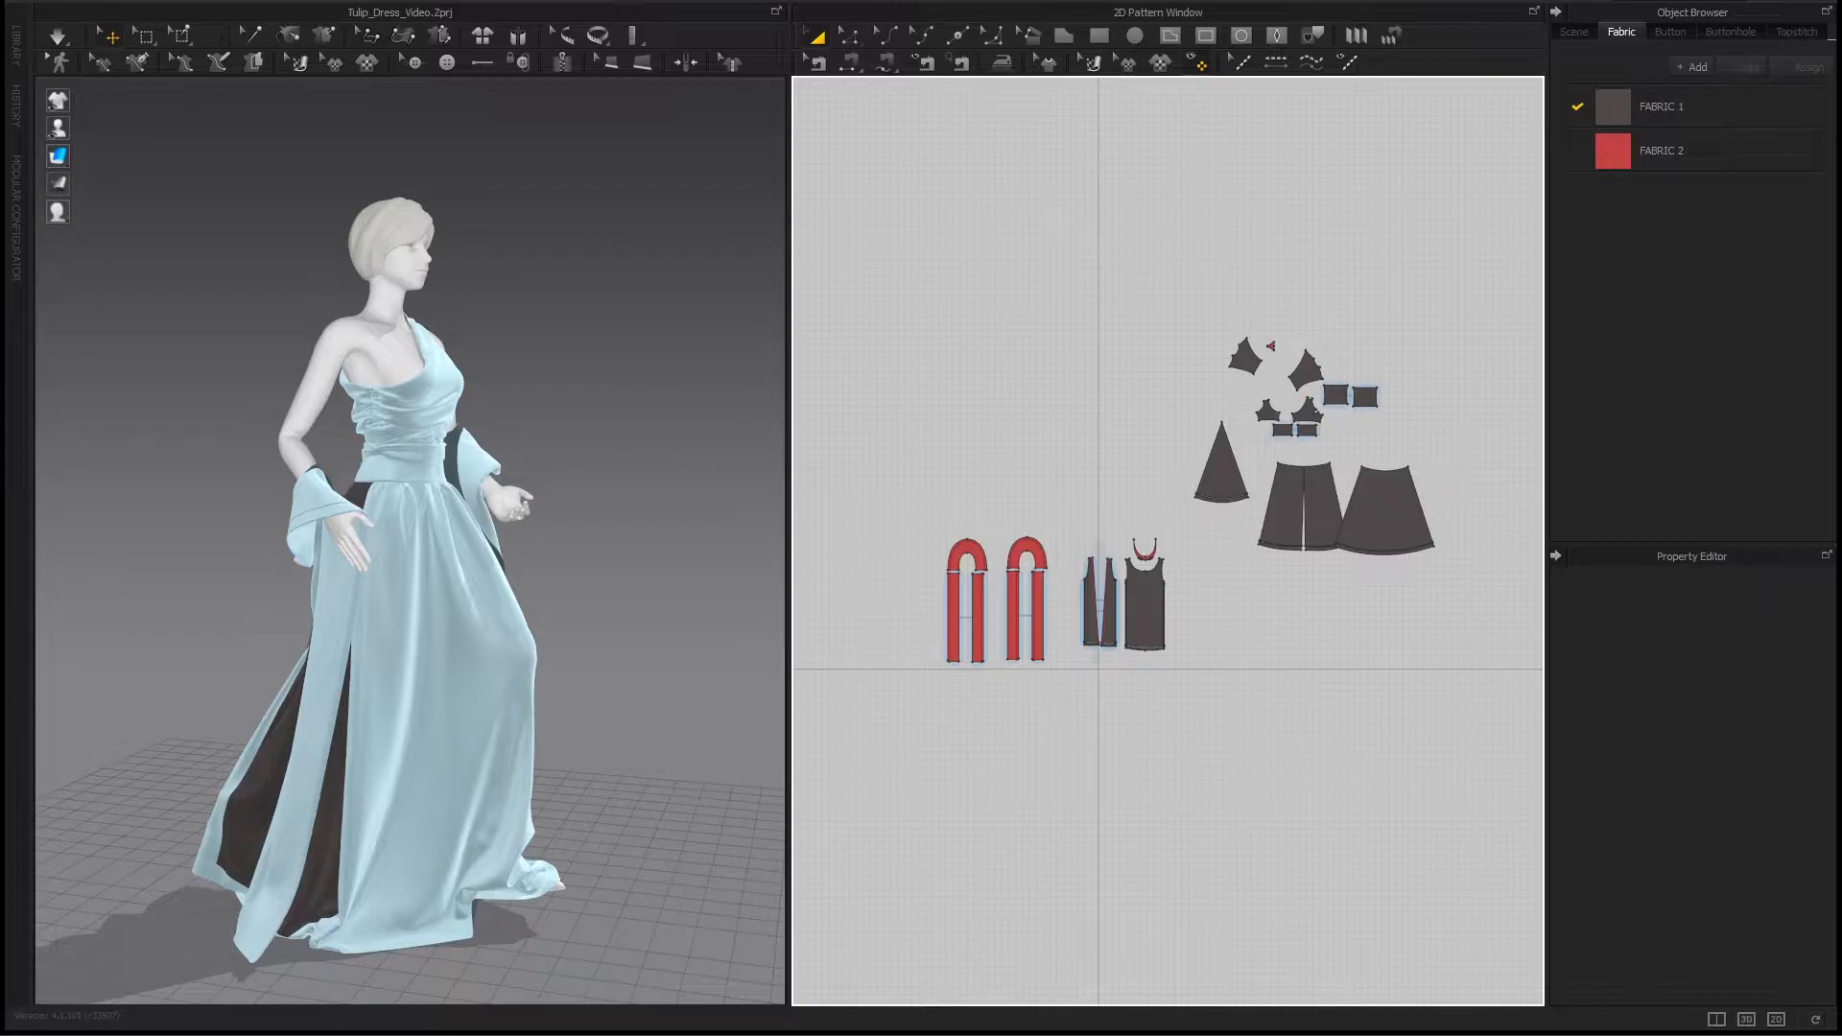
Step: Export the dress as OBJ named DK_Dress_01_exp into a new Export folder
{"action": "left_click", "coordinate": [79, 232]}
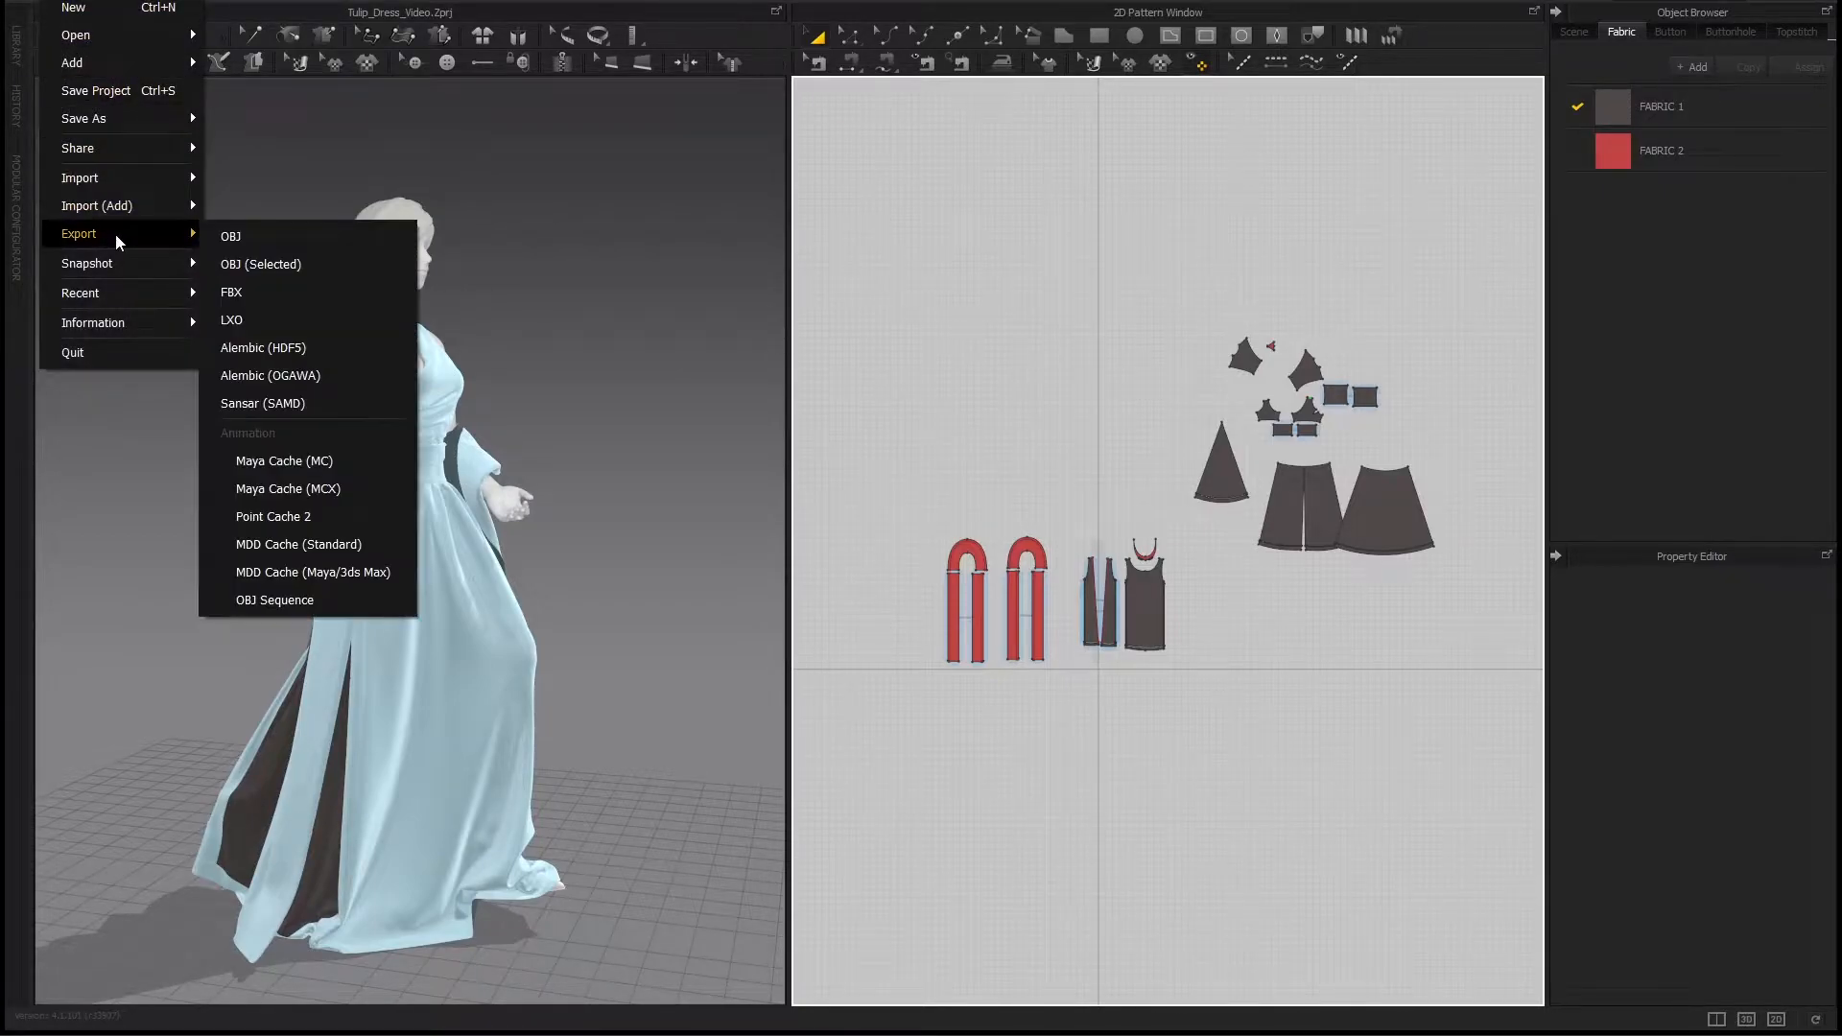
{"action": "left_click", "coordinate": [230, 236]}
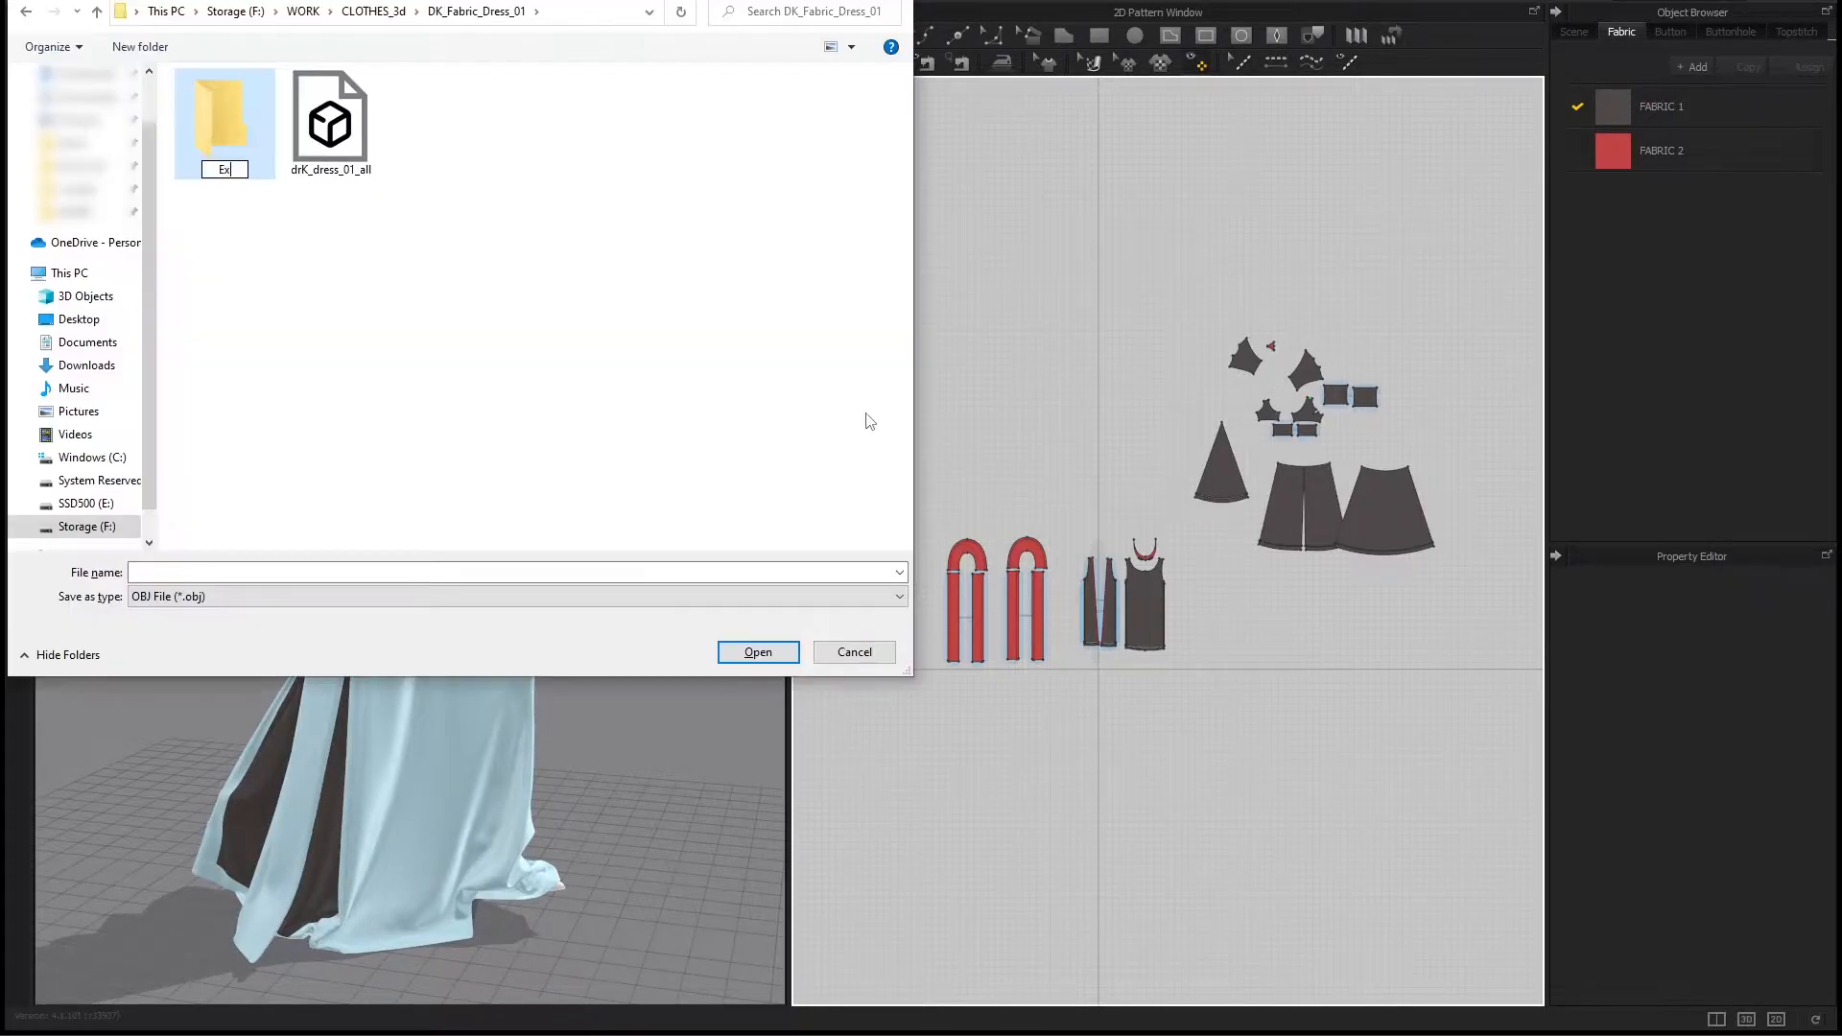
{"action": "double_click", "coordinate": [224, 111]}
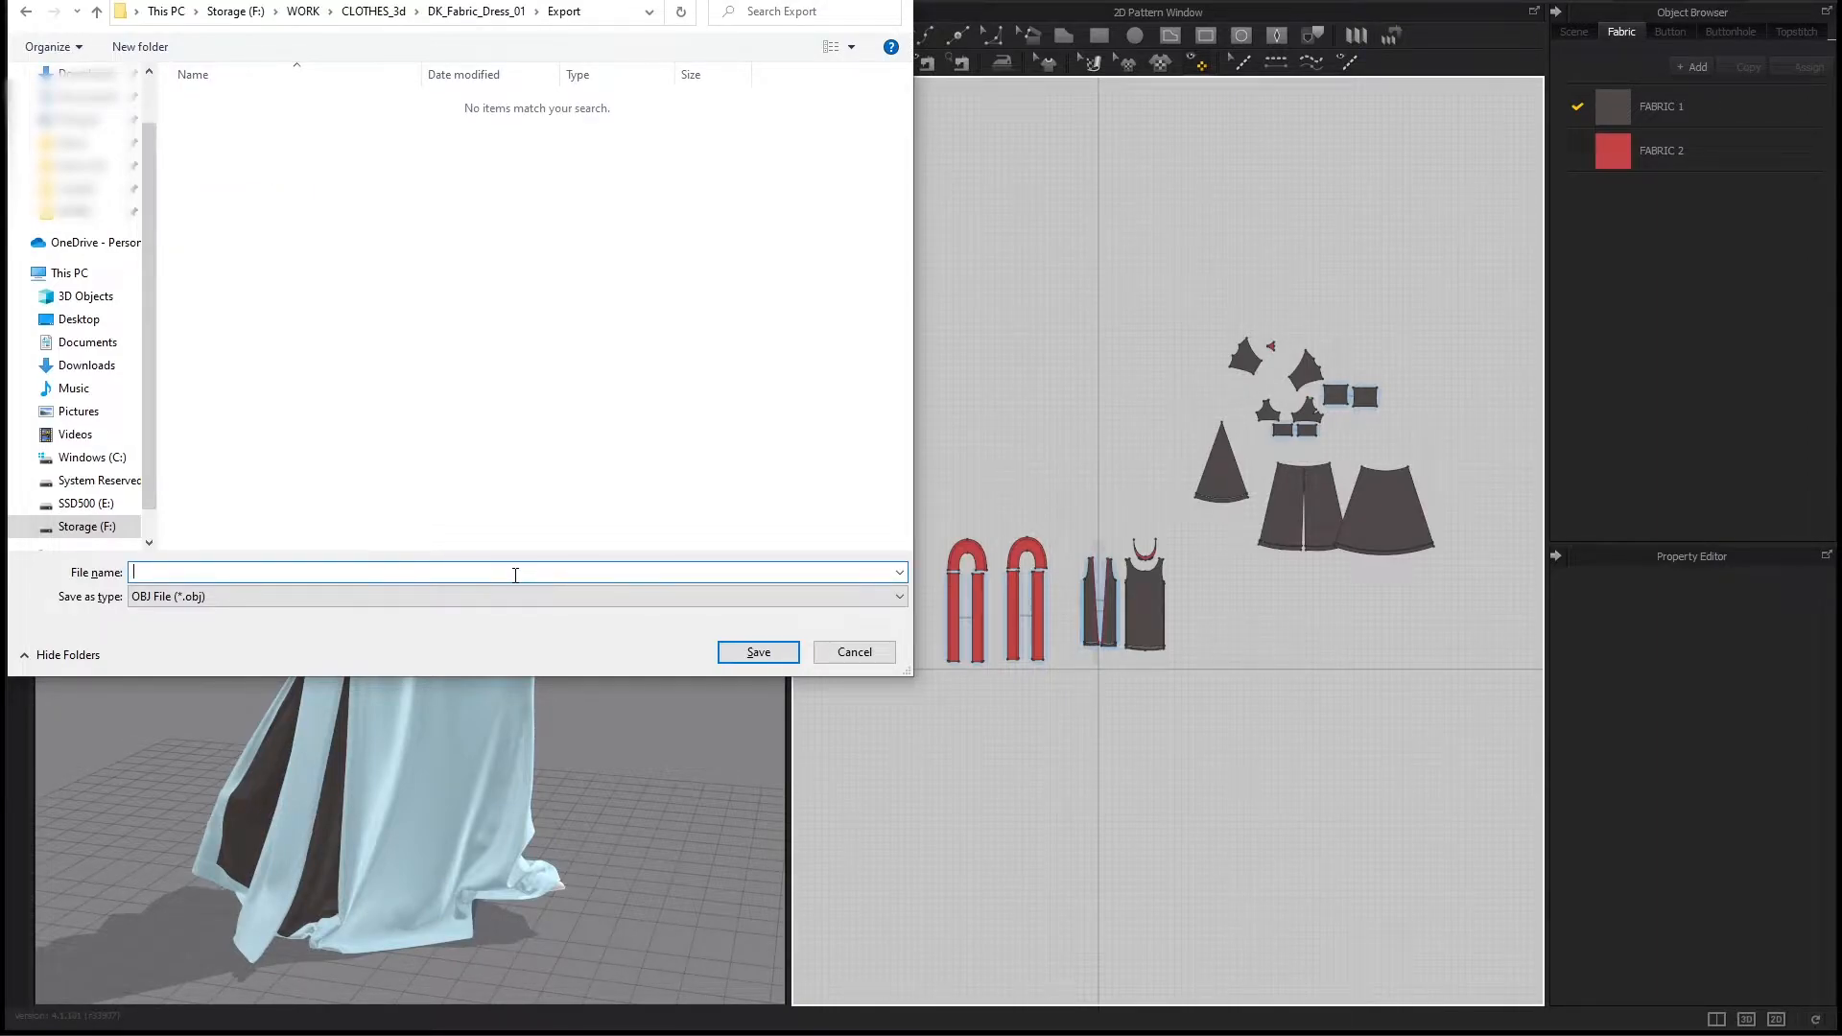
{"action": "type", "text": "DK_Dress_01"}
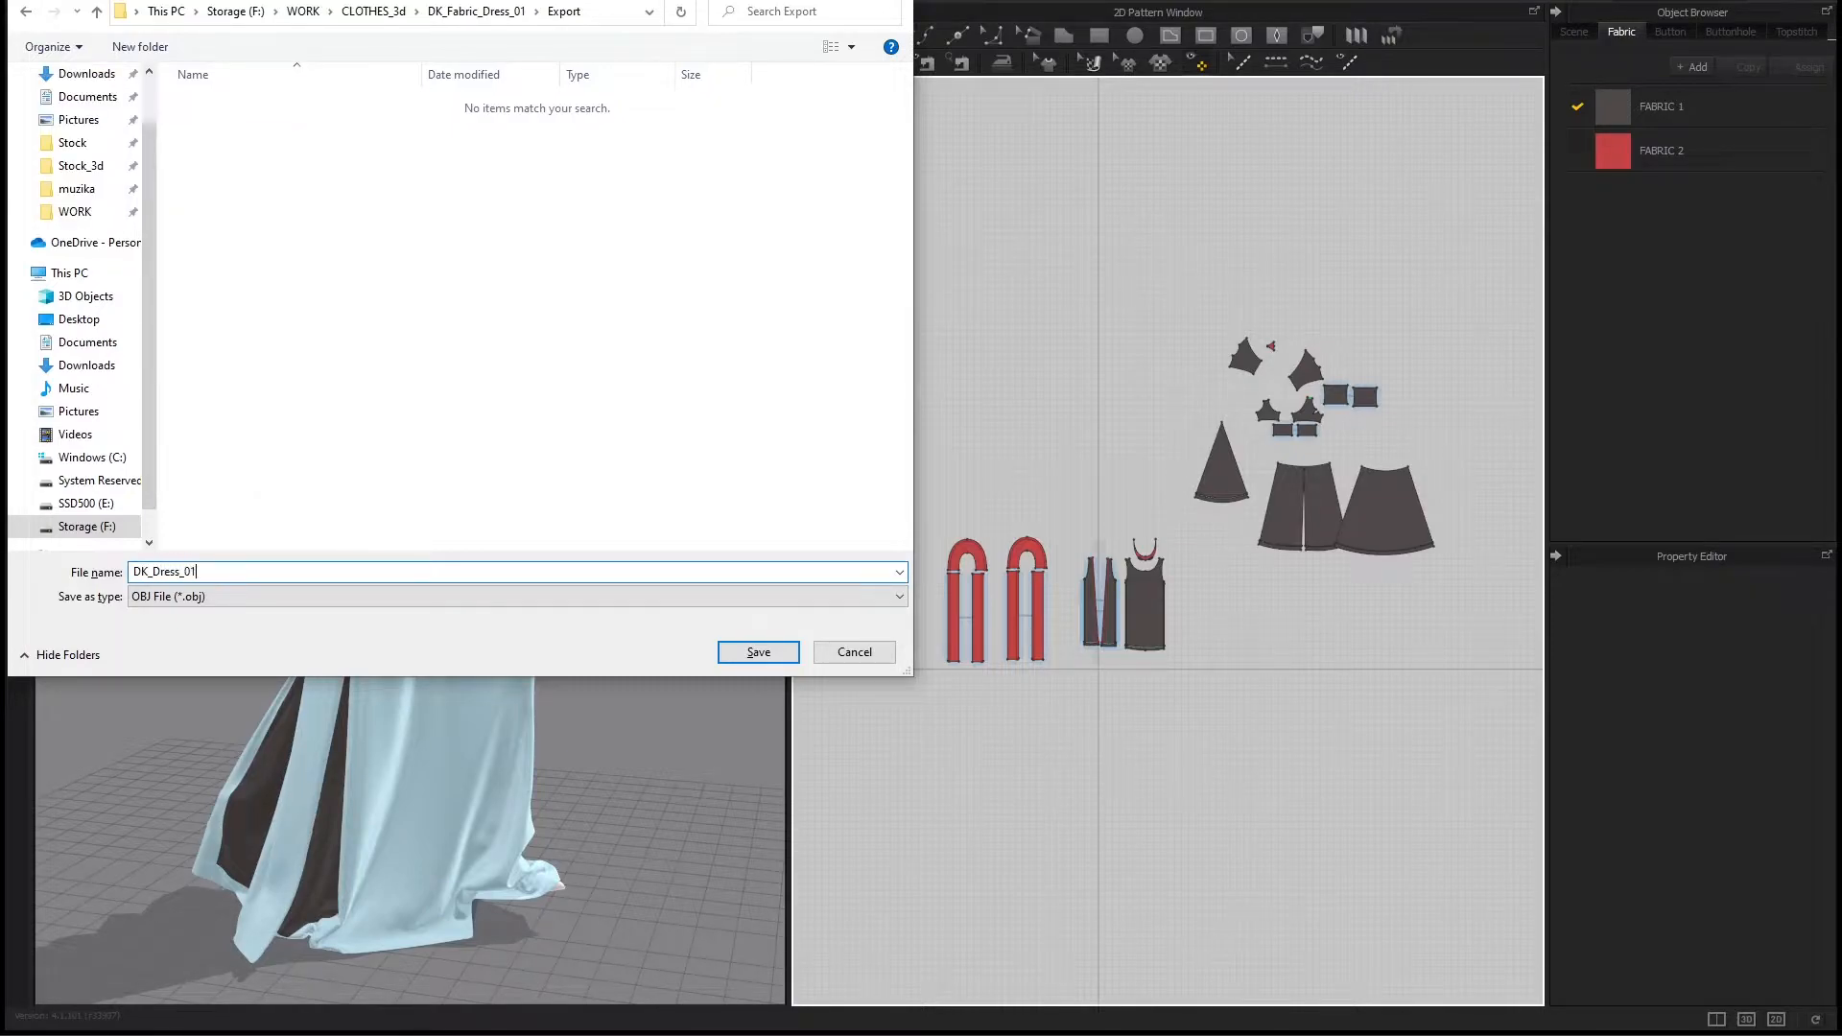
{"action": "type", "text": "_exp"}
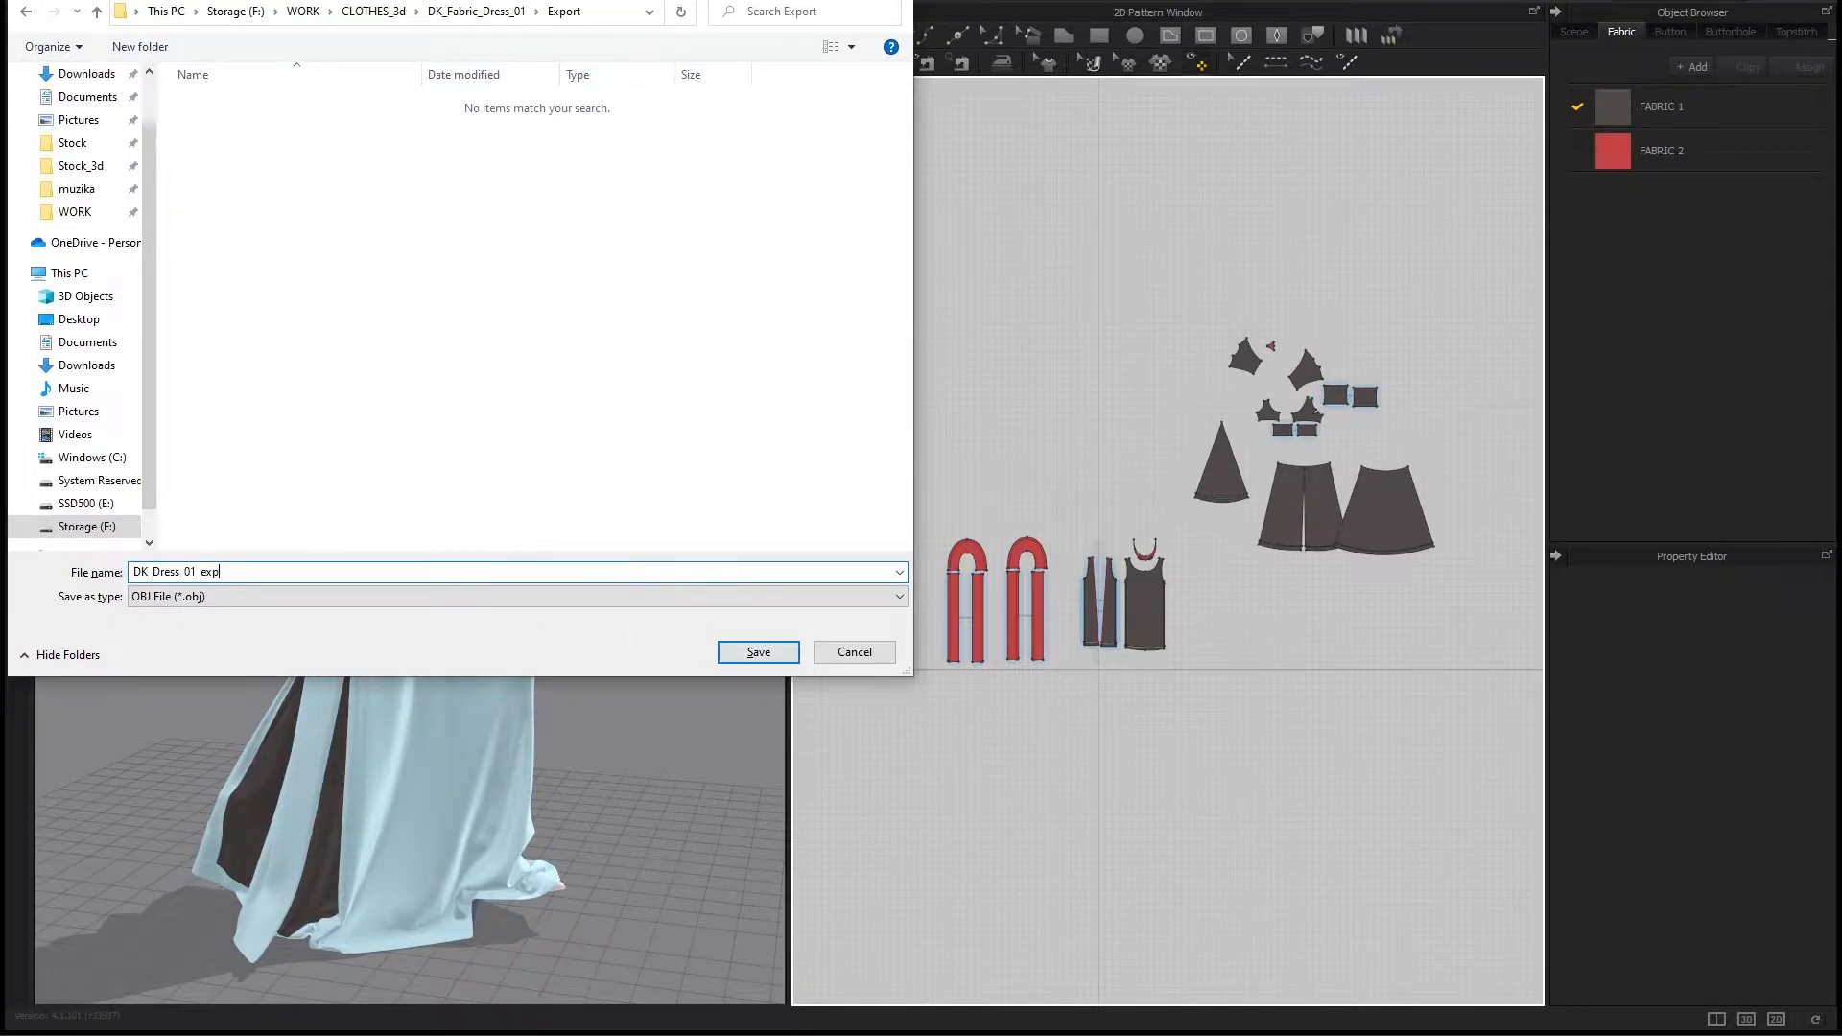
{"action": "left_click", "coordinate": [757, 653]}
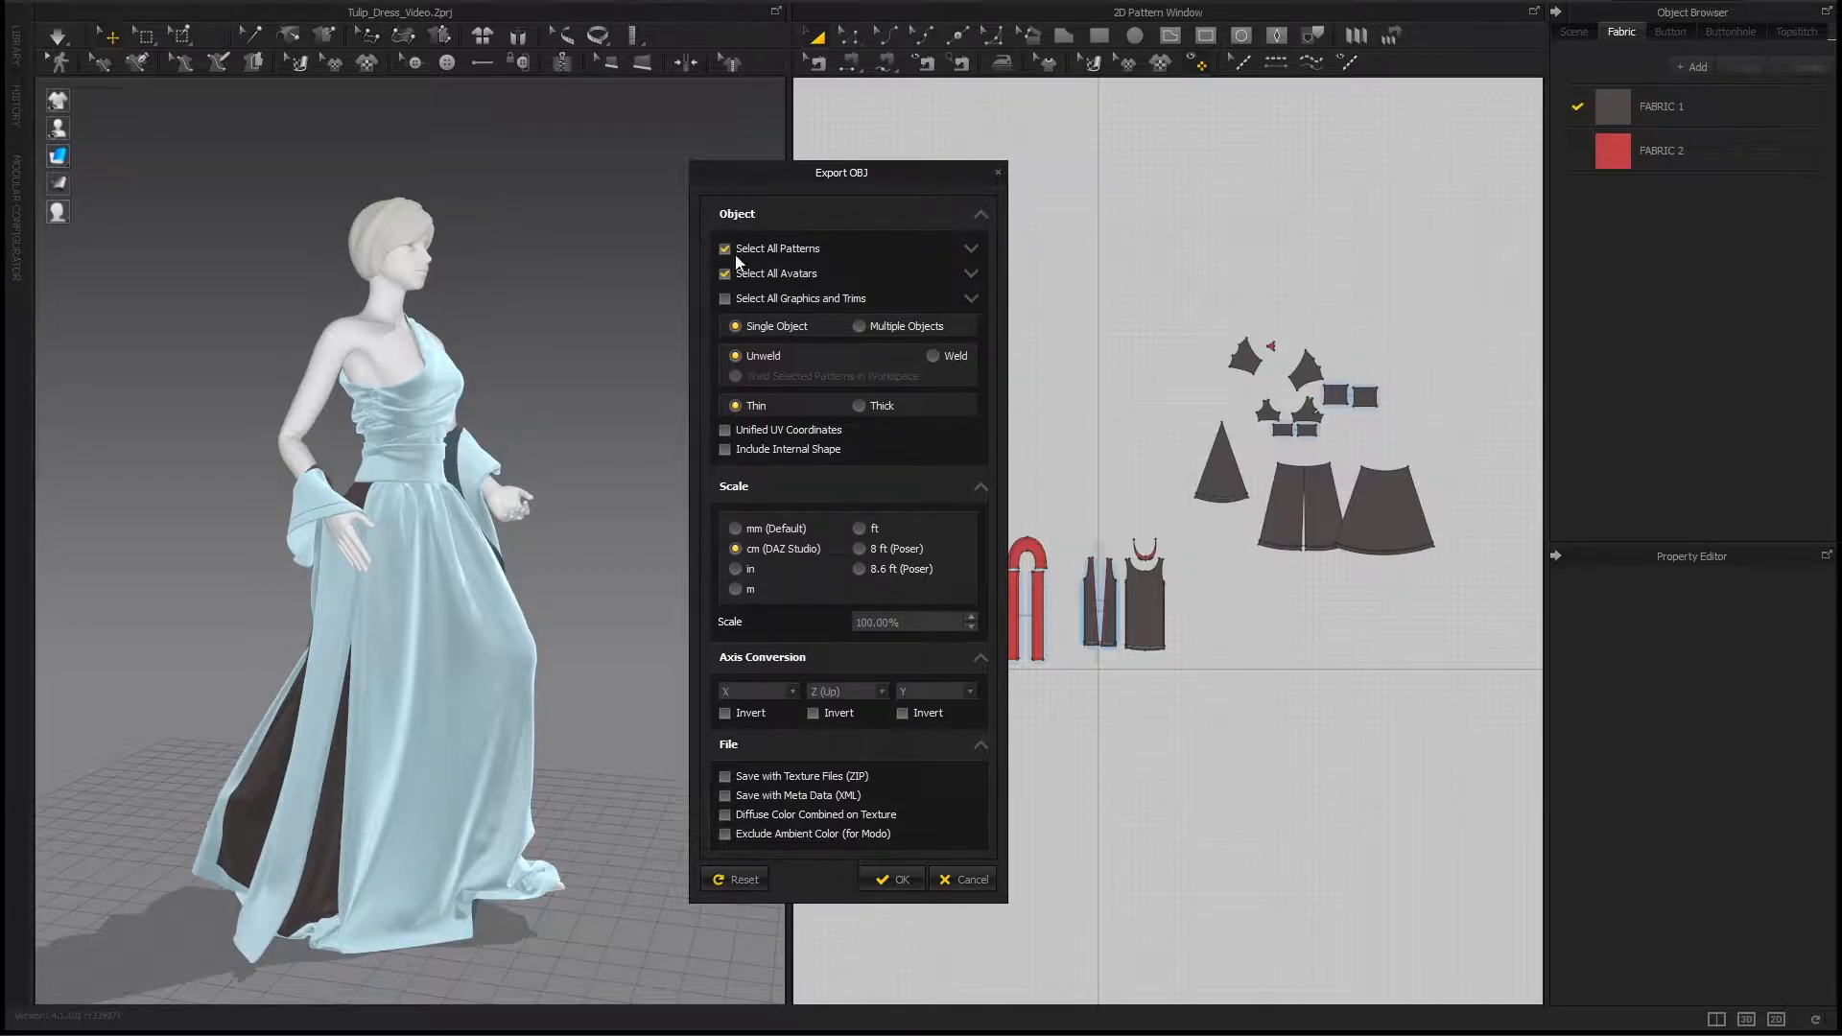
Step: Uncheck Select All Avatars and confirm the OBJ export with Single Object, Unweld, Thin, cm scale
{"action": "left_click", "coordinate": [725, 272]}
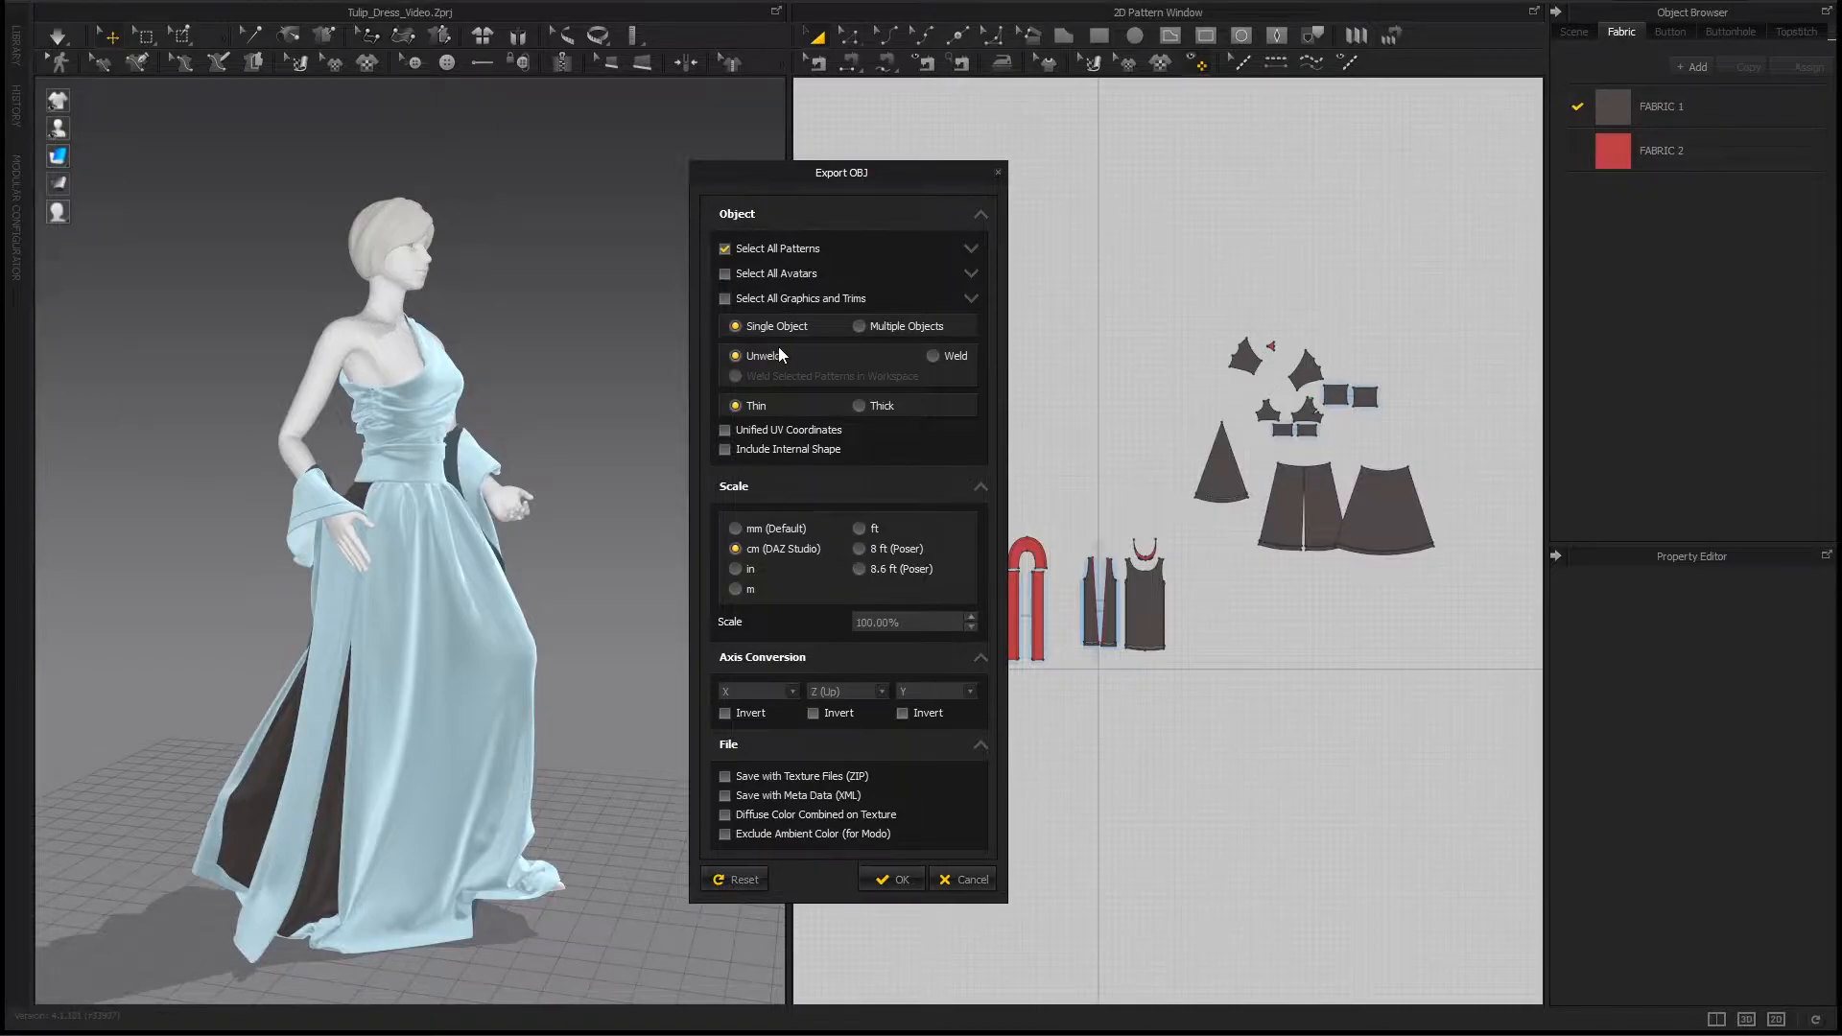
{"action": "mouse_move", "coordinate": [785, 367]}
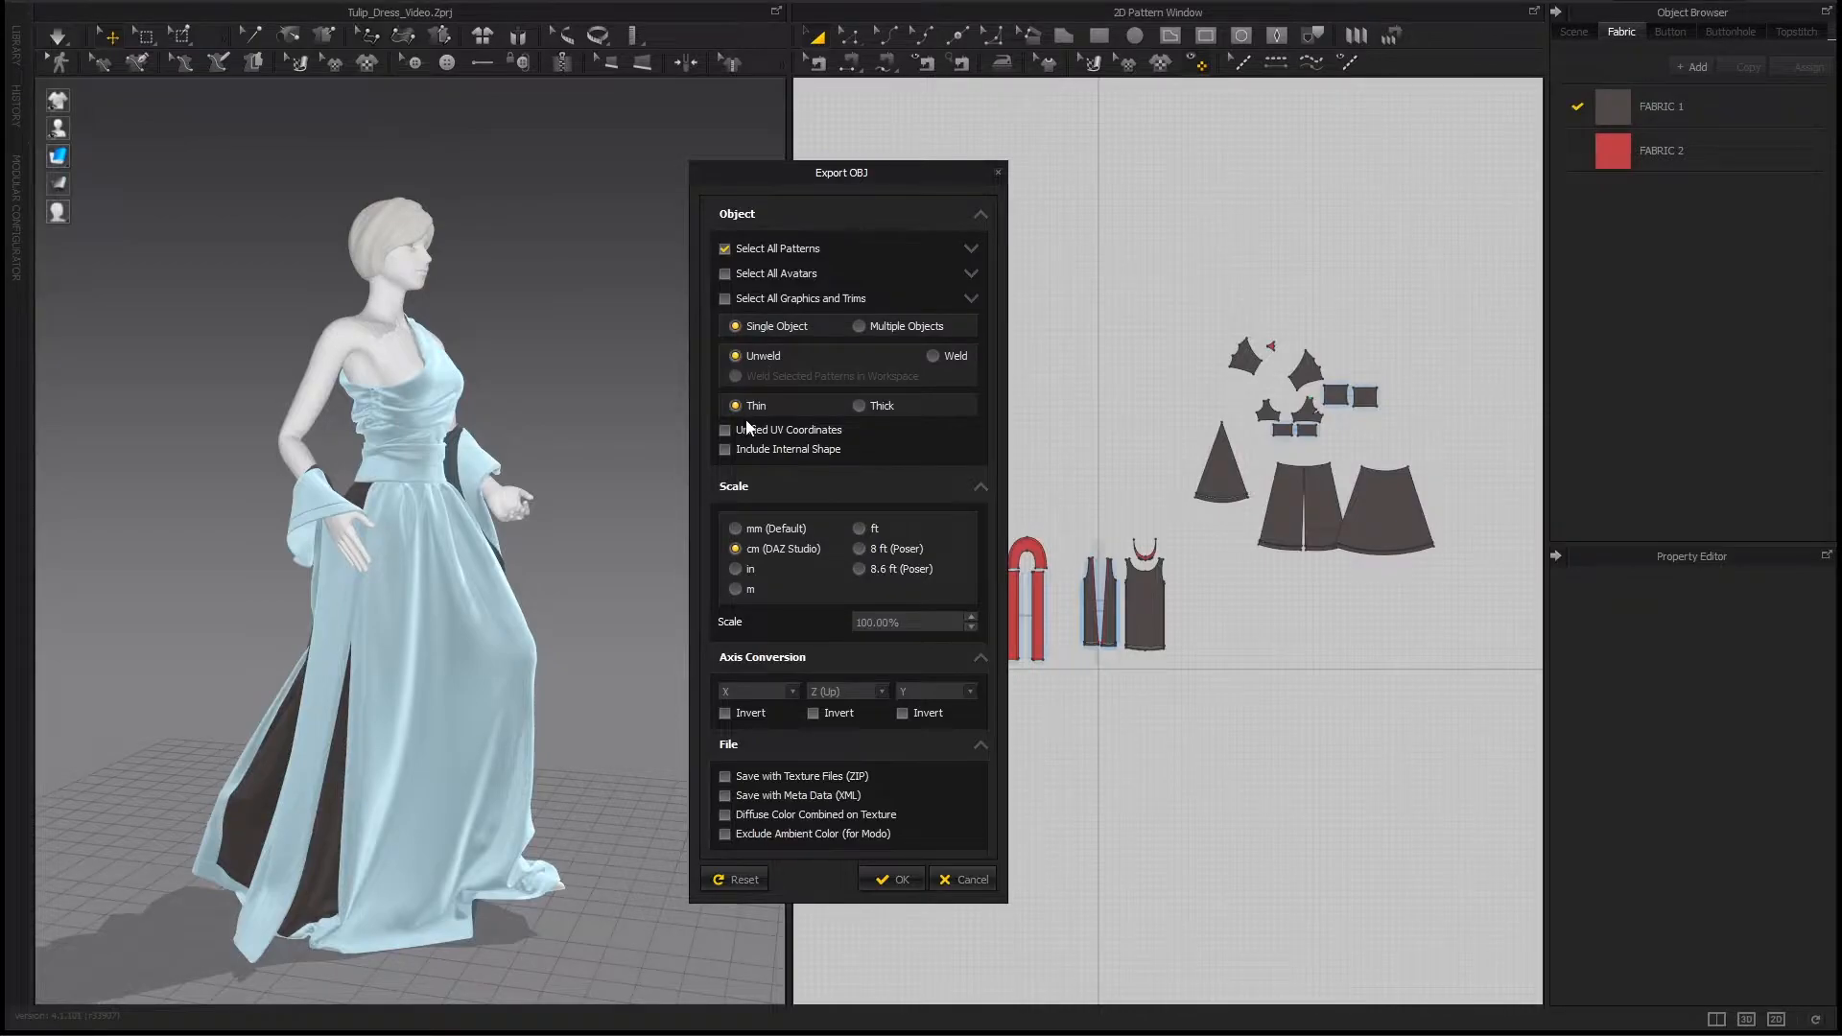
{"action": "mouse_move", "coordinate": [764, 420]}
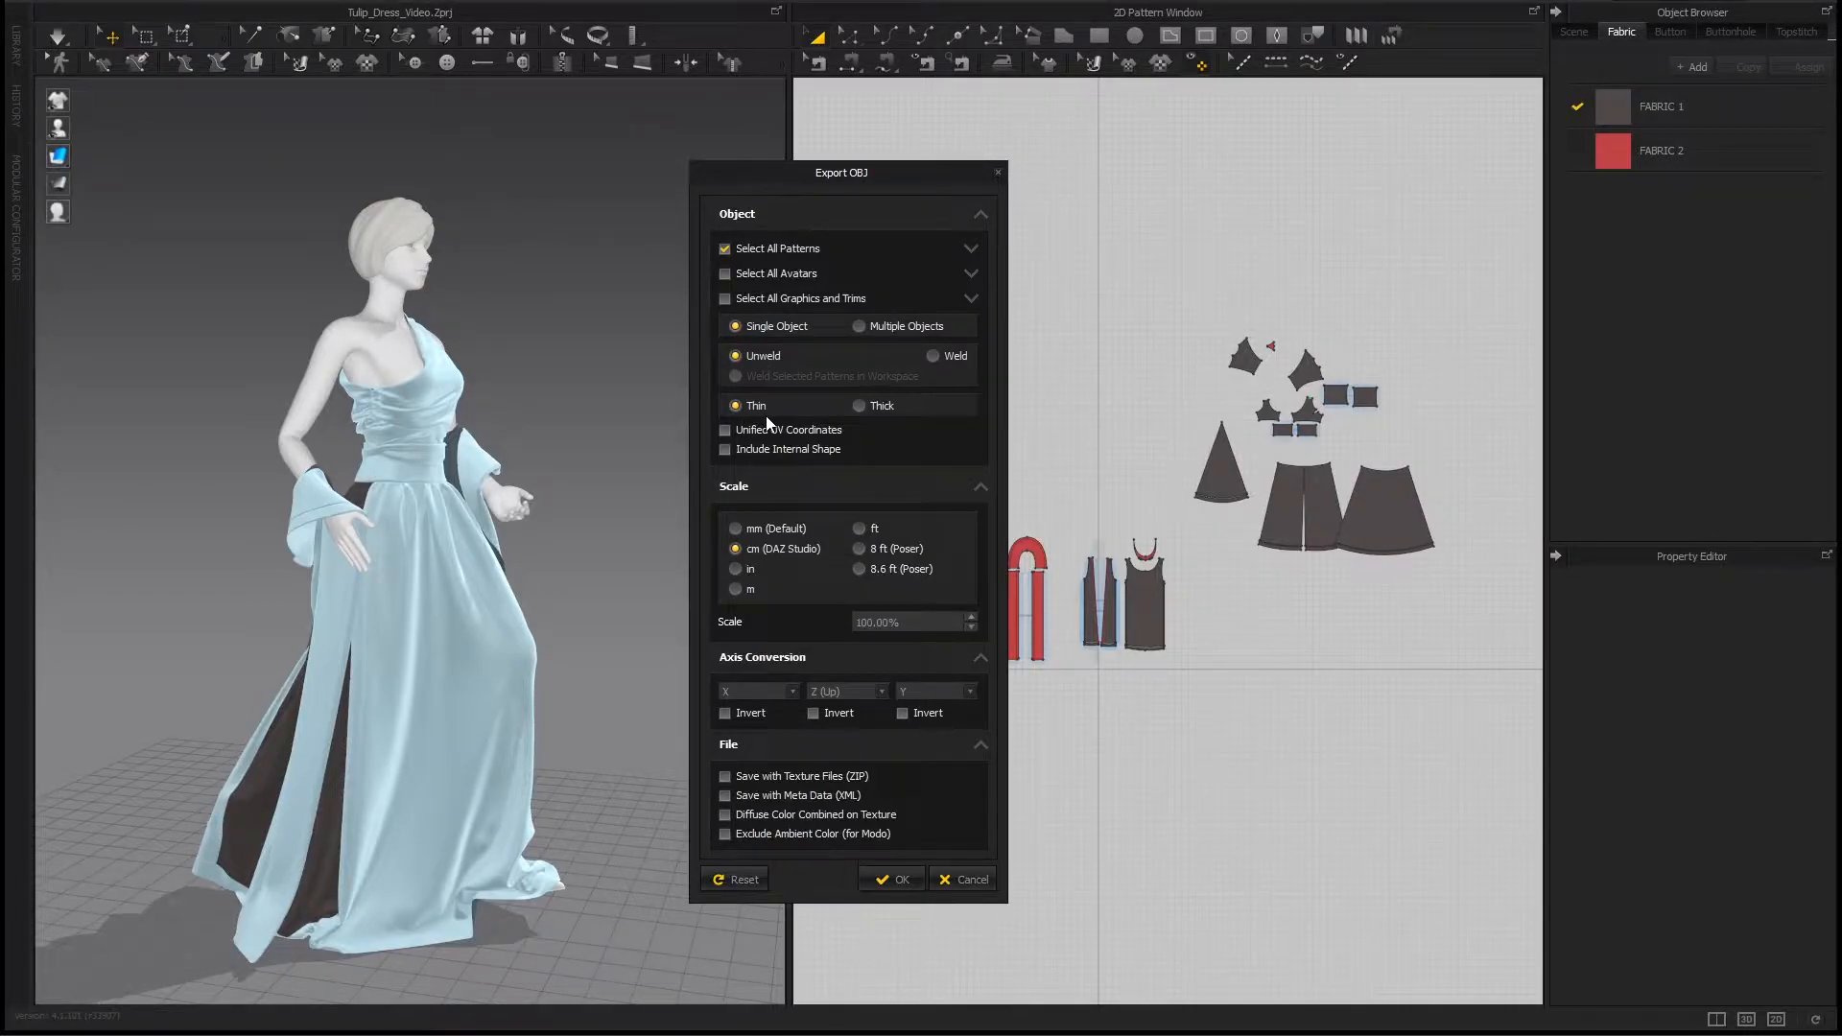
{"action": "mouse_move", "coordinate": [821, 416]}
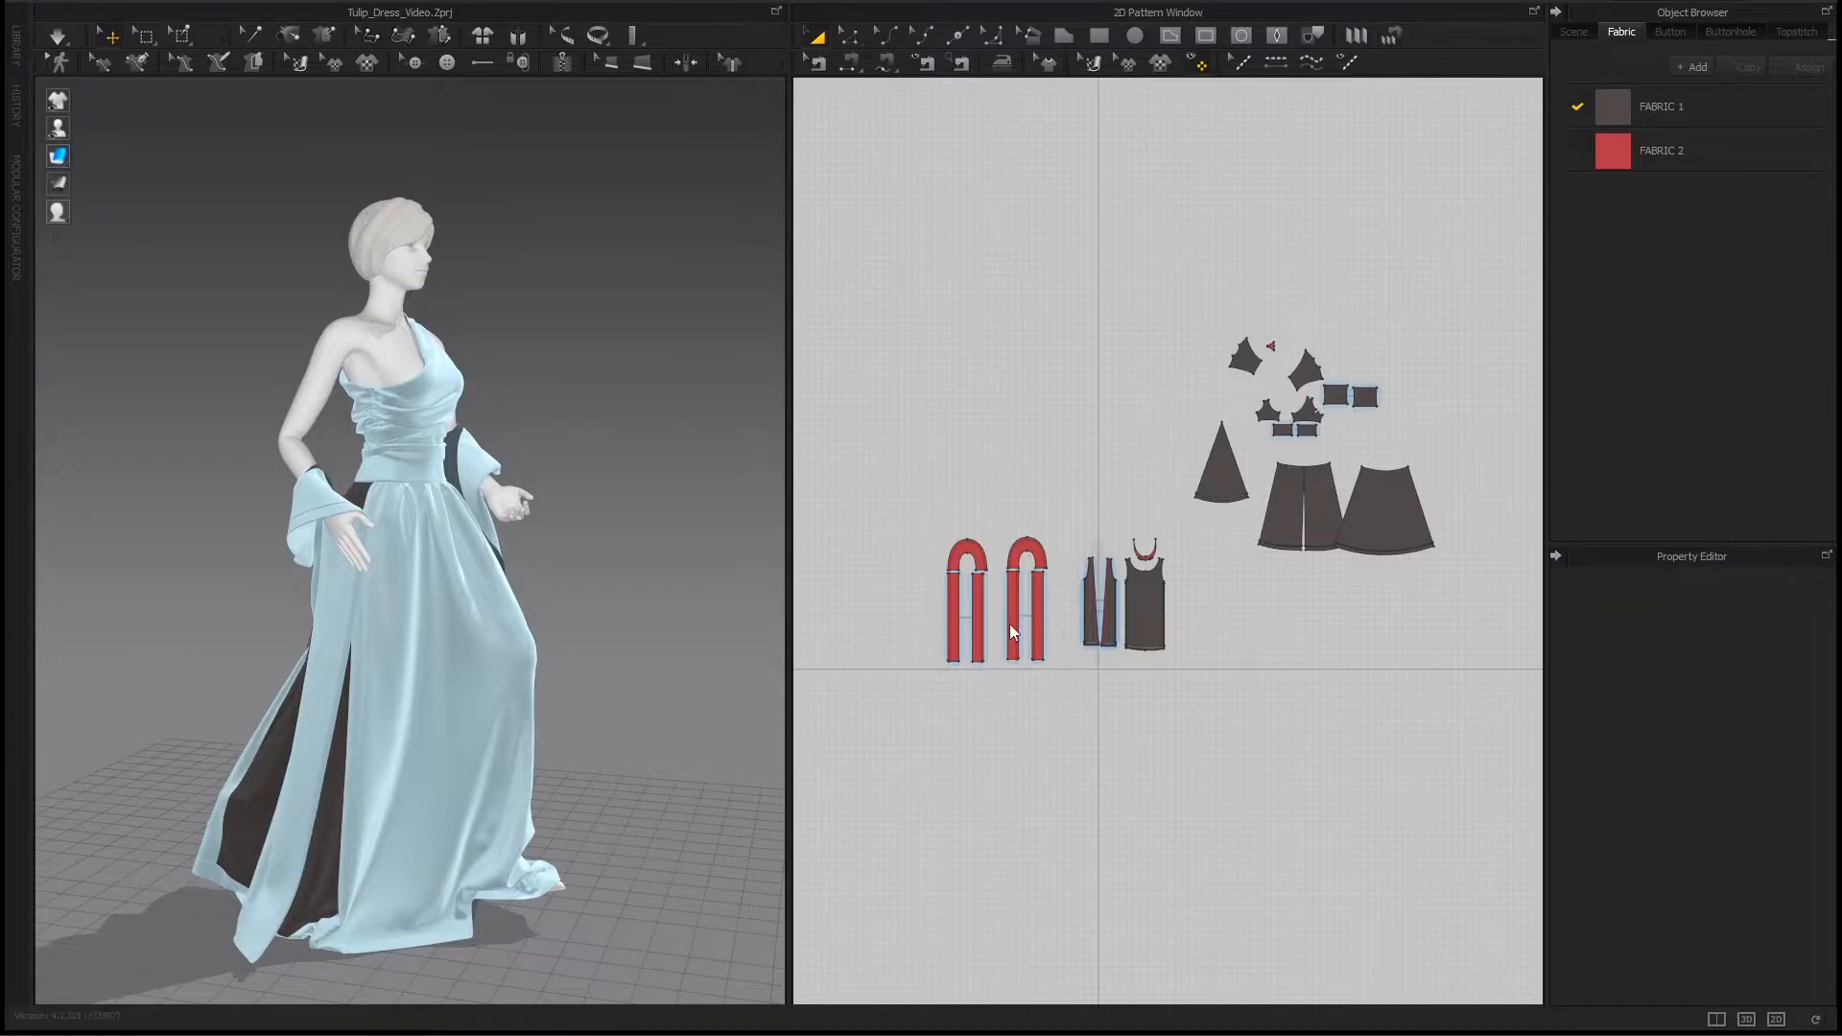
{"action": "left_click", "coordinate": [1013, 599]}
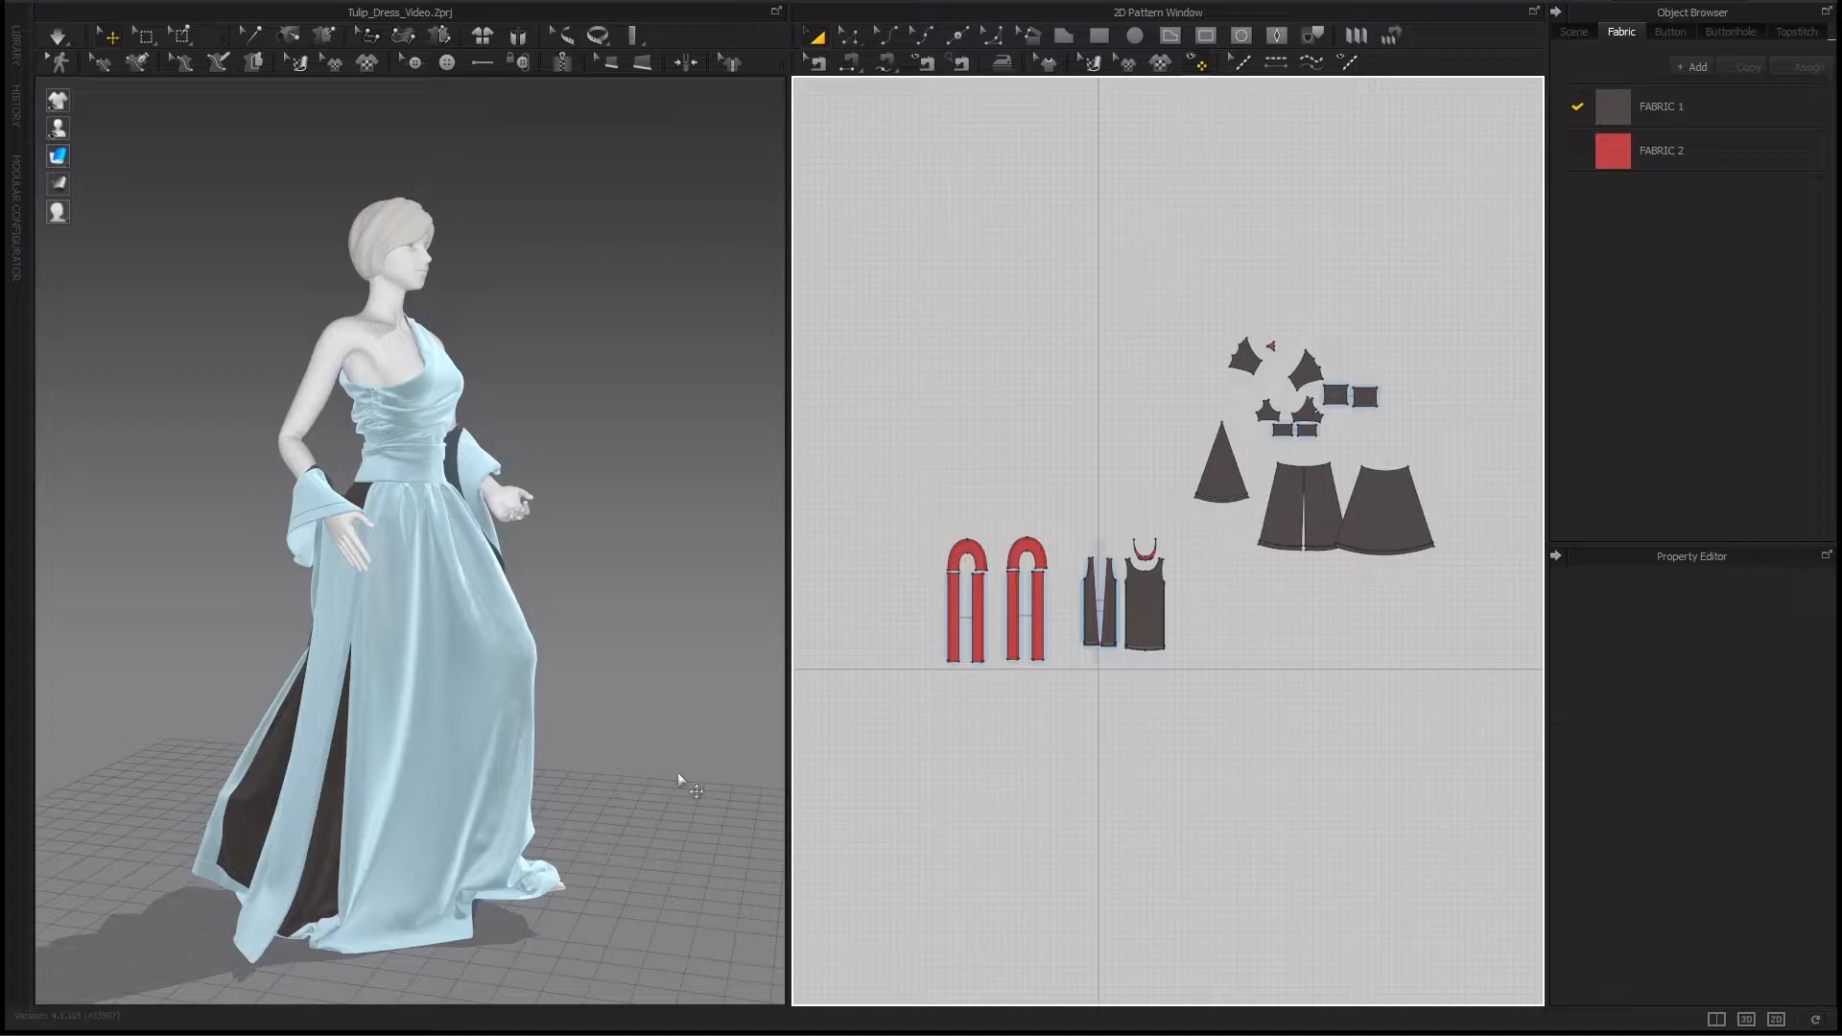
{"action": "mouse_move", "coordinate": [708, 764]}
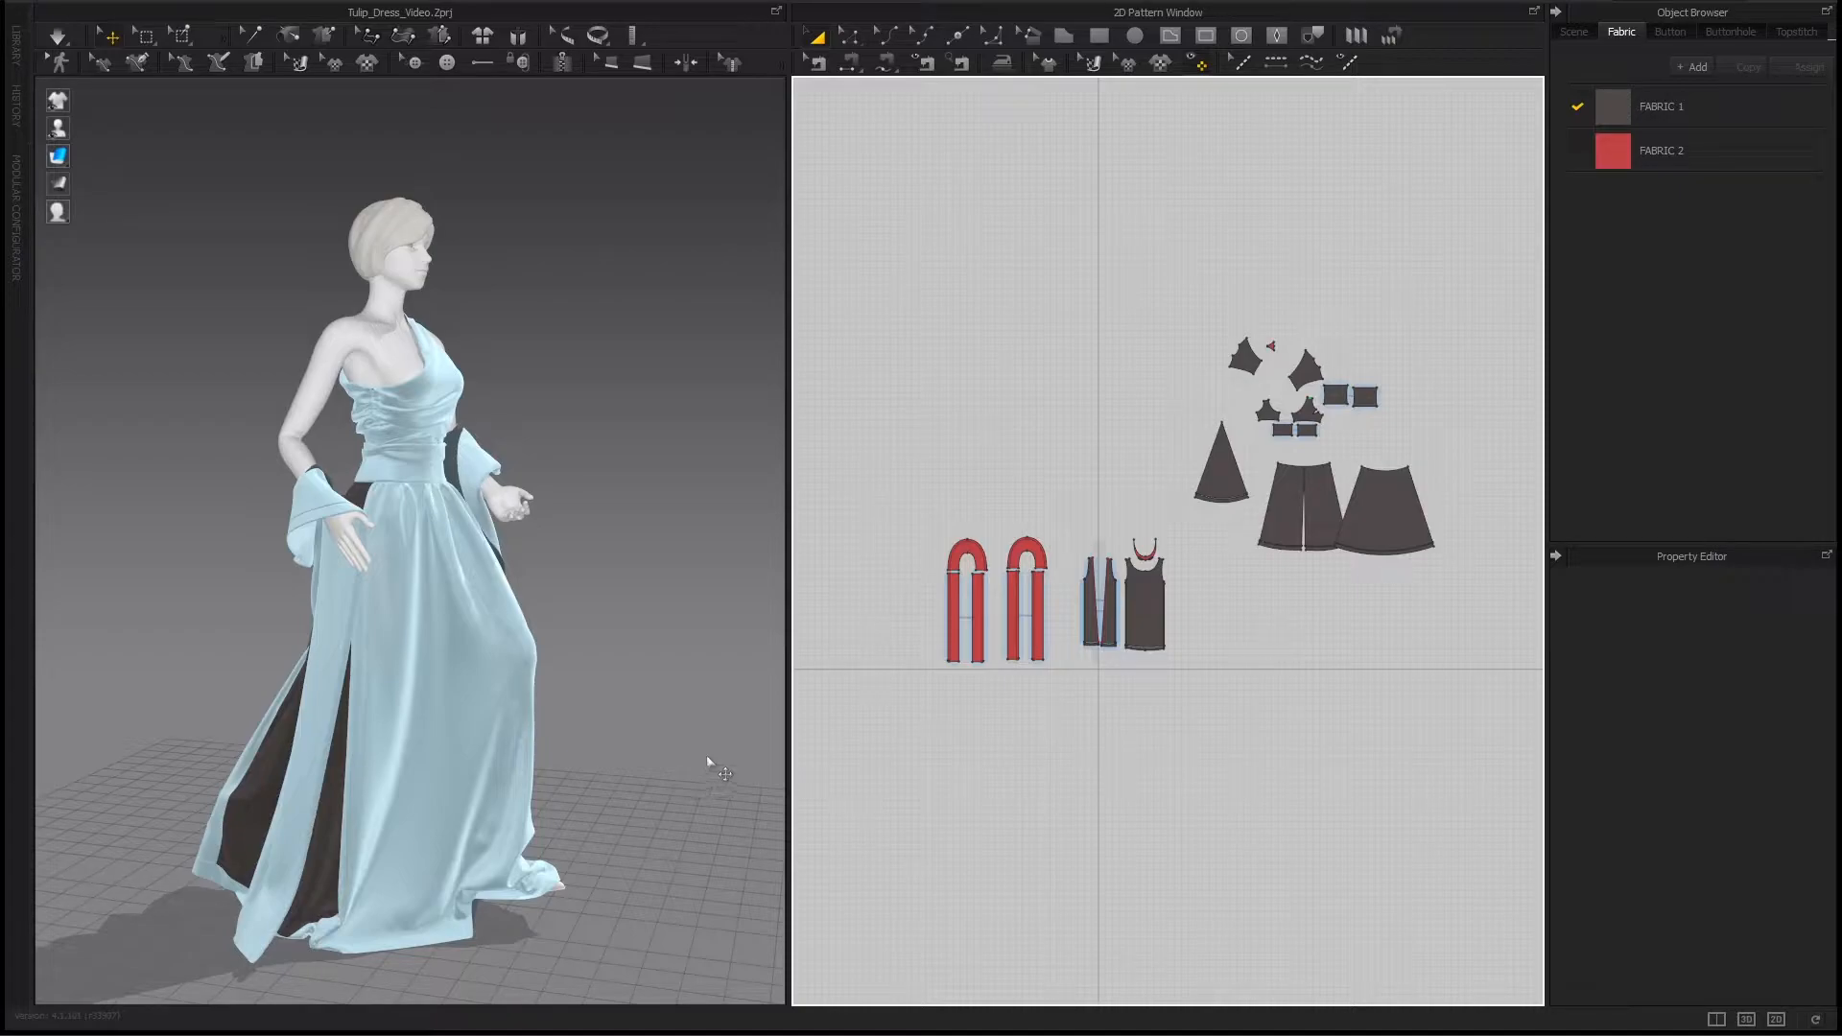
{"action": "mouse_move", "coordinate": [626, 596]}
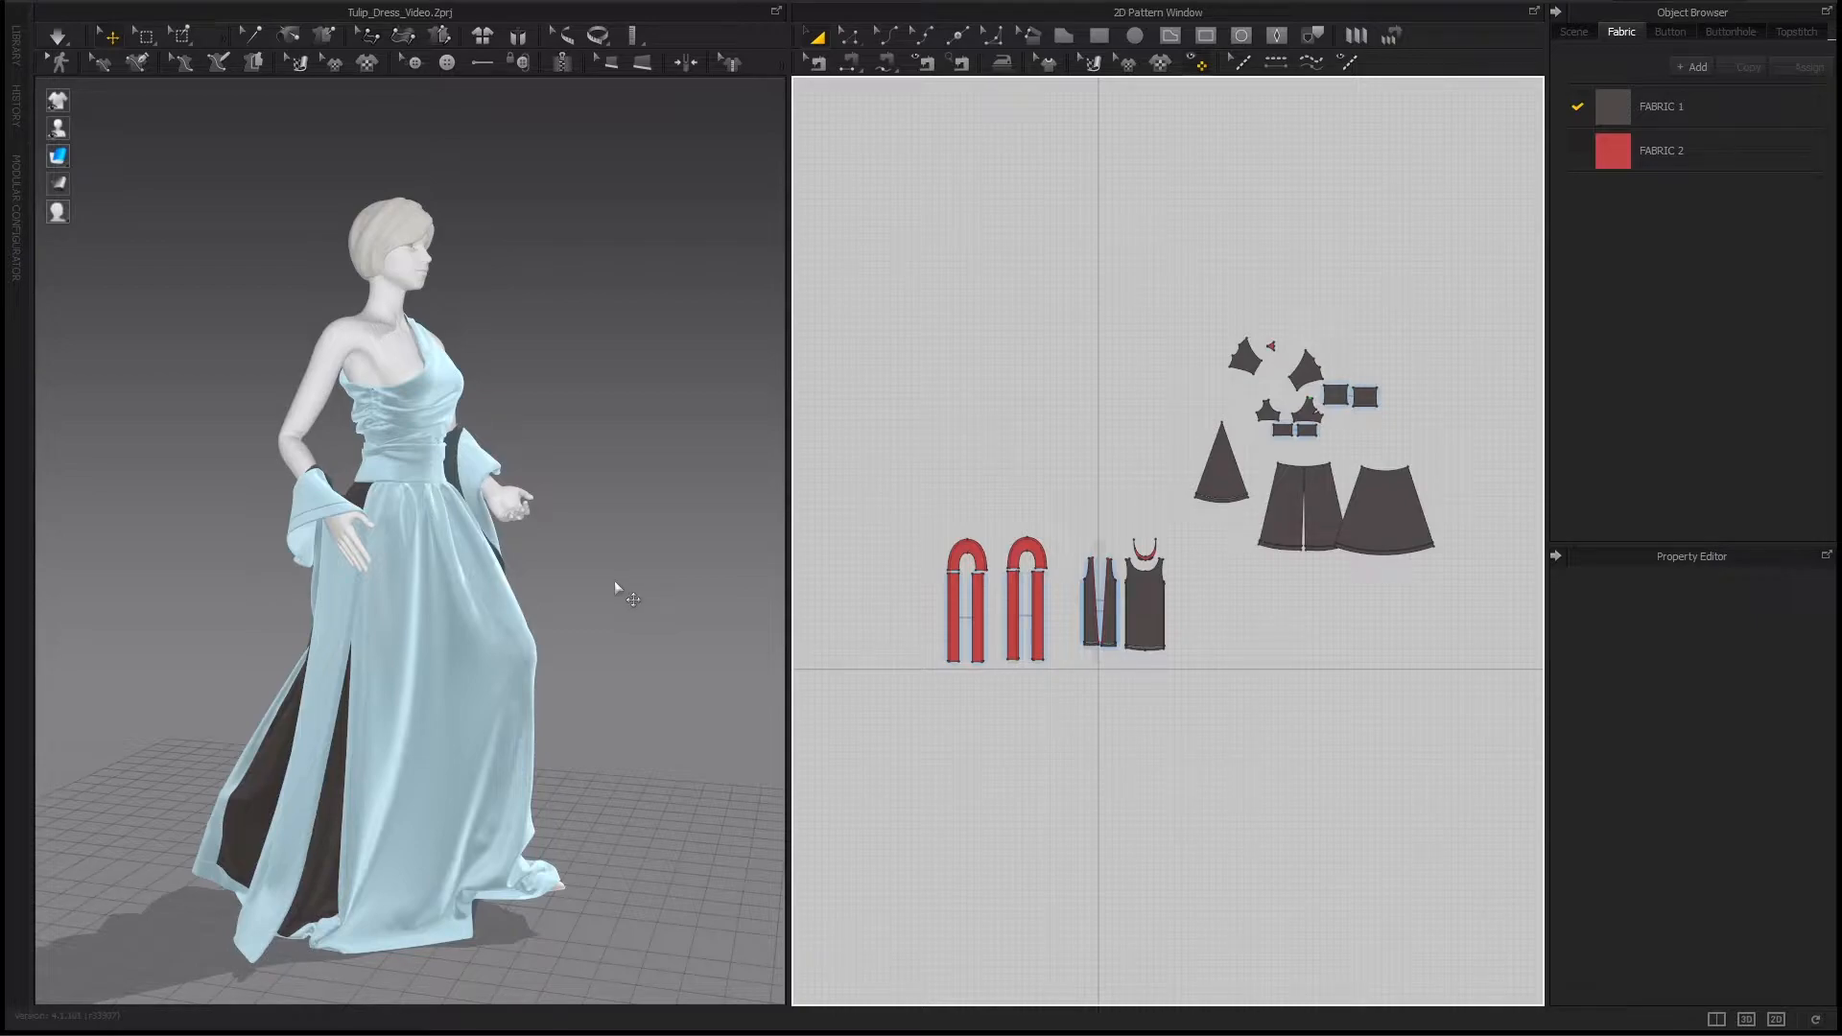
{"action": "mouse_move", "coordinate": [340, 188]}
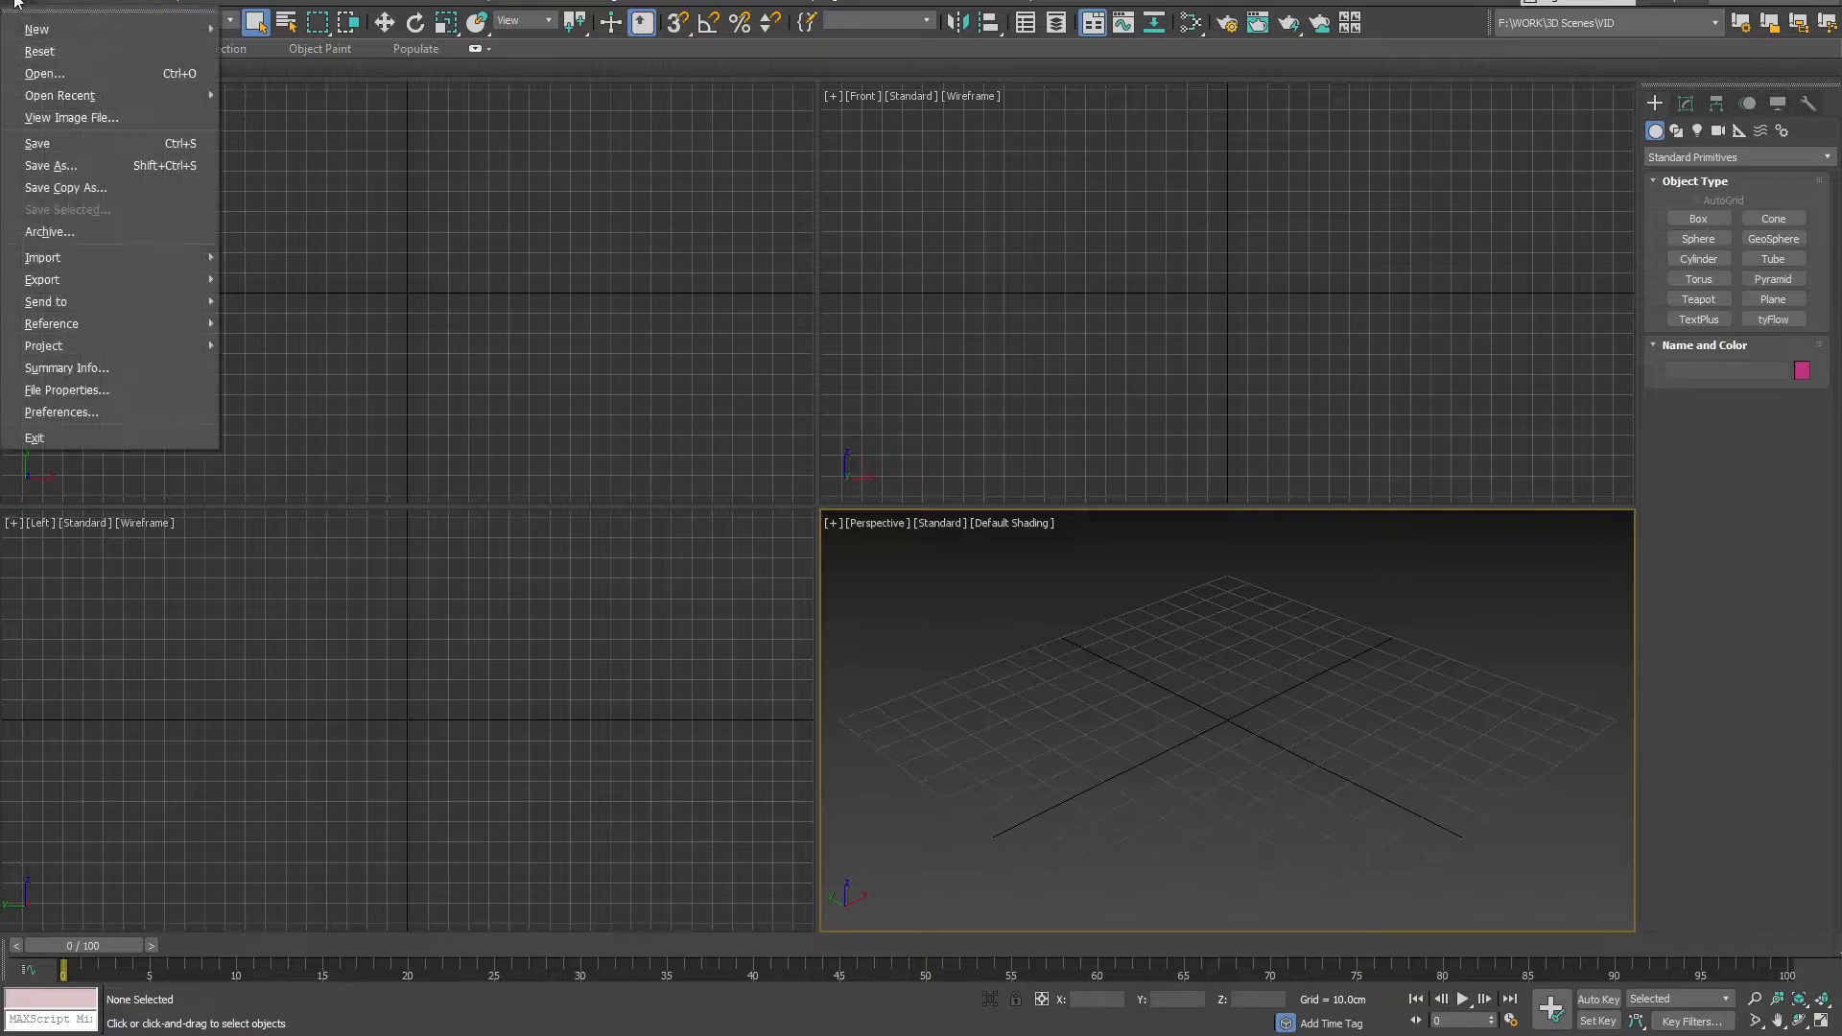
Step: Import the DK_Dress_01_export OBJ file into the 3ds Max scene
{"action": "left_click", "coordinate": [318, 268]}
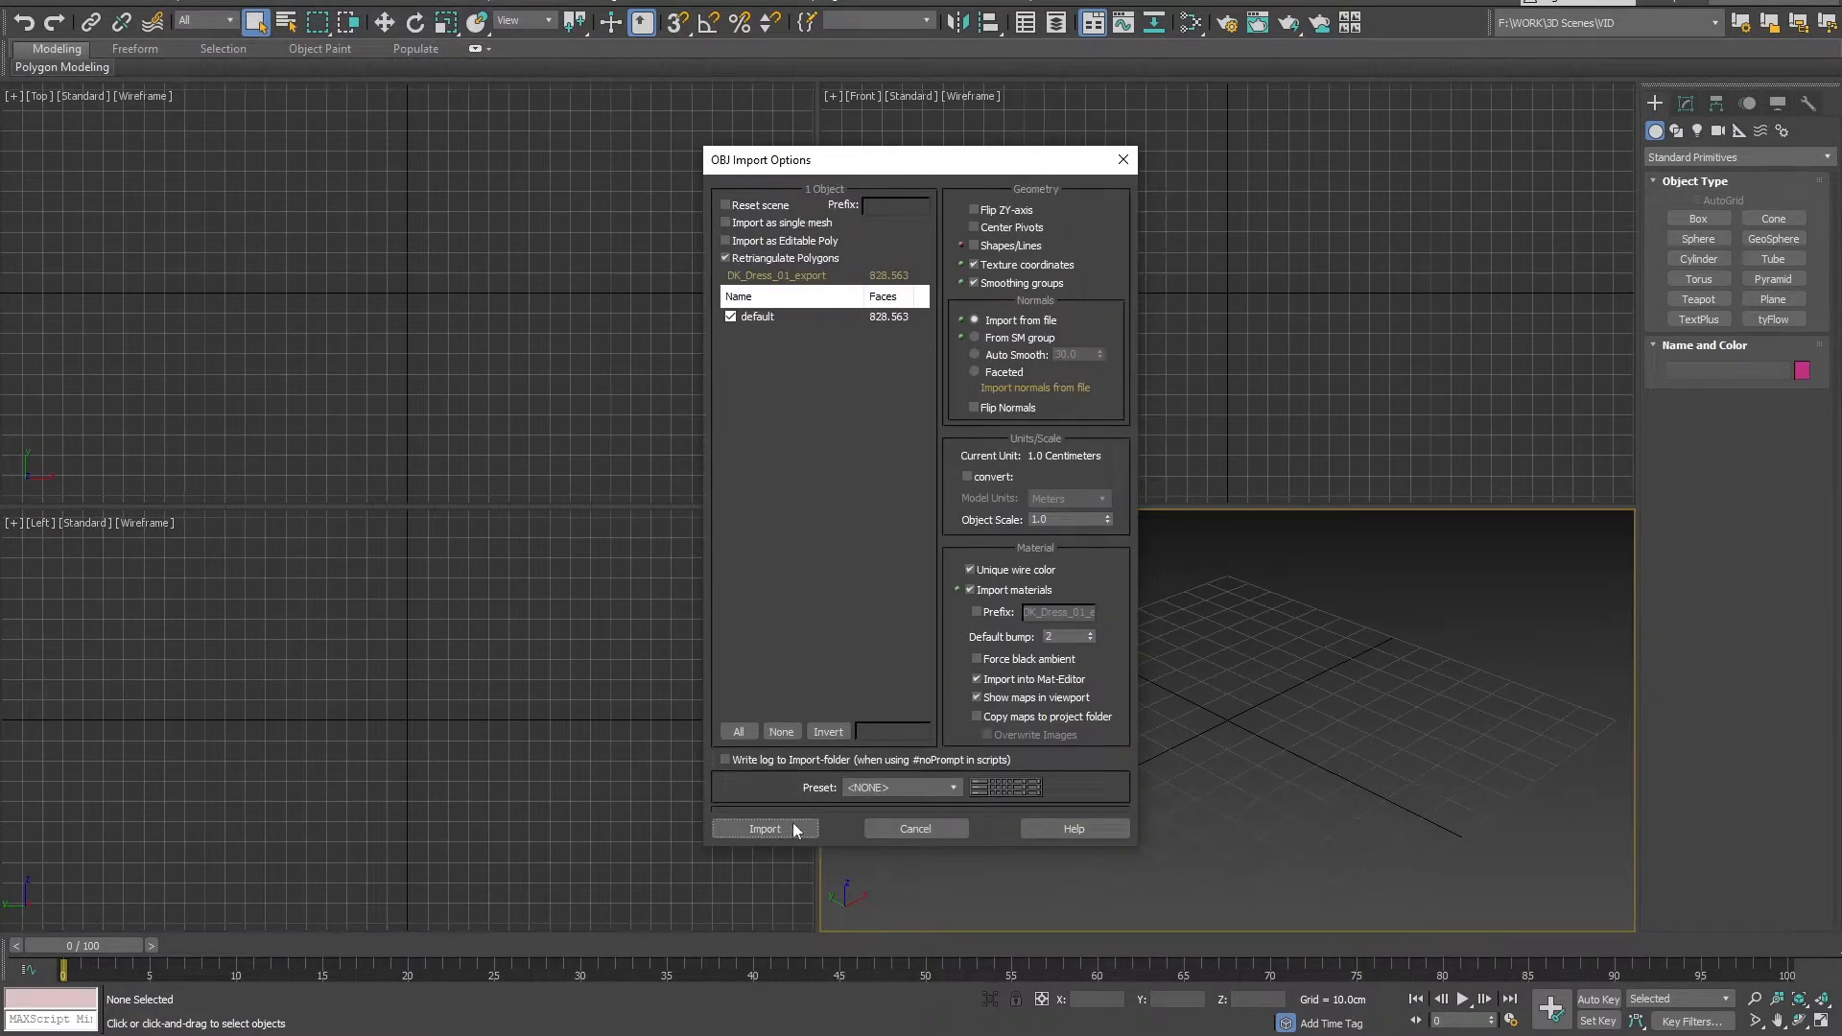
{"action": "left_click", "coordinate": [764, 828]}
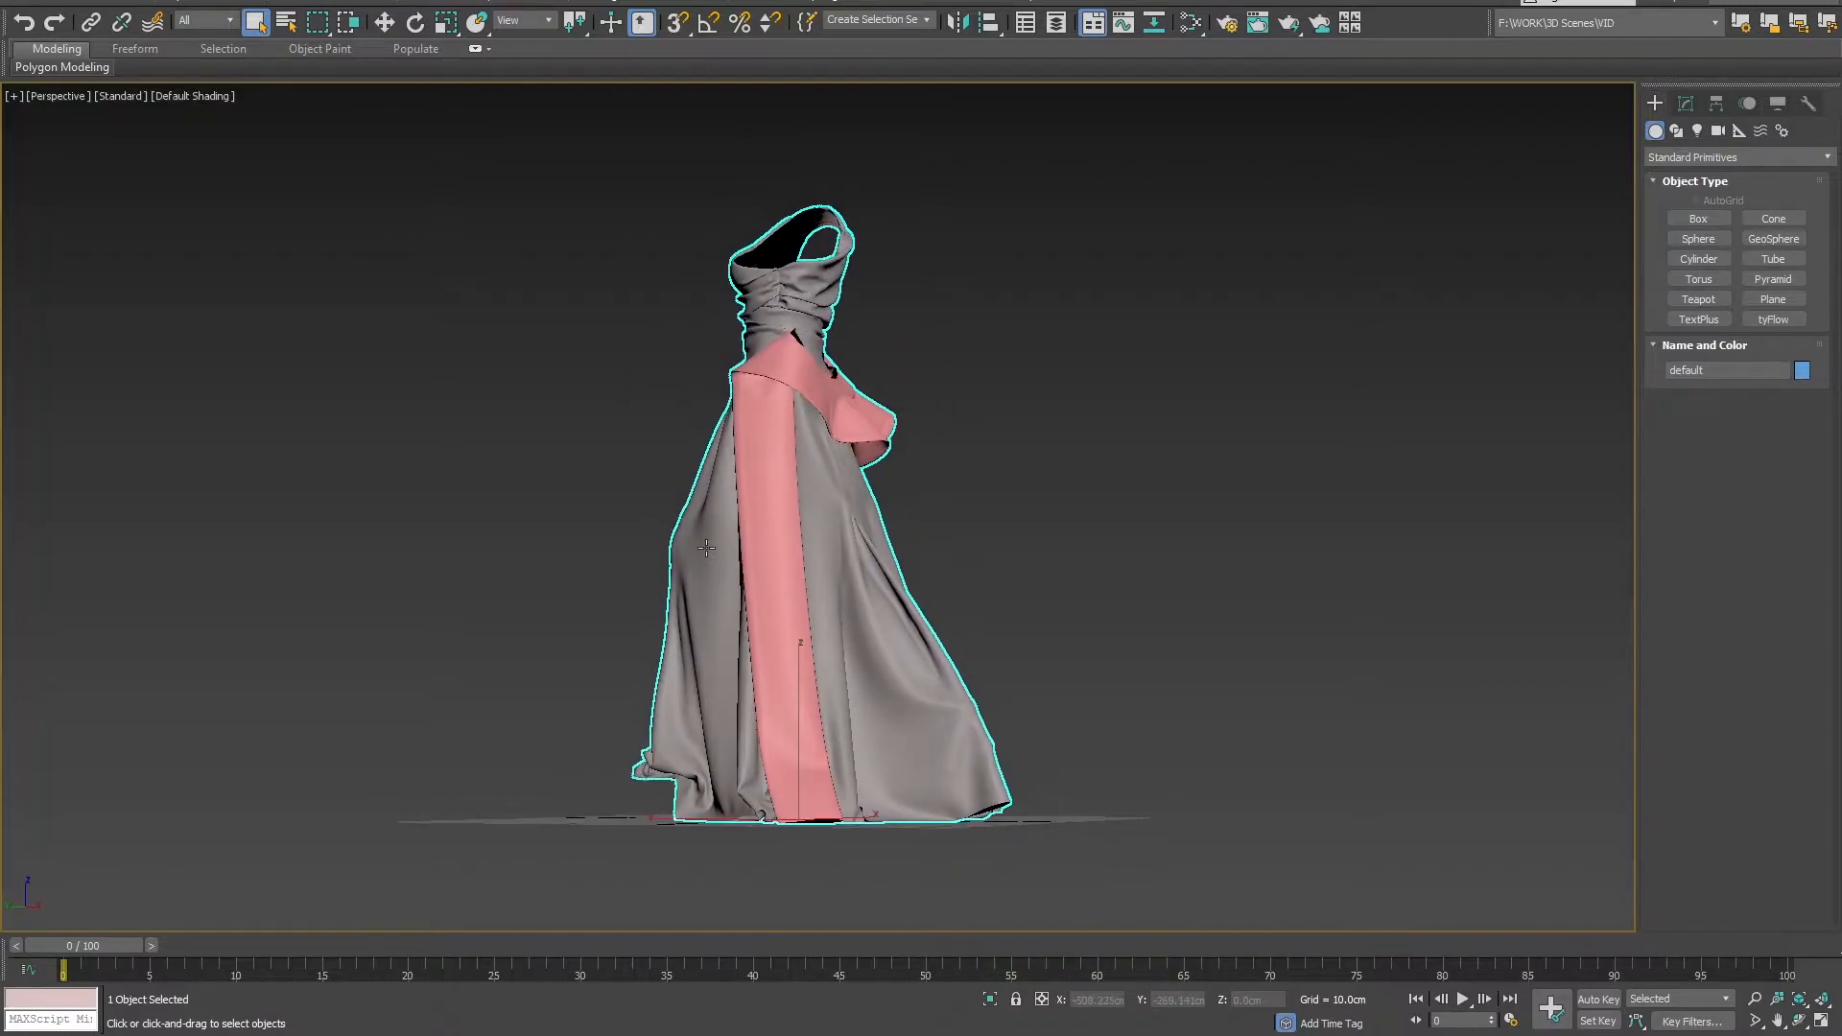
Step: Convert the imported dress mesh to an Editable Poly object
{"action": "right_click", "coordinate": [707, 548]}
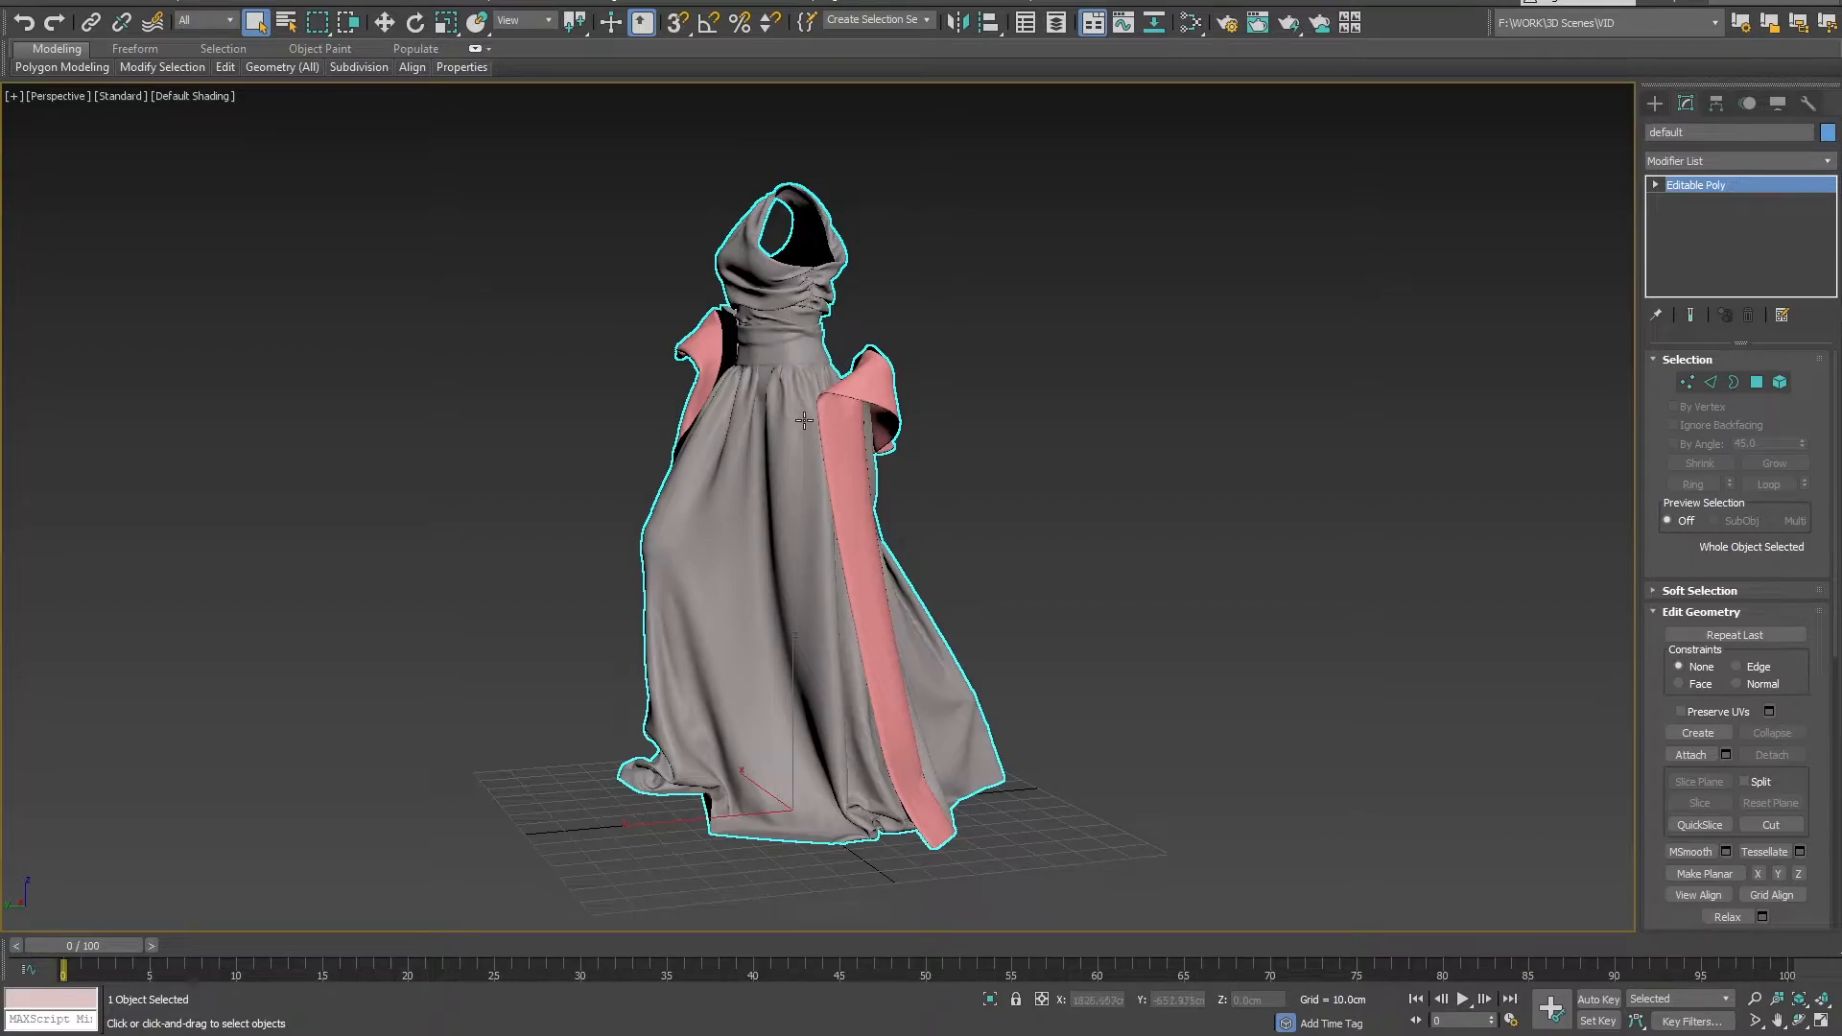
{"action": "mouse_move", "coordinate": [1002, 457]}
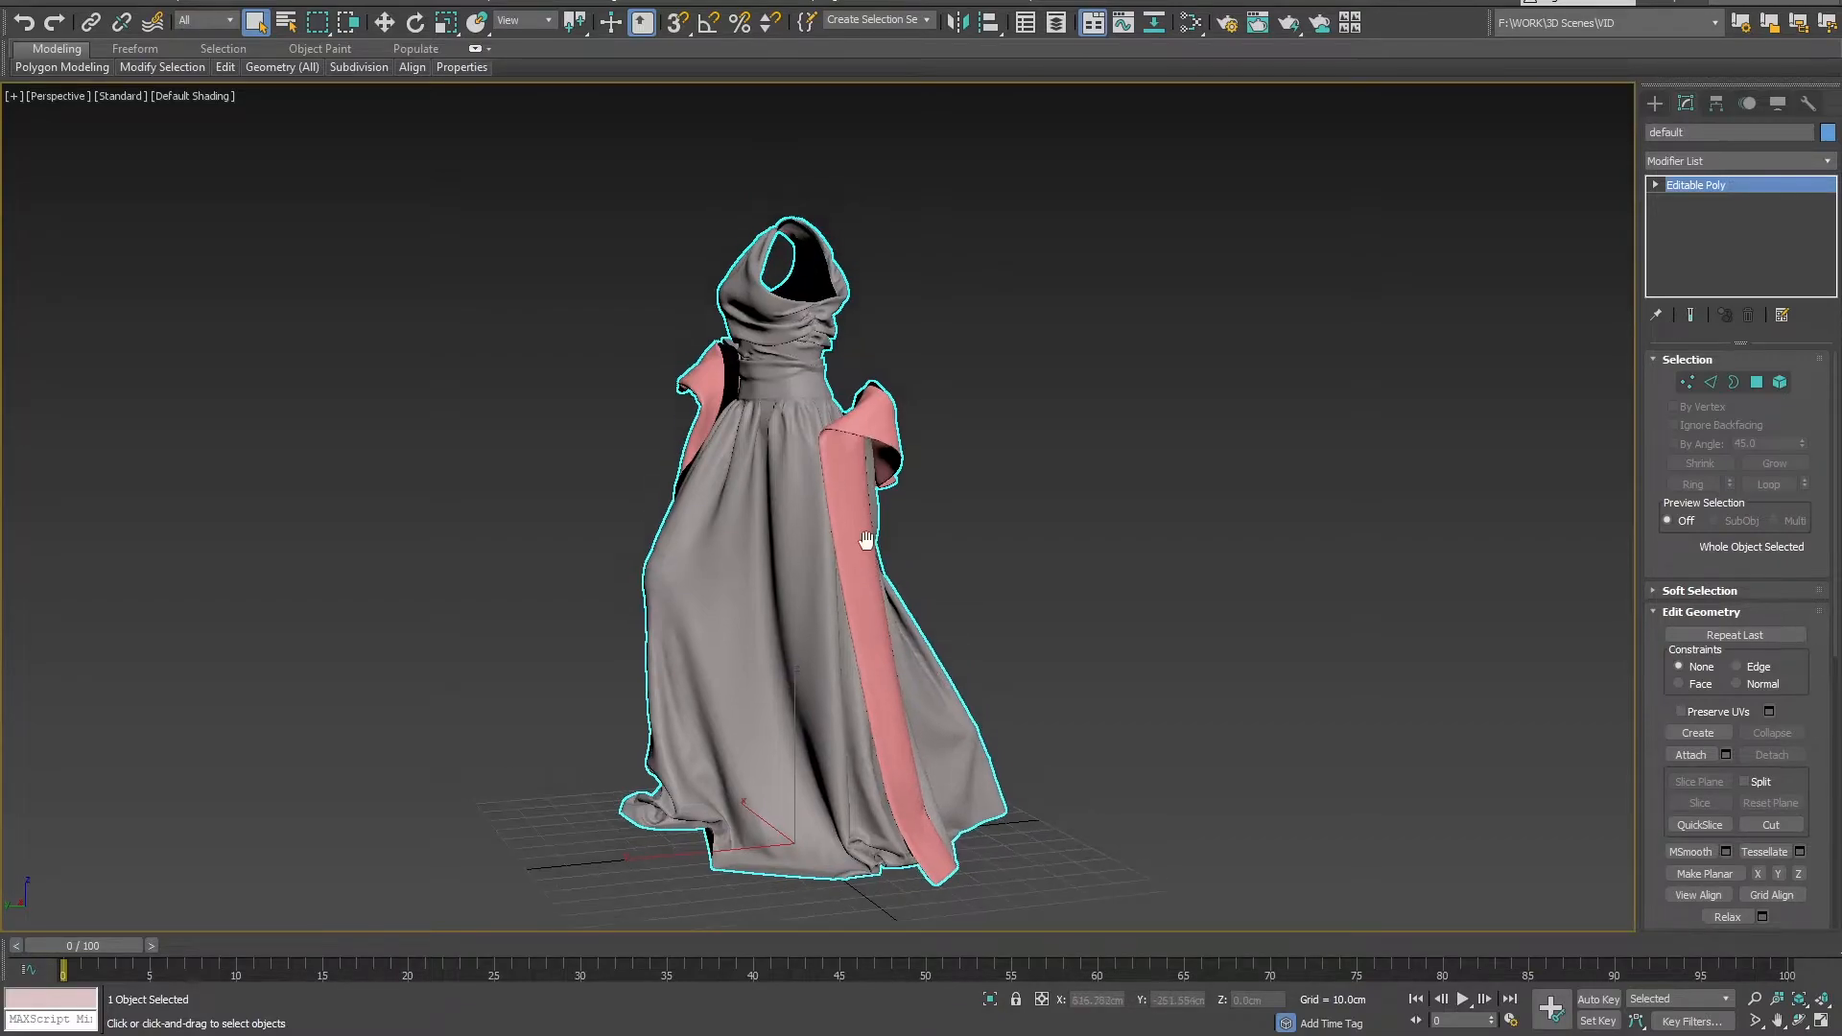
Step: Select the cape polygons and detach them as a separate object named Cape
{"action": "left_click", "coordinate": [1780, 382]}
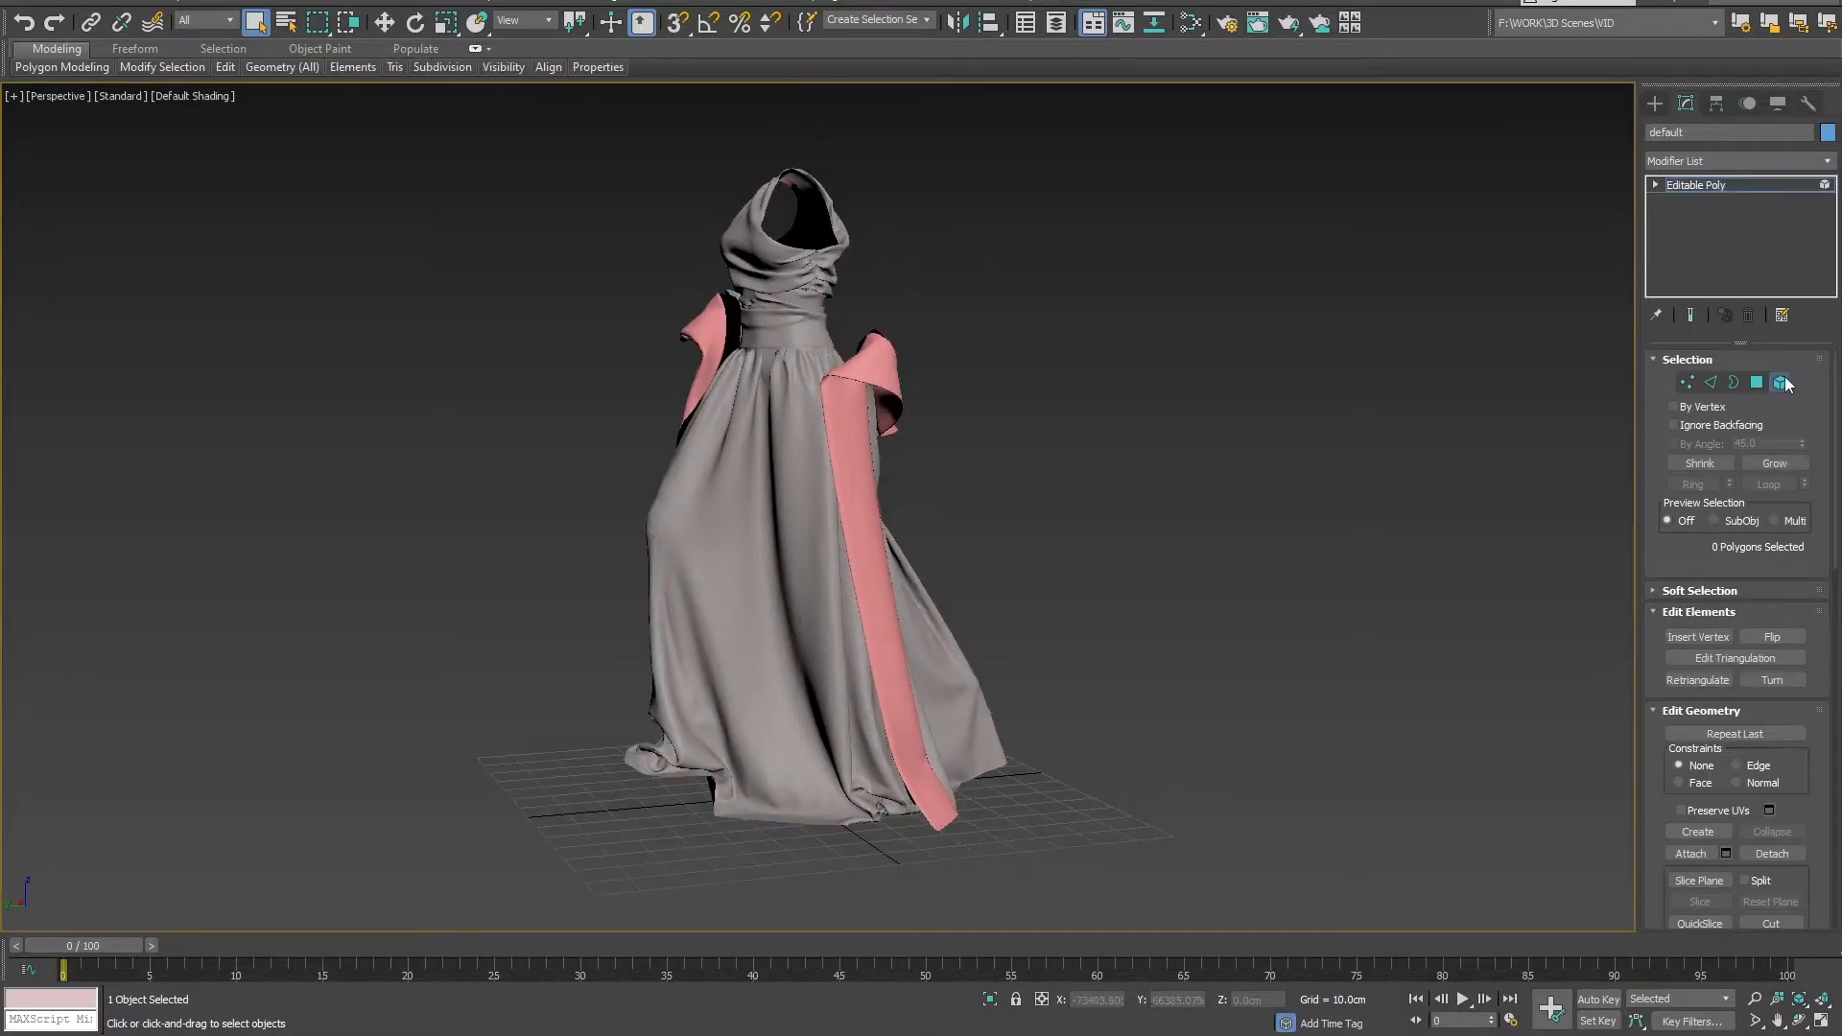
{"action": "left_click", "coordinate": [1781, 382]}
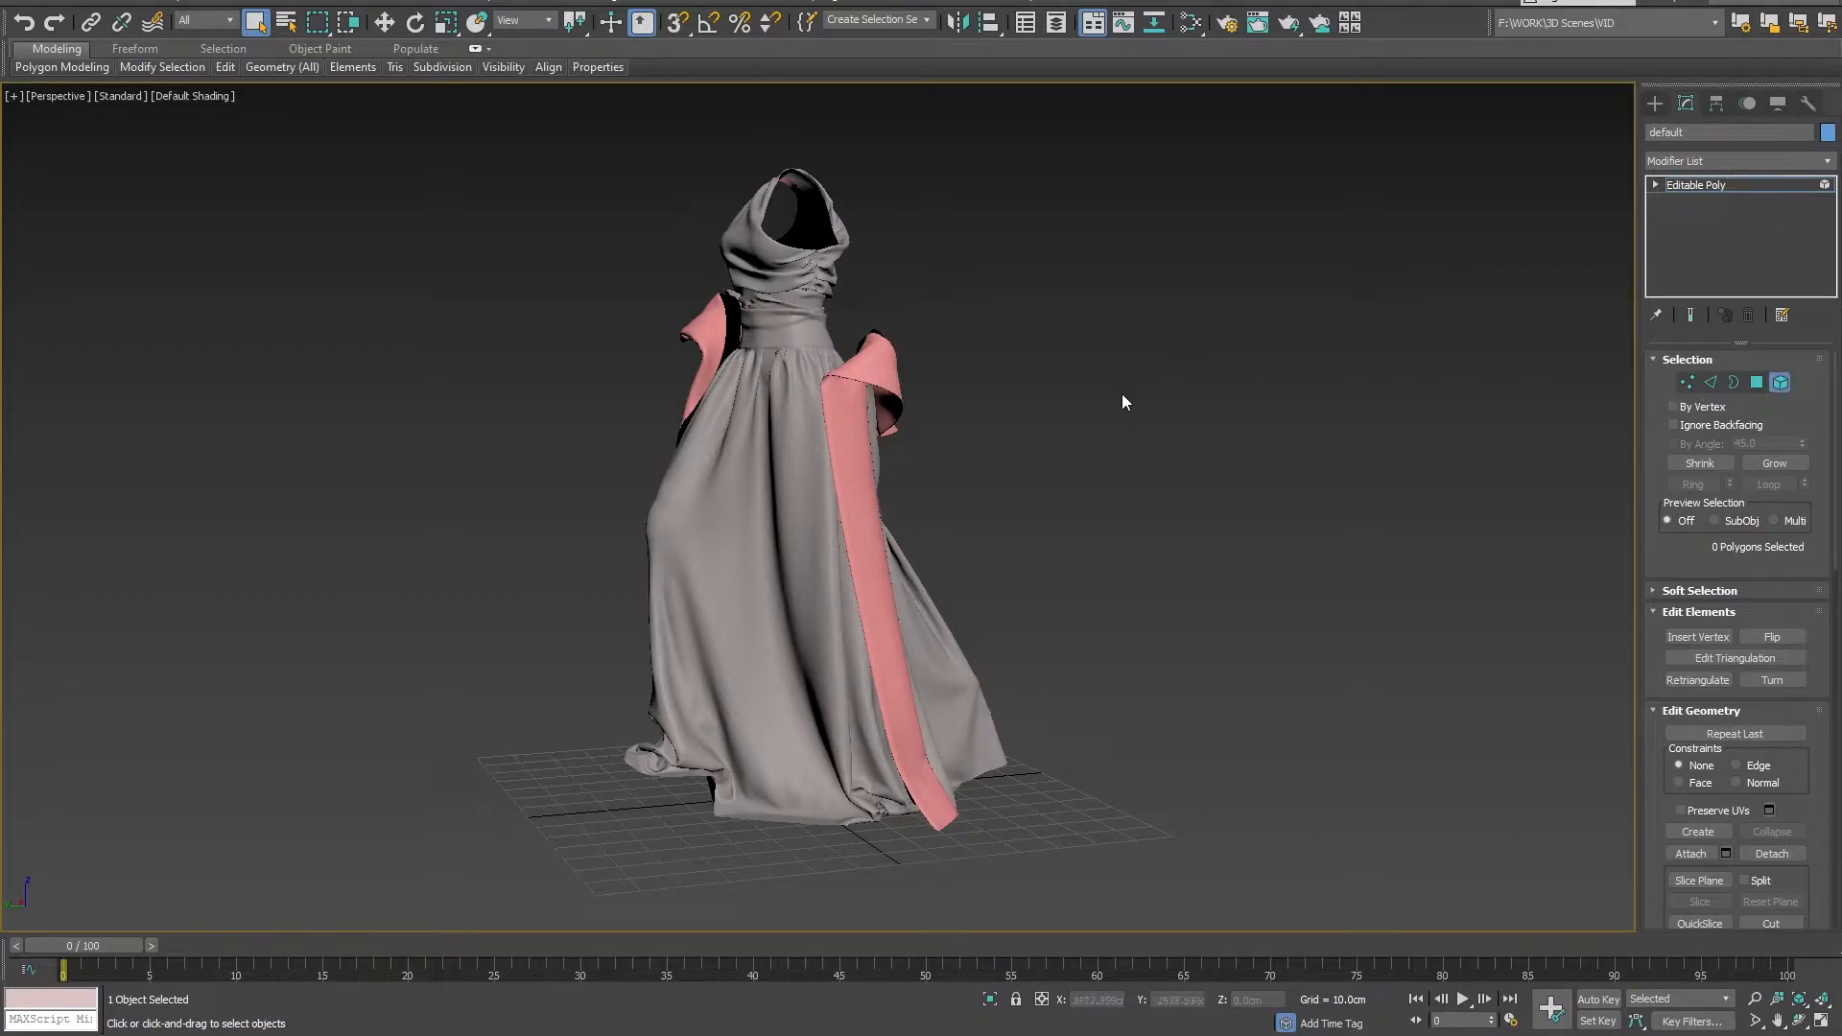
{"action": "mouse_move", "coordinate": [873, 356]}
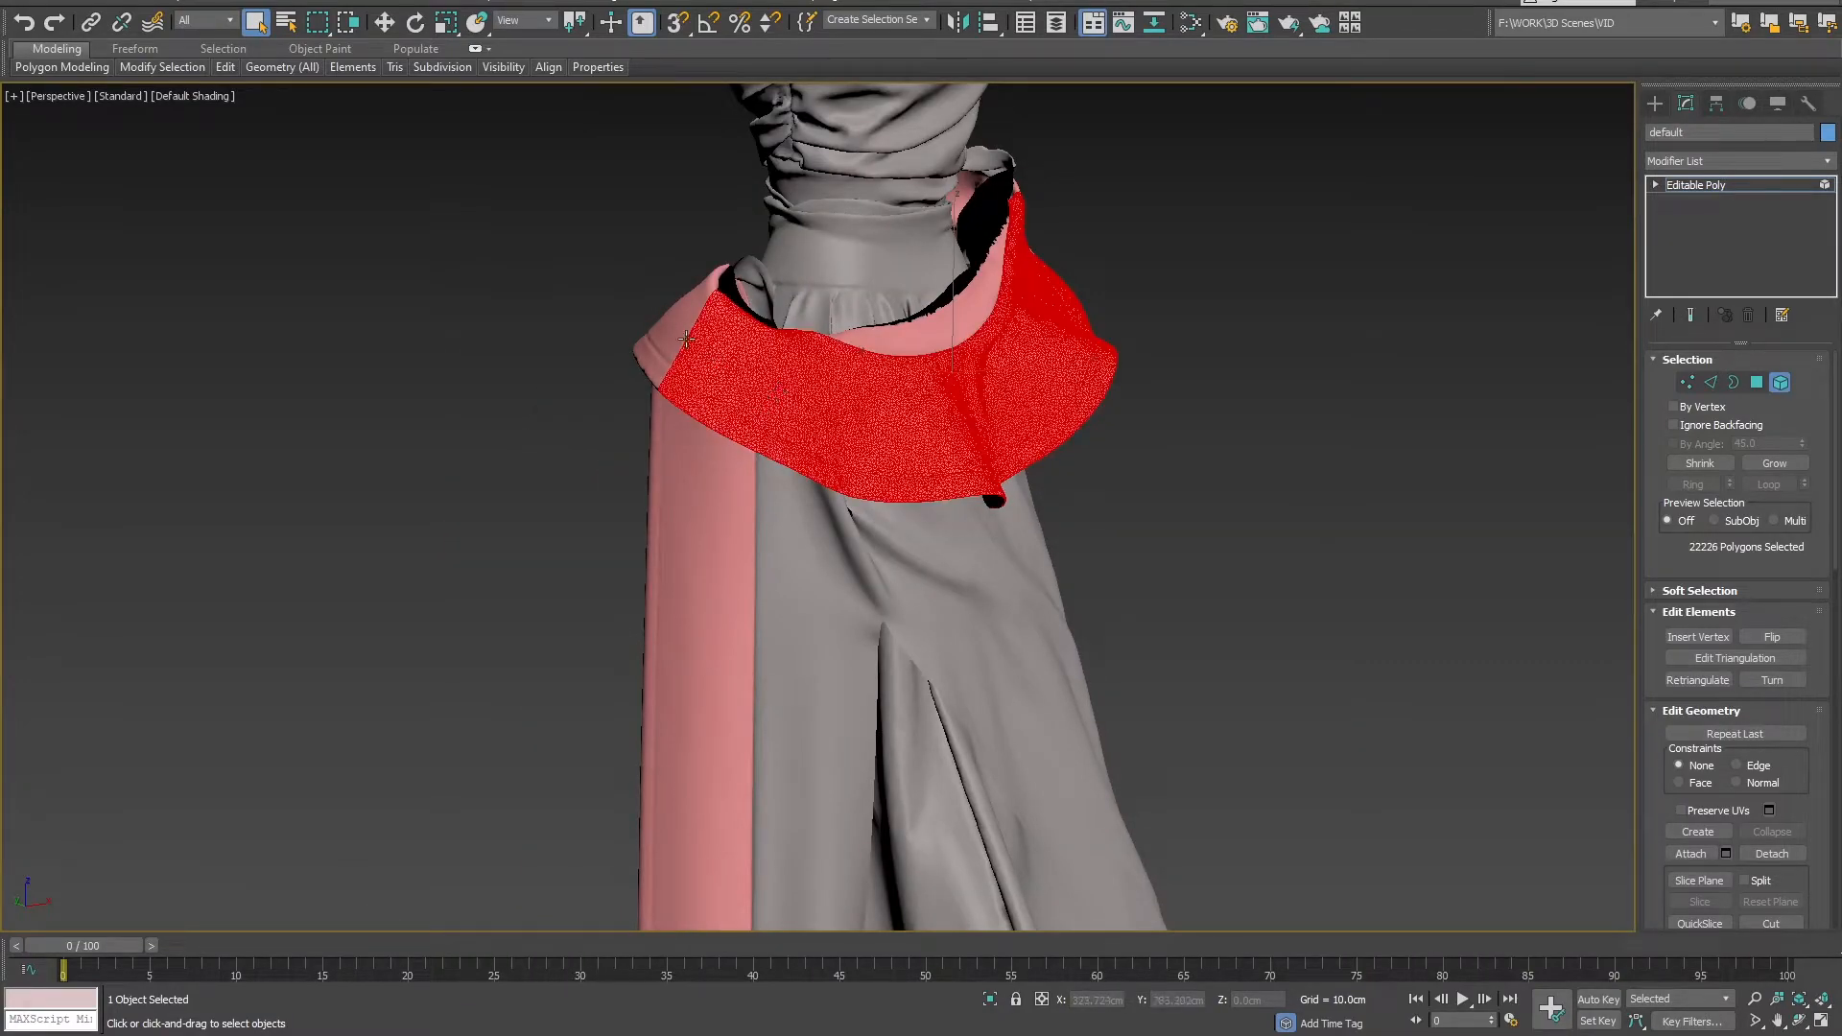
{"action": "left_click", "coordinate": [1773, 462]}
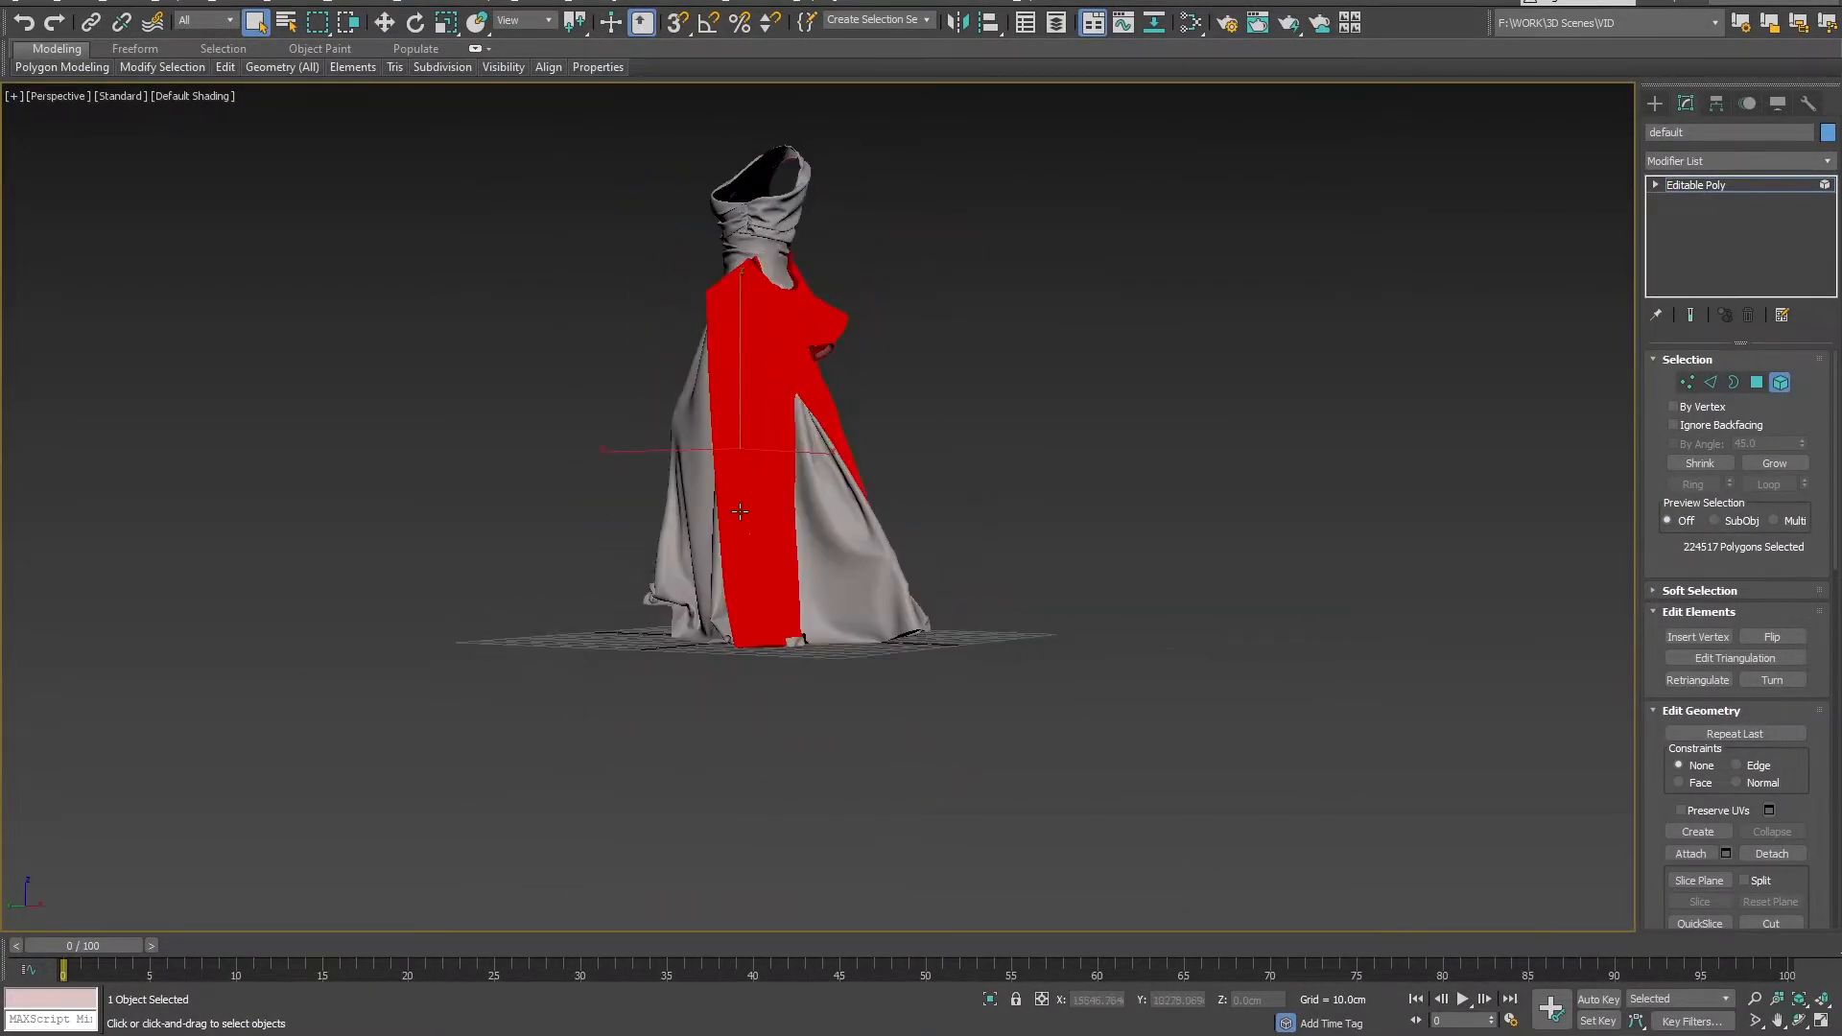
{"action": "scroll", "scroll_direction": "up", "scroll_amount": 3}
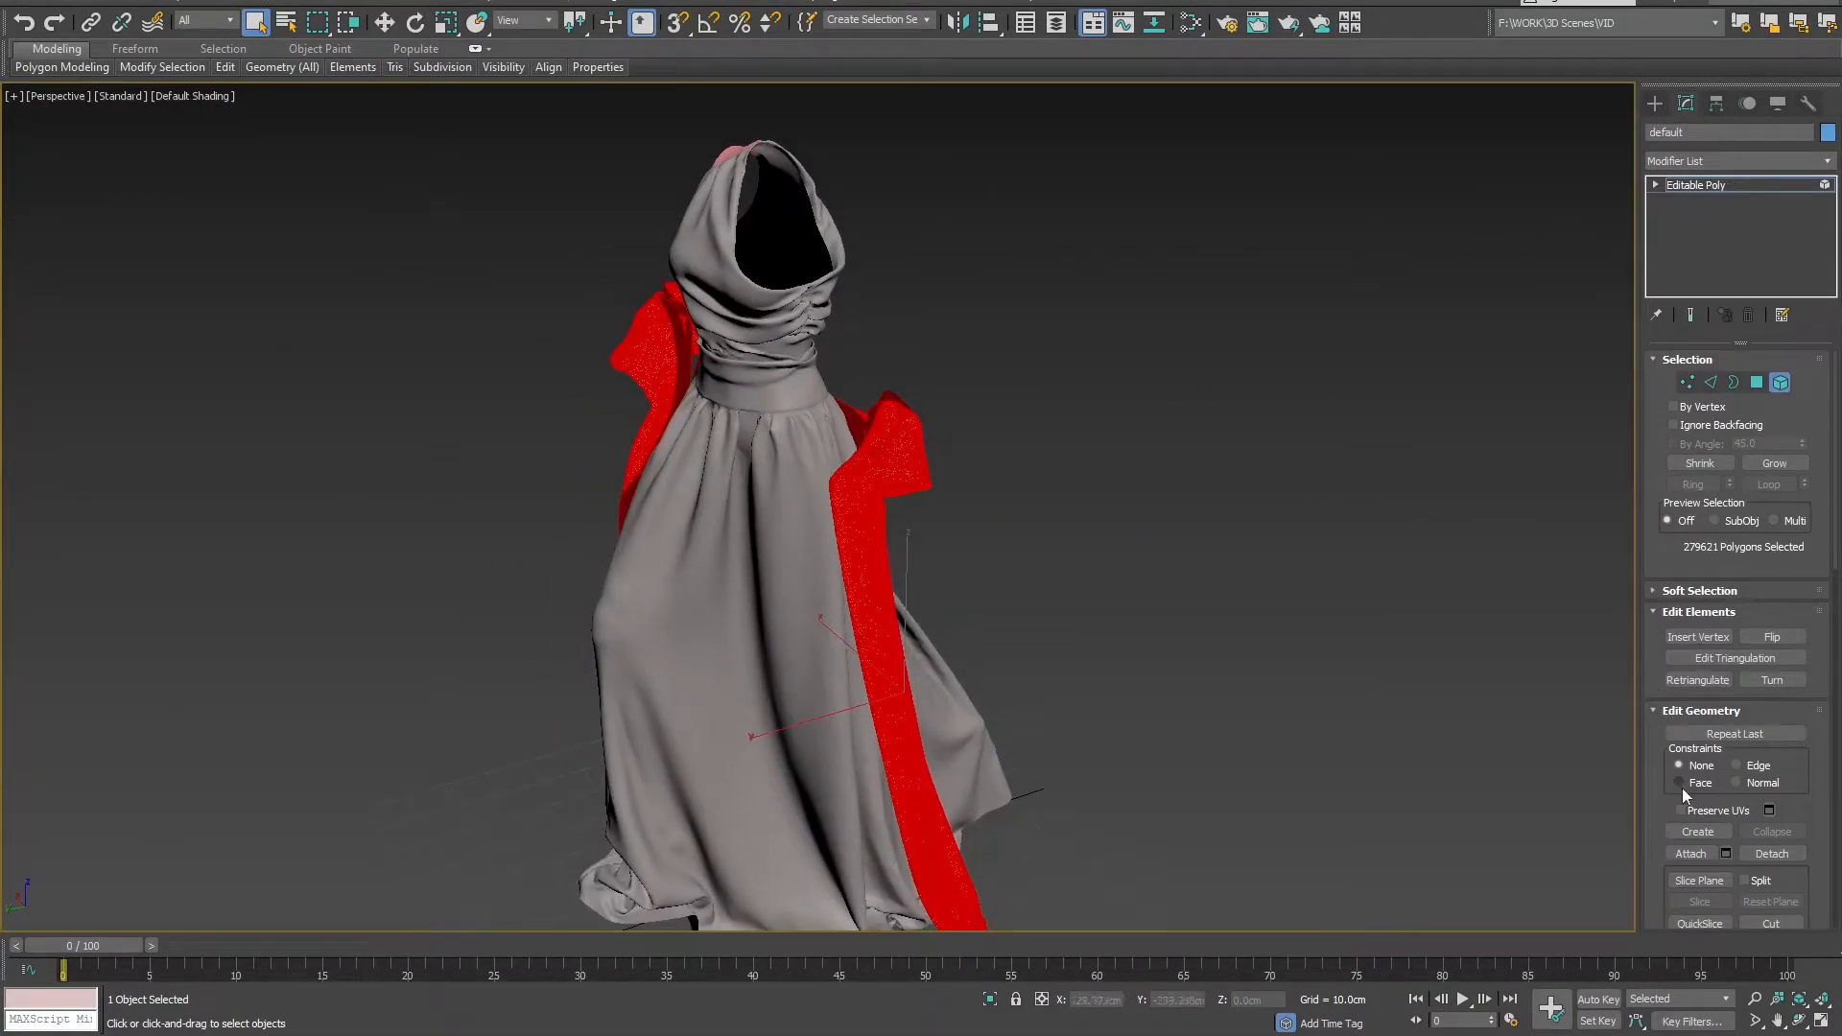
{"action": "left_click", "coordinate": [1772, 853]}
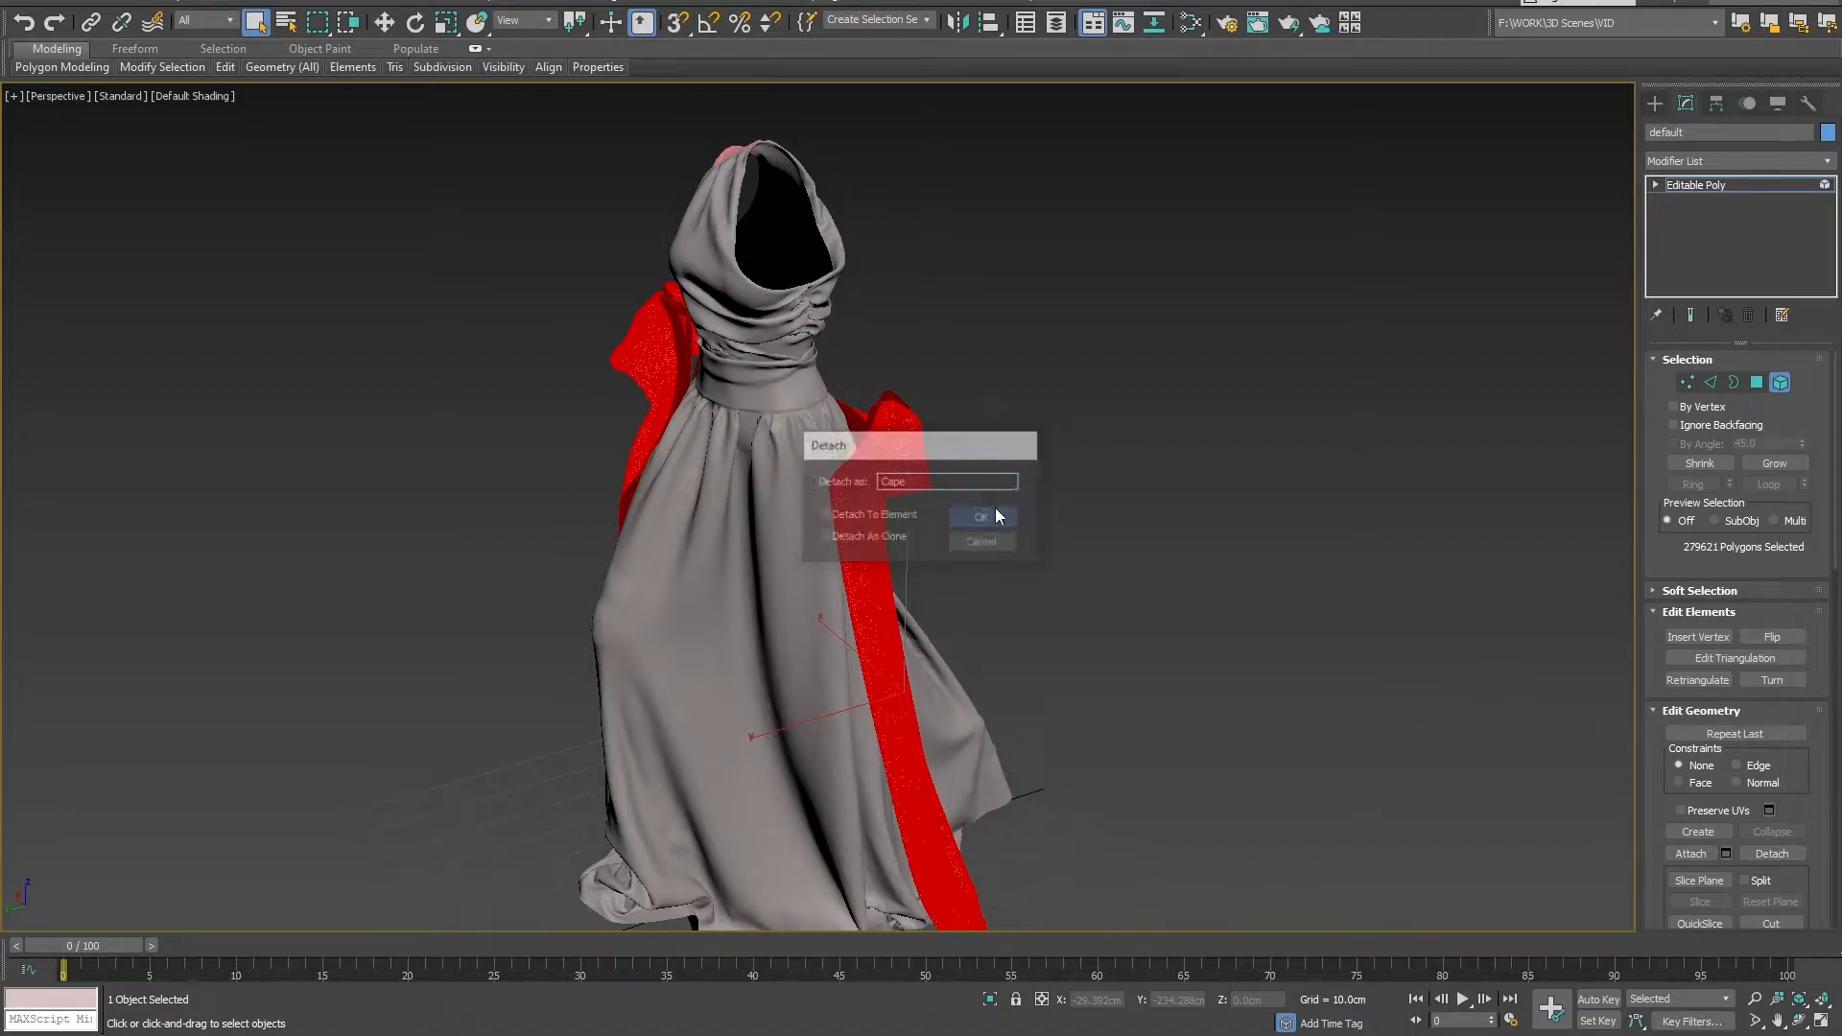
{"action": "left_click", "coordinate": [979, 514]}
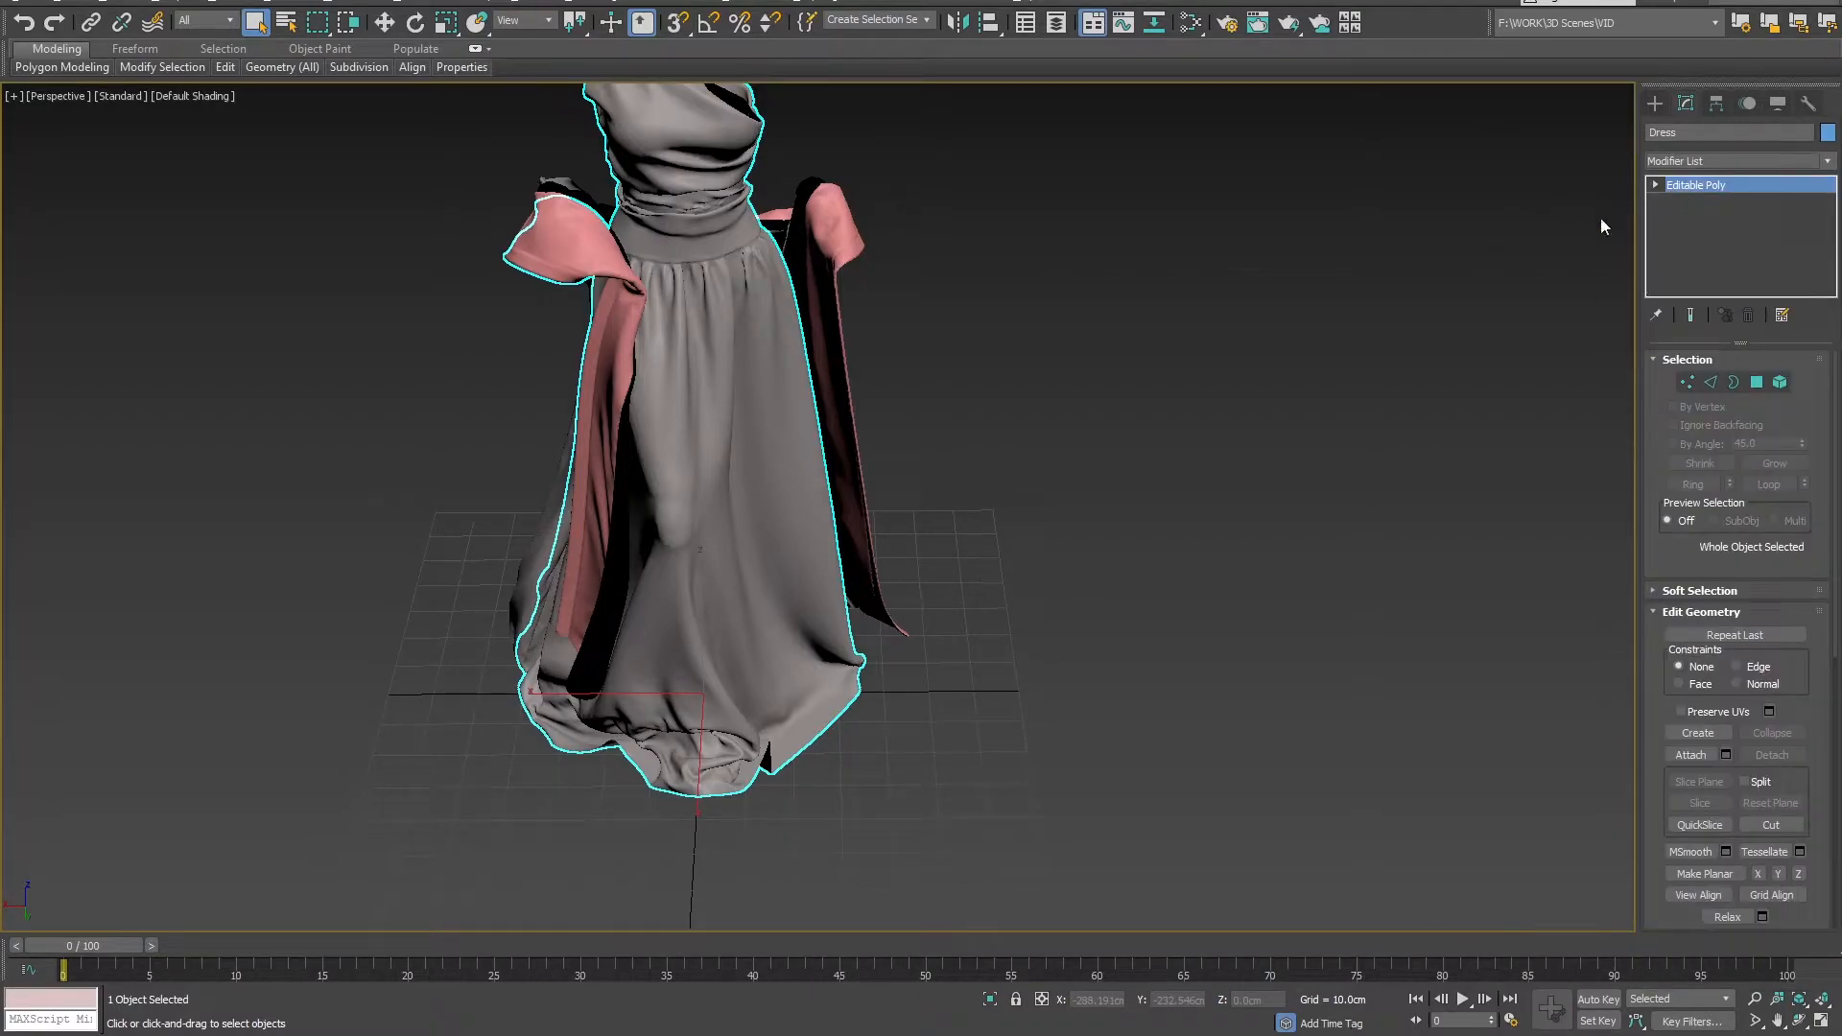
Step: Add an Unwrap UVW modifier to Dress and open its UV Editor
{"action": "left_click", "coordinate": [1733, 161]}
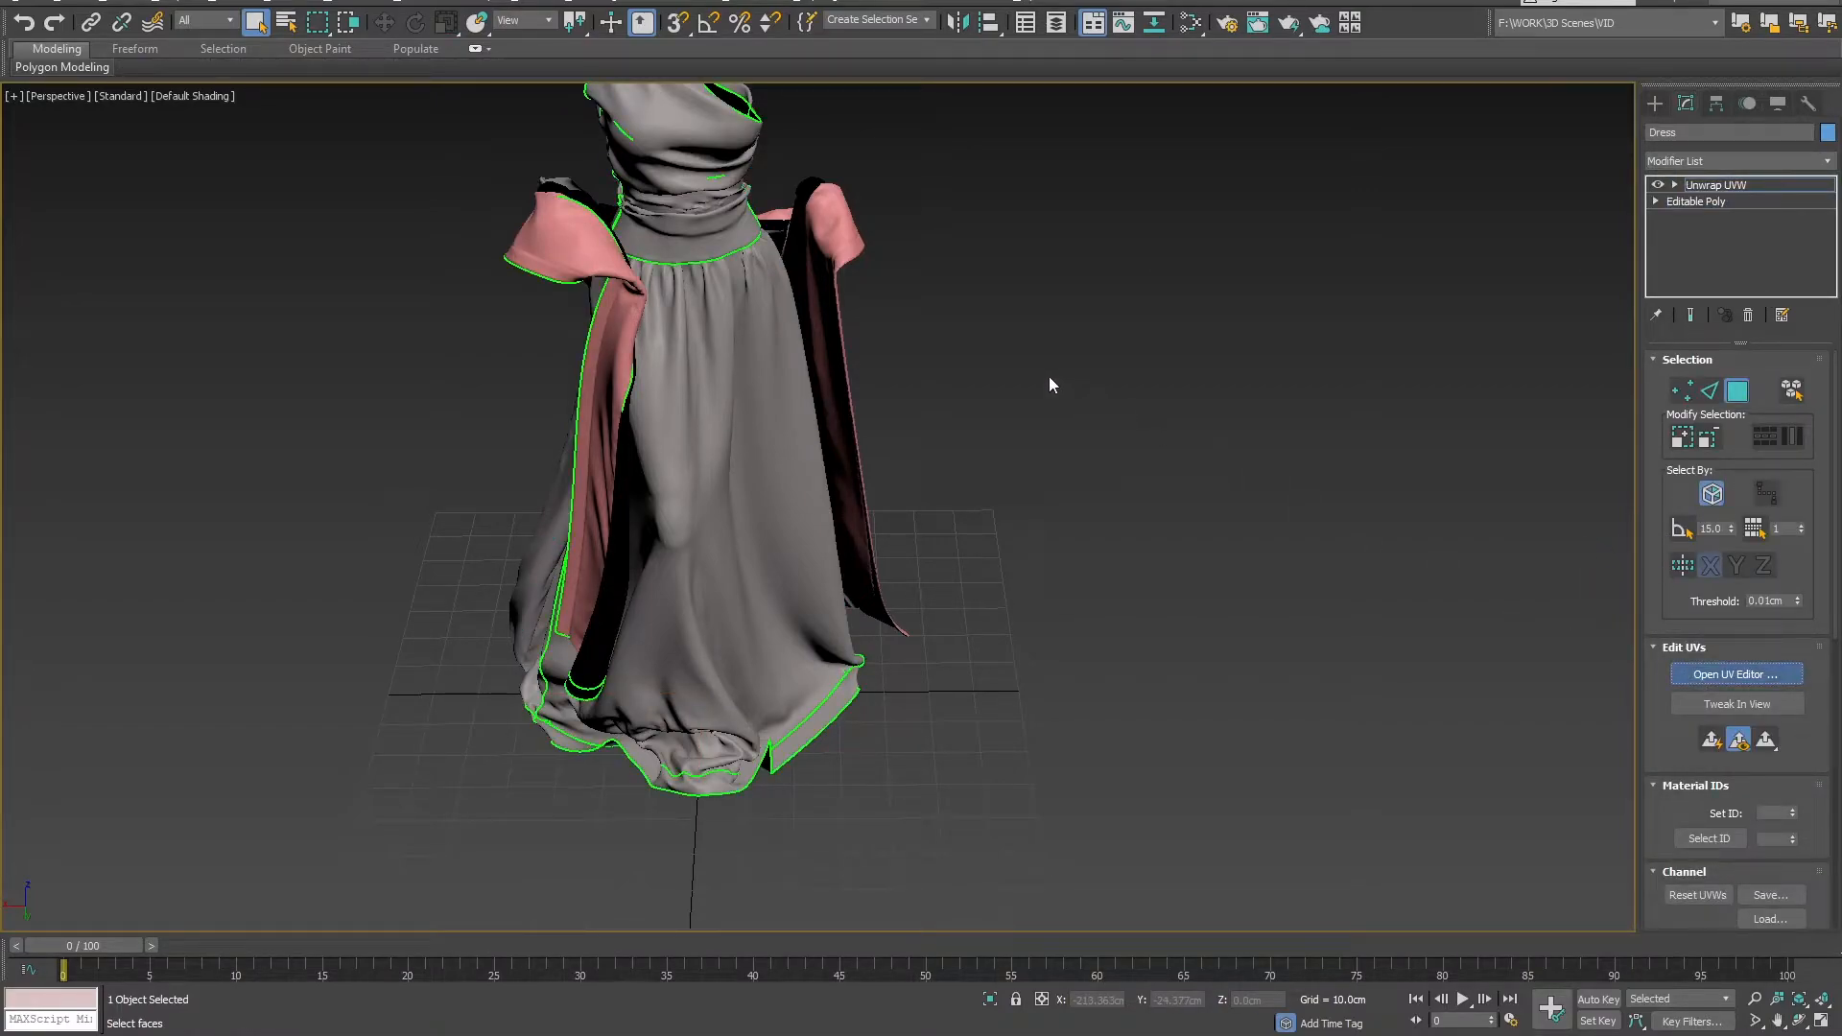
{"action": "left_click", "coordinate": [1736, 674]}
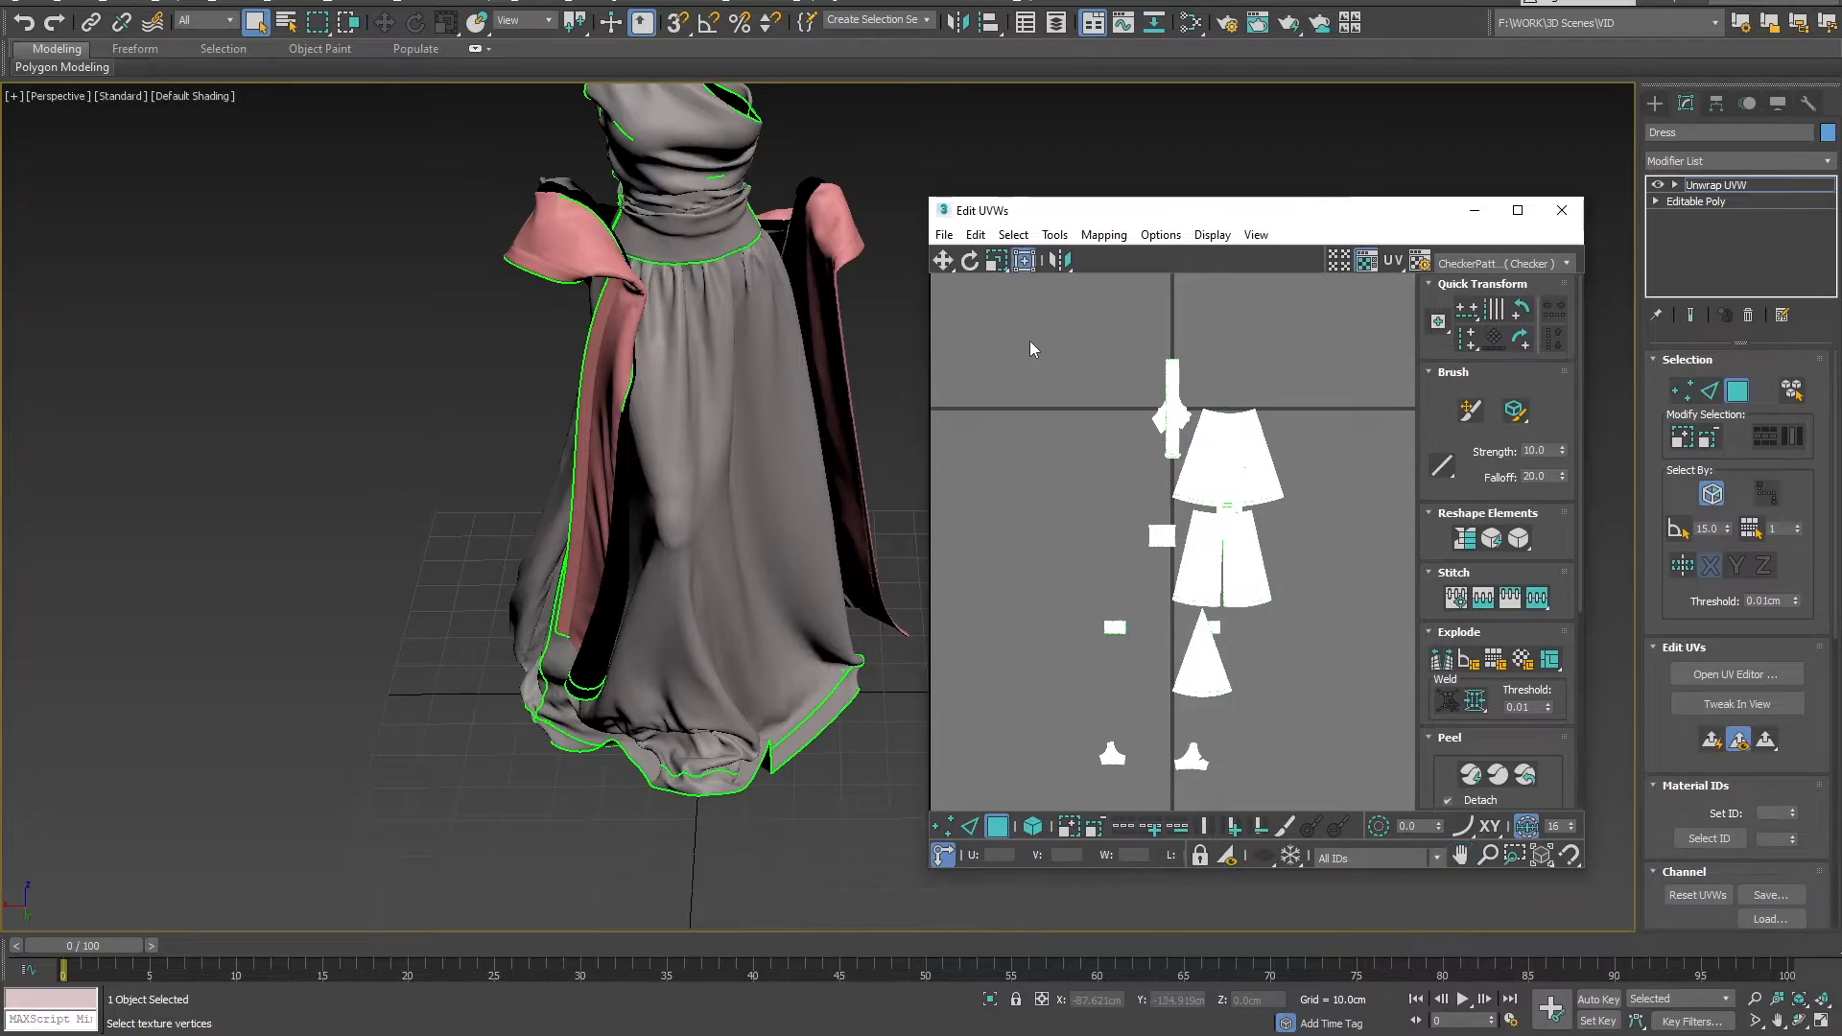
{"action": "mouse_move", "coordinate": [1389, 572]}
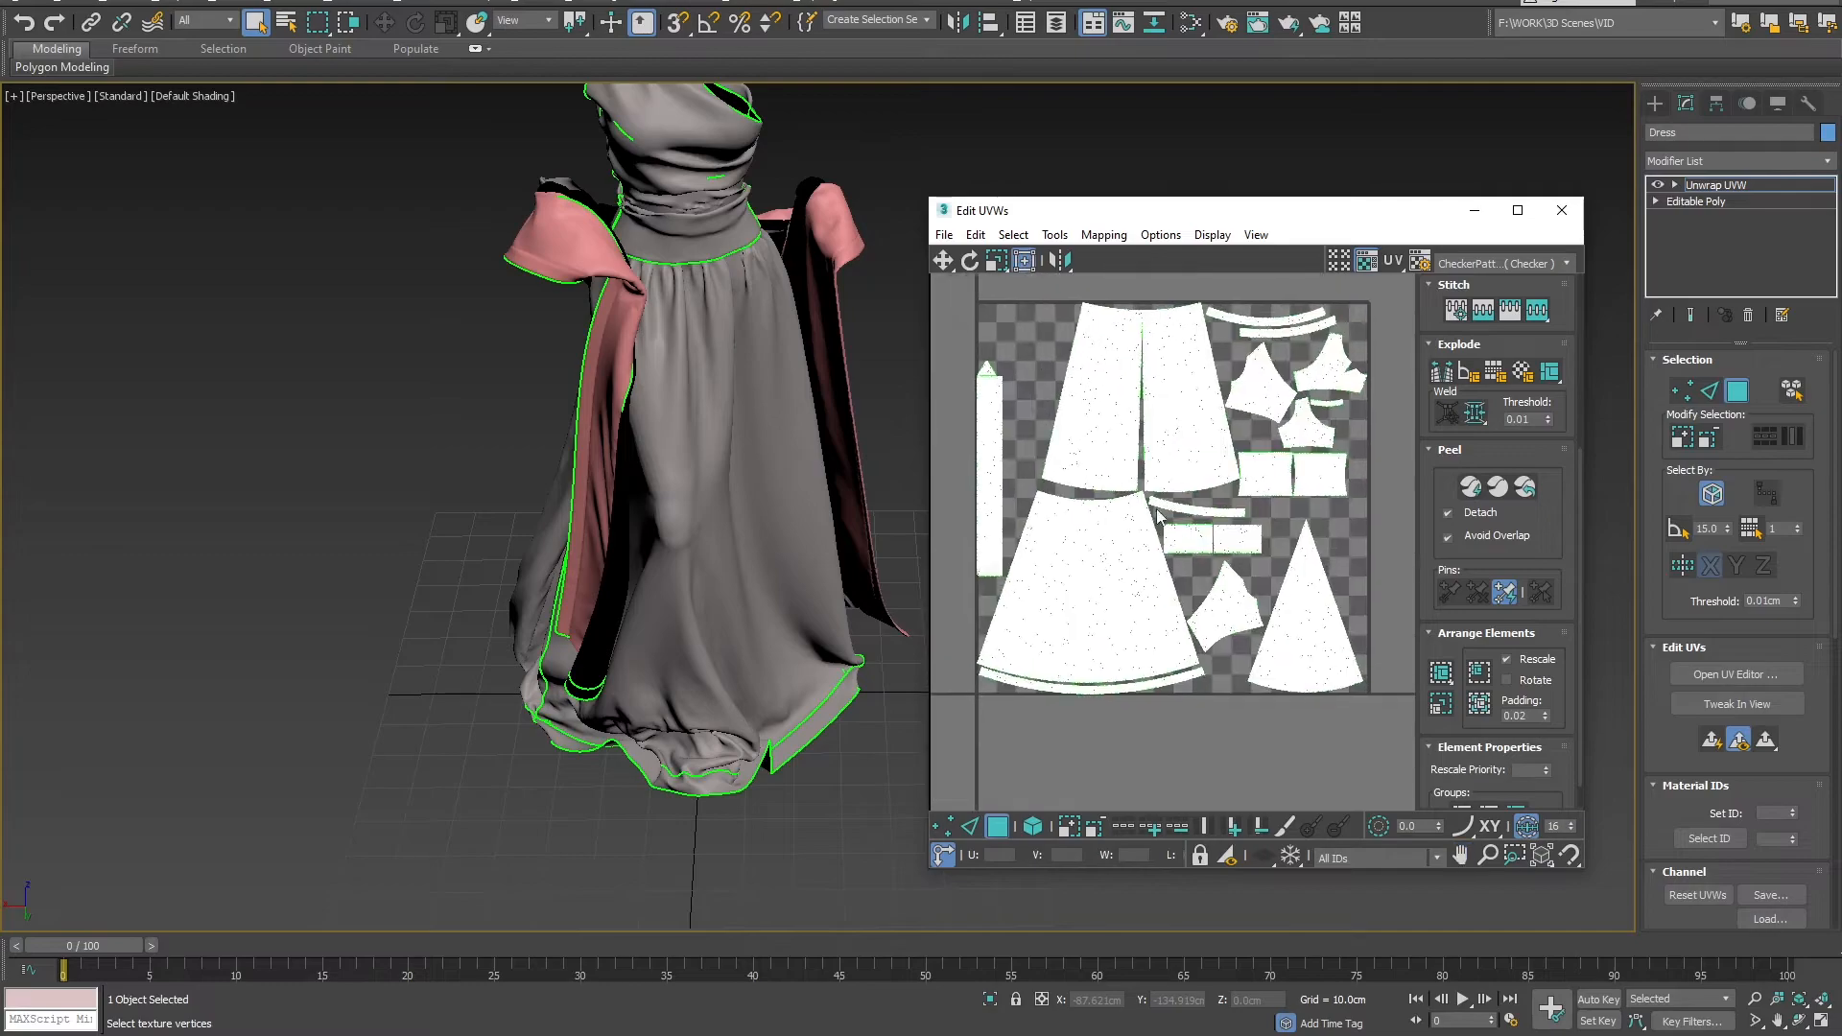
{"action": "mouse_move", "coordinate": [1140, 534]}
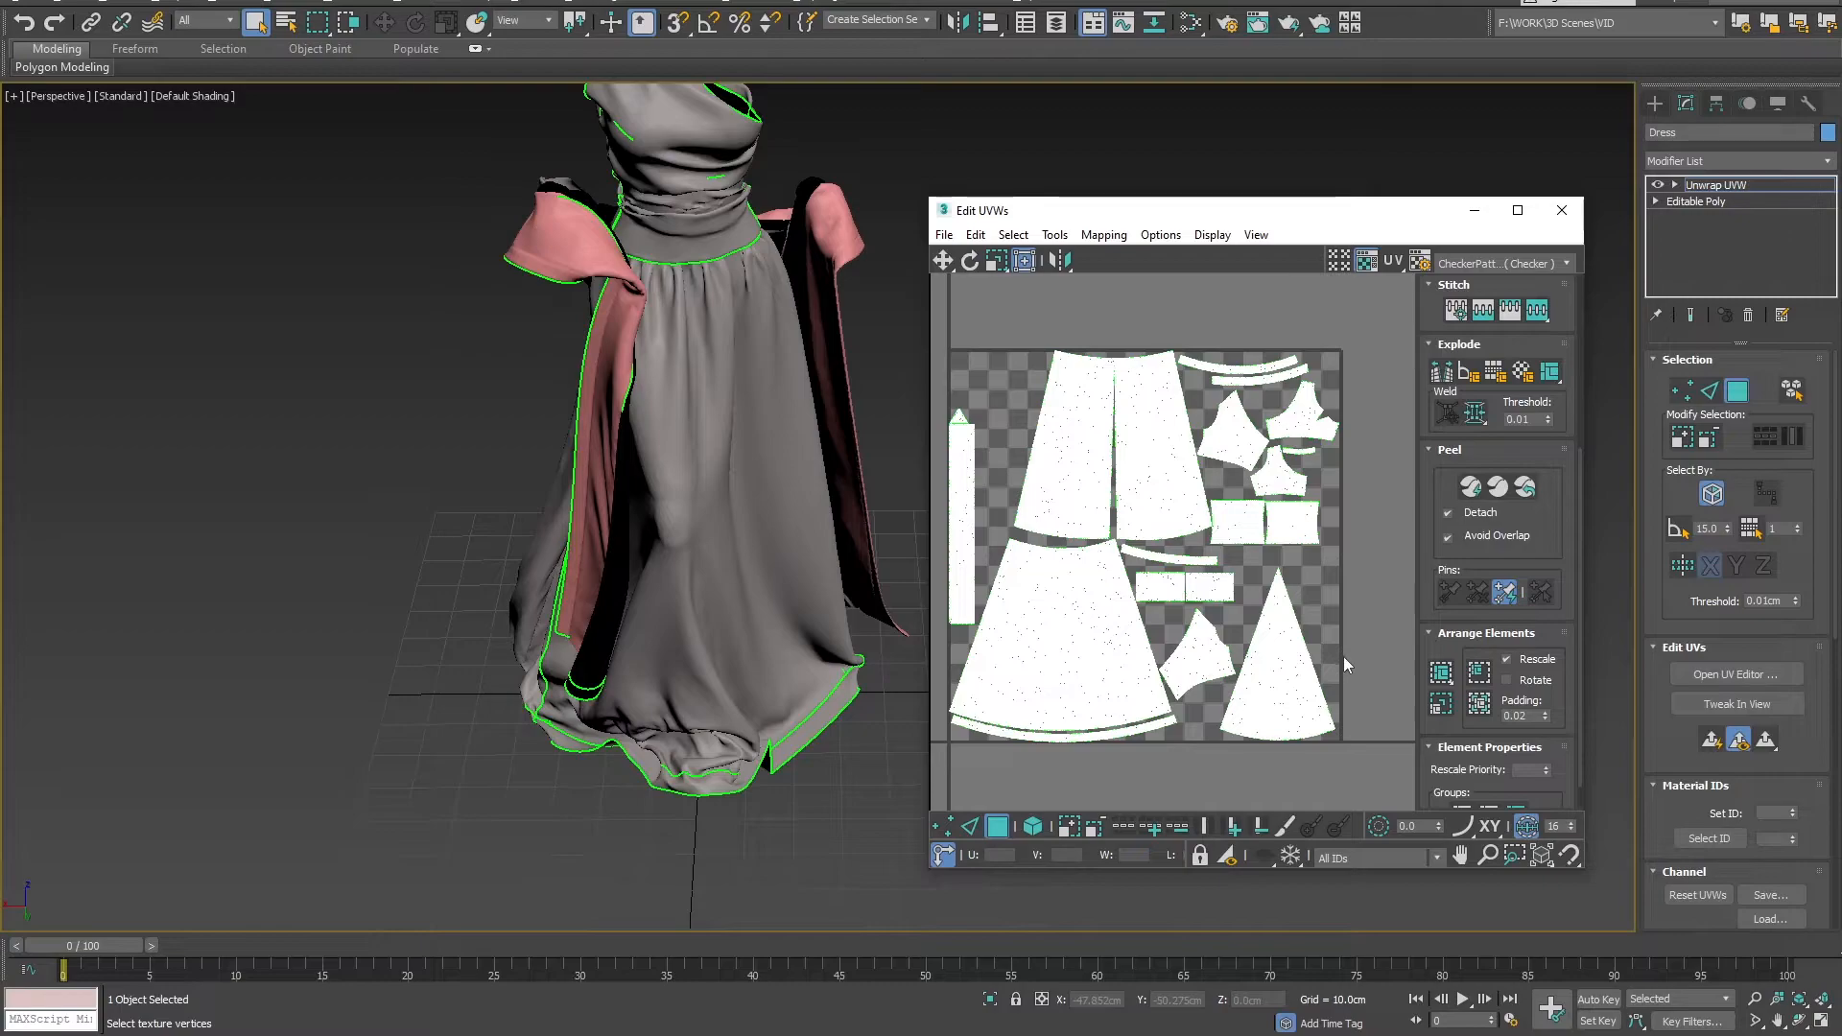
{"action": "mouse_move", "coordinate": [1351, 617]}
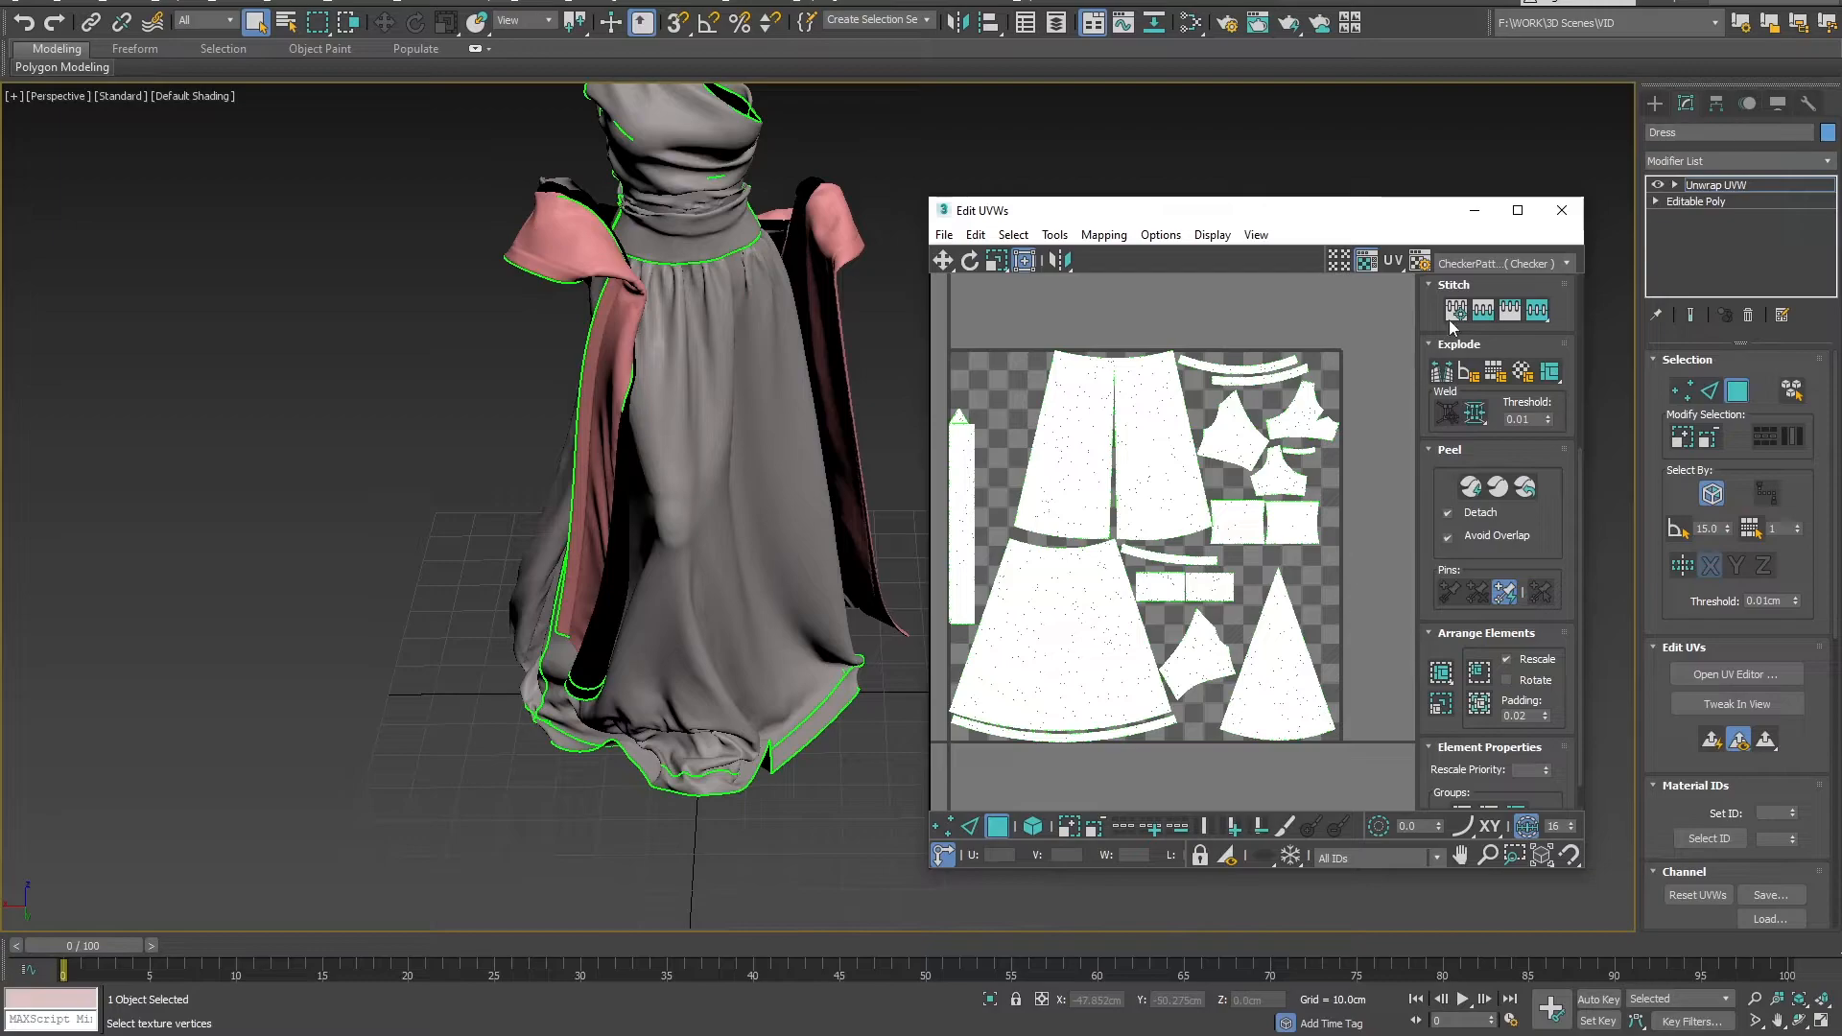
Step: Close the dress UV editor, then add Unwrap UVW to Cape and open its UV Editor
{"action": "left_click", "coordinate": [1560, 209]}
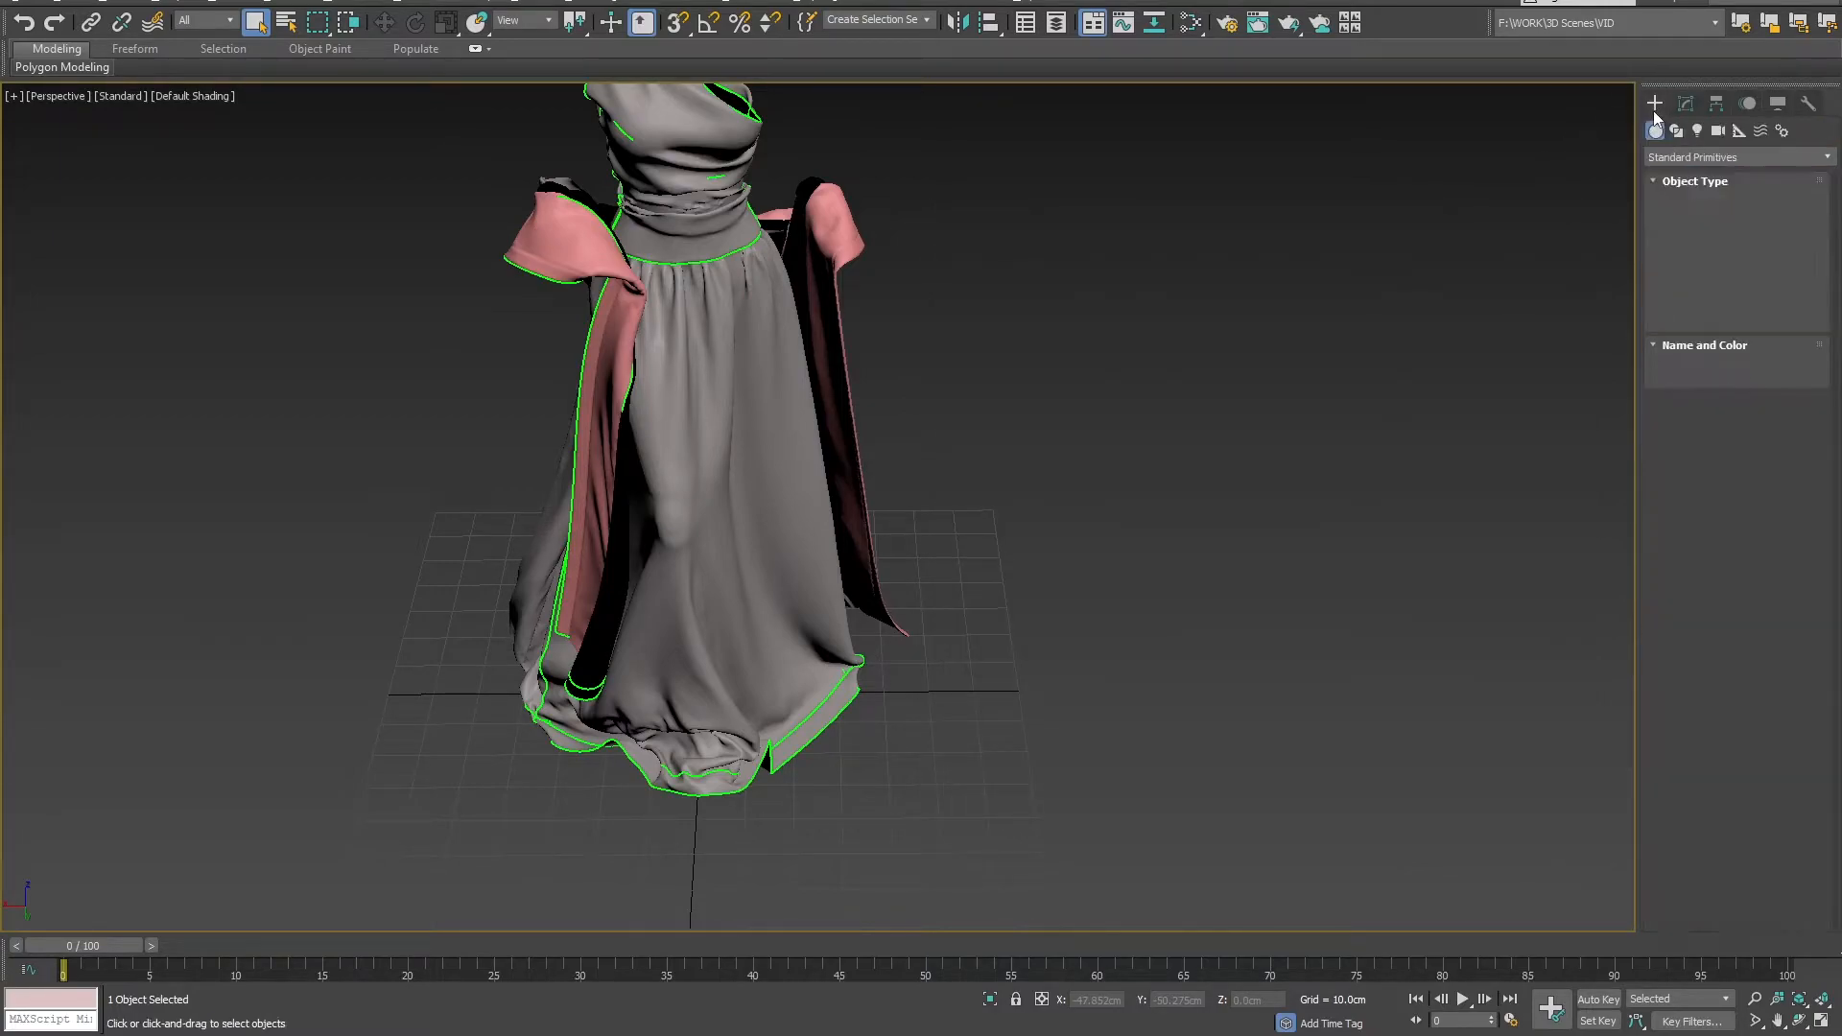
{"action": "left_click", "coordinate": [1682, 104]}
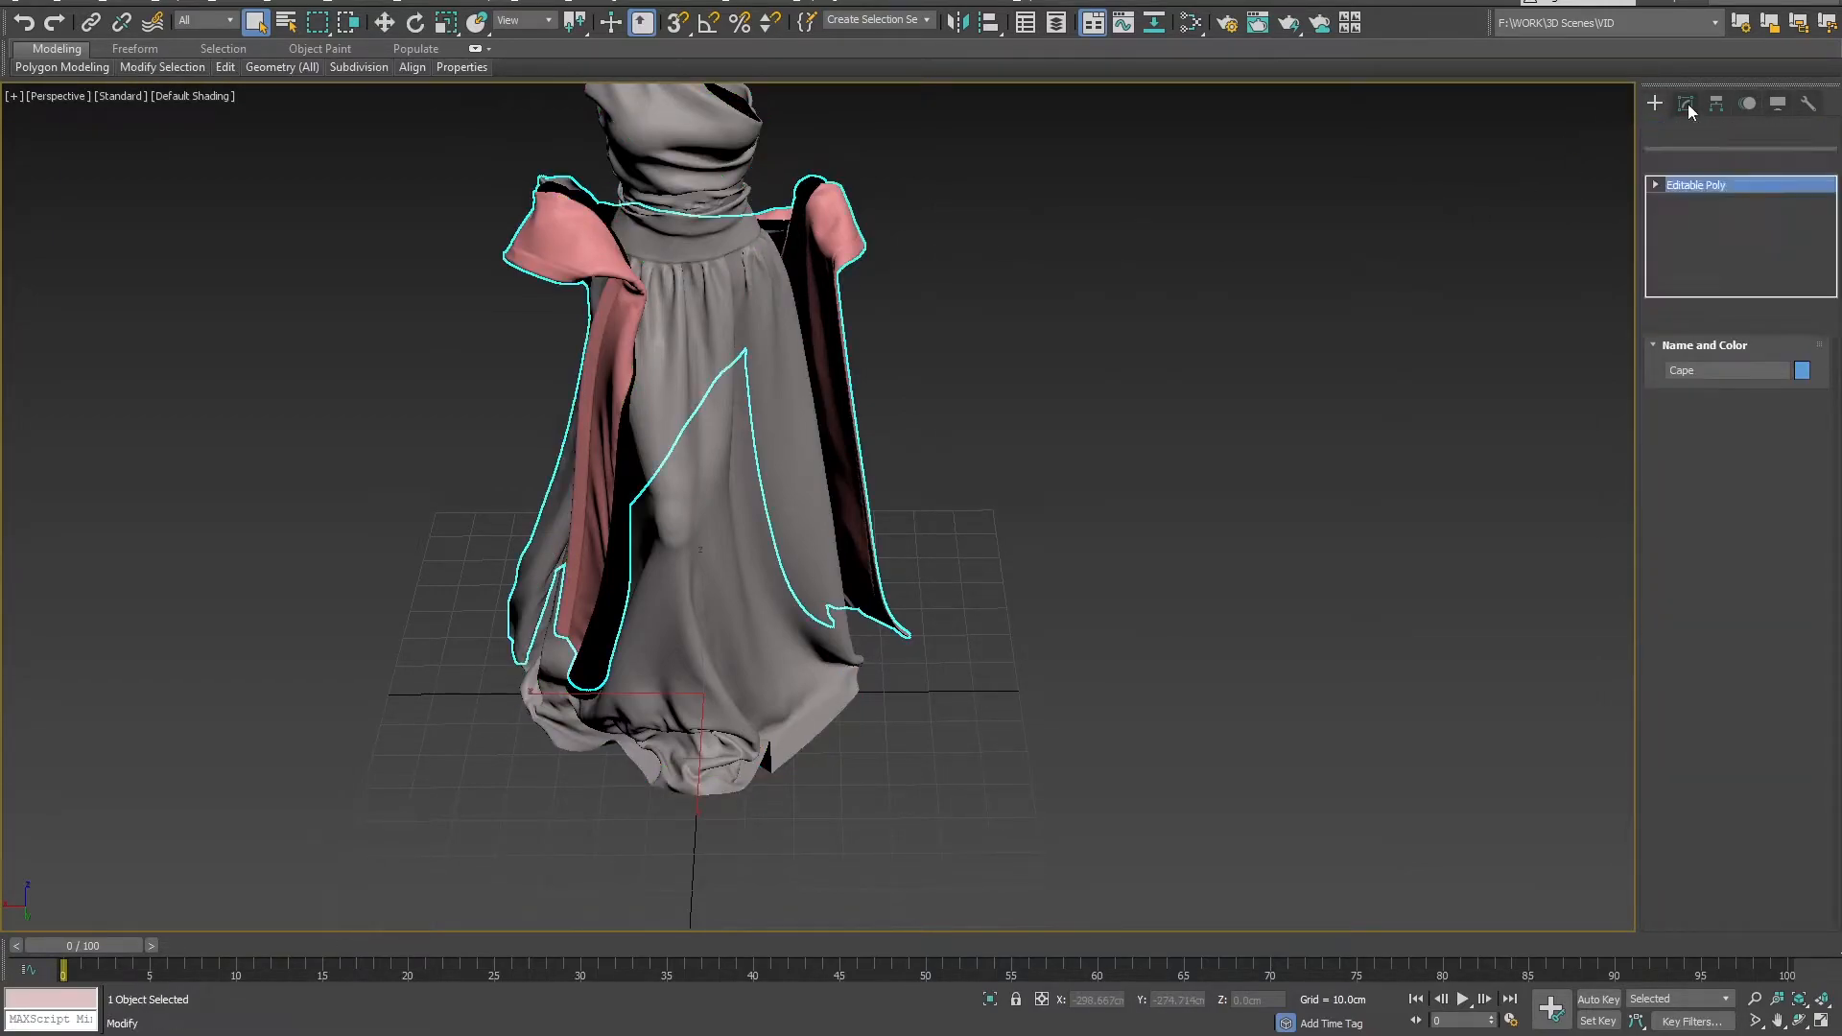
{"action": "left_click", "coordinate": [1685, 103]}
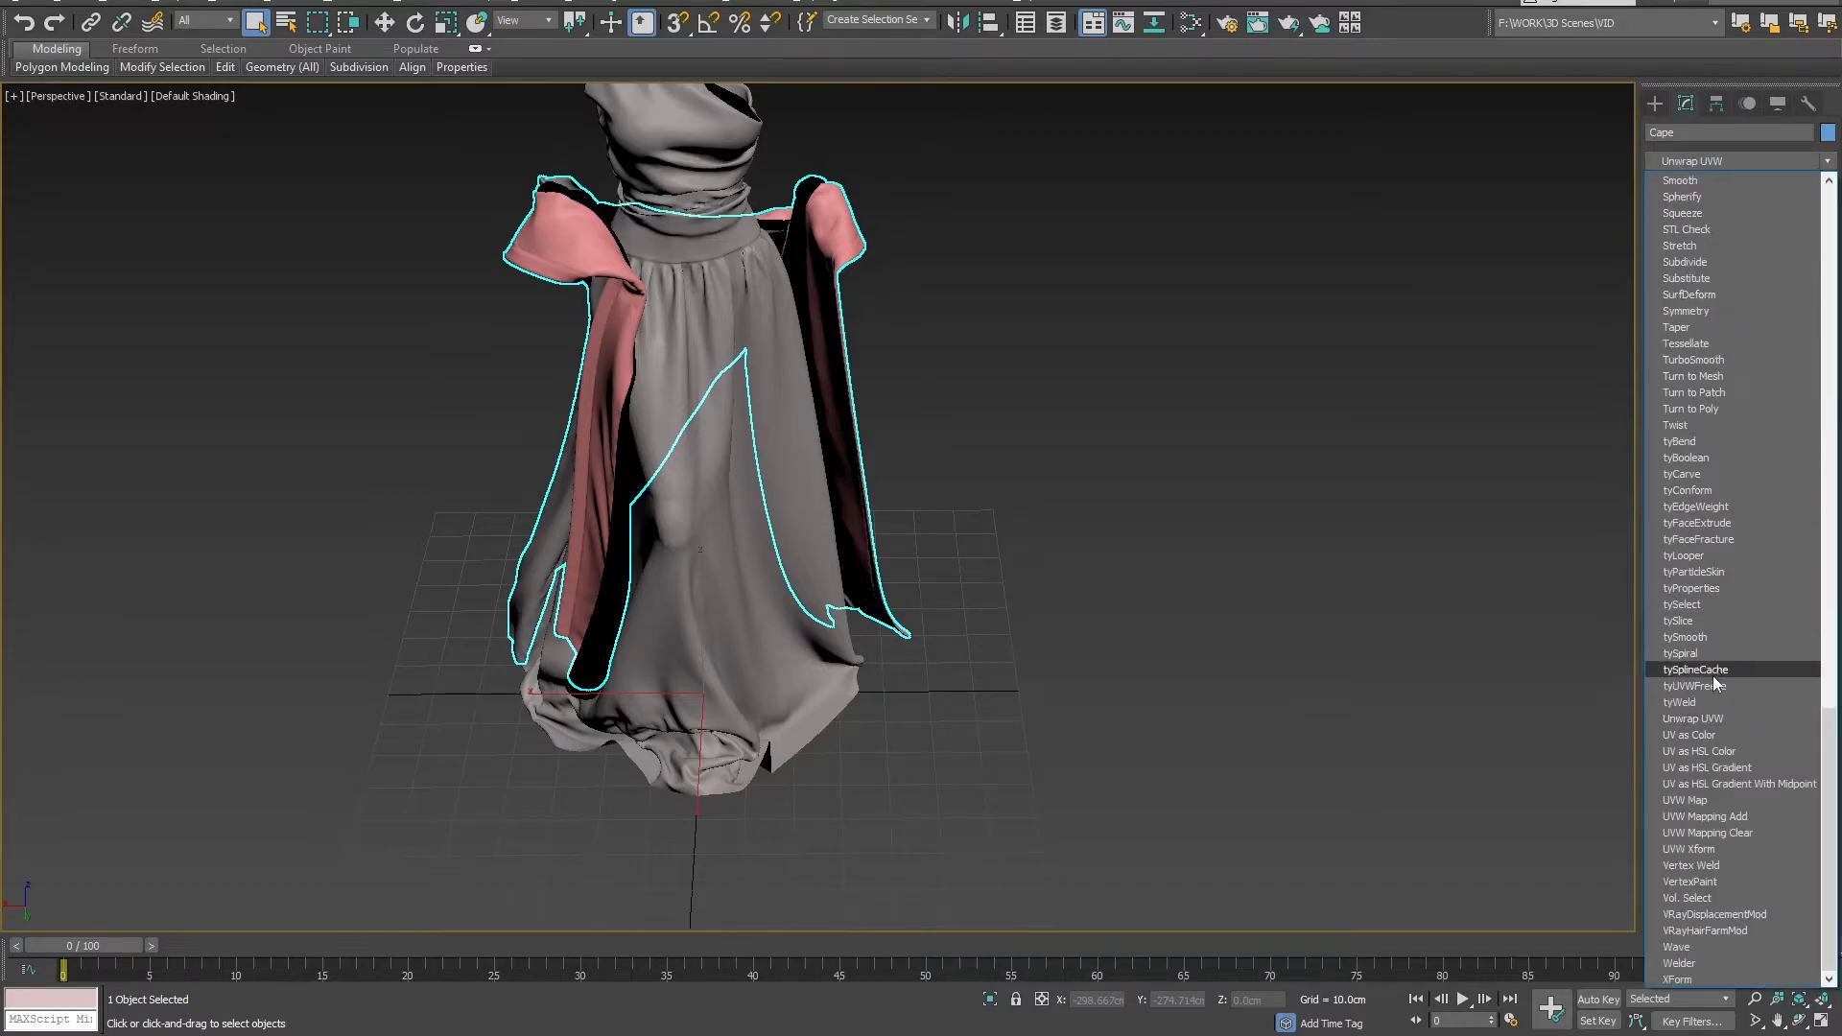
{"action": "left_click", "coordinate": [1692, 717]}
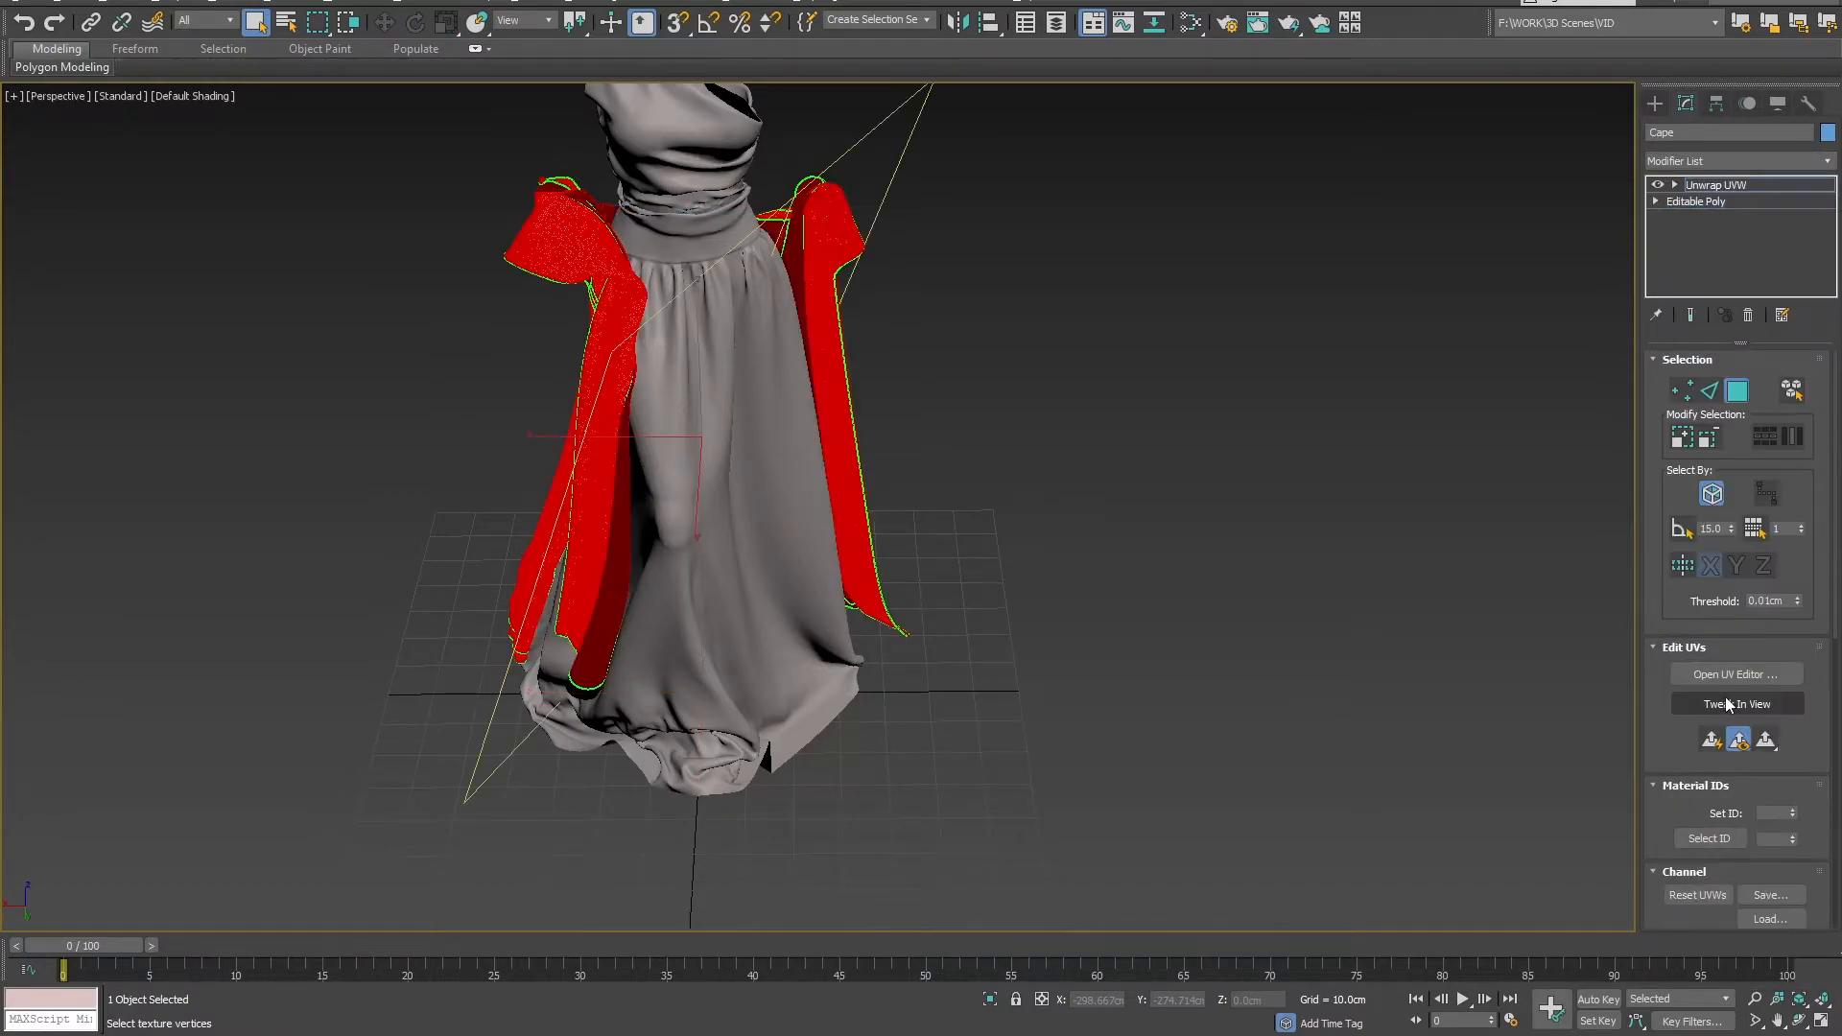
{"action": "left_click", "coordinate": [1736, 673]}
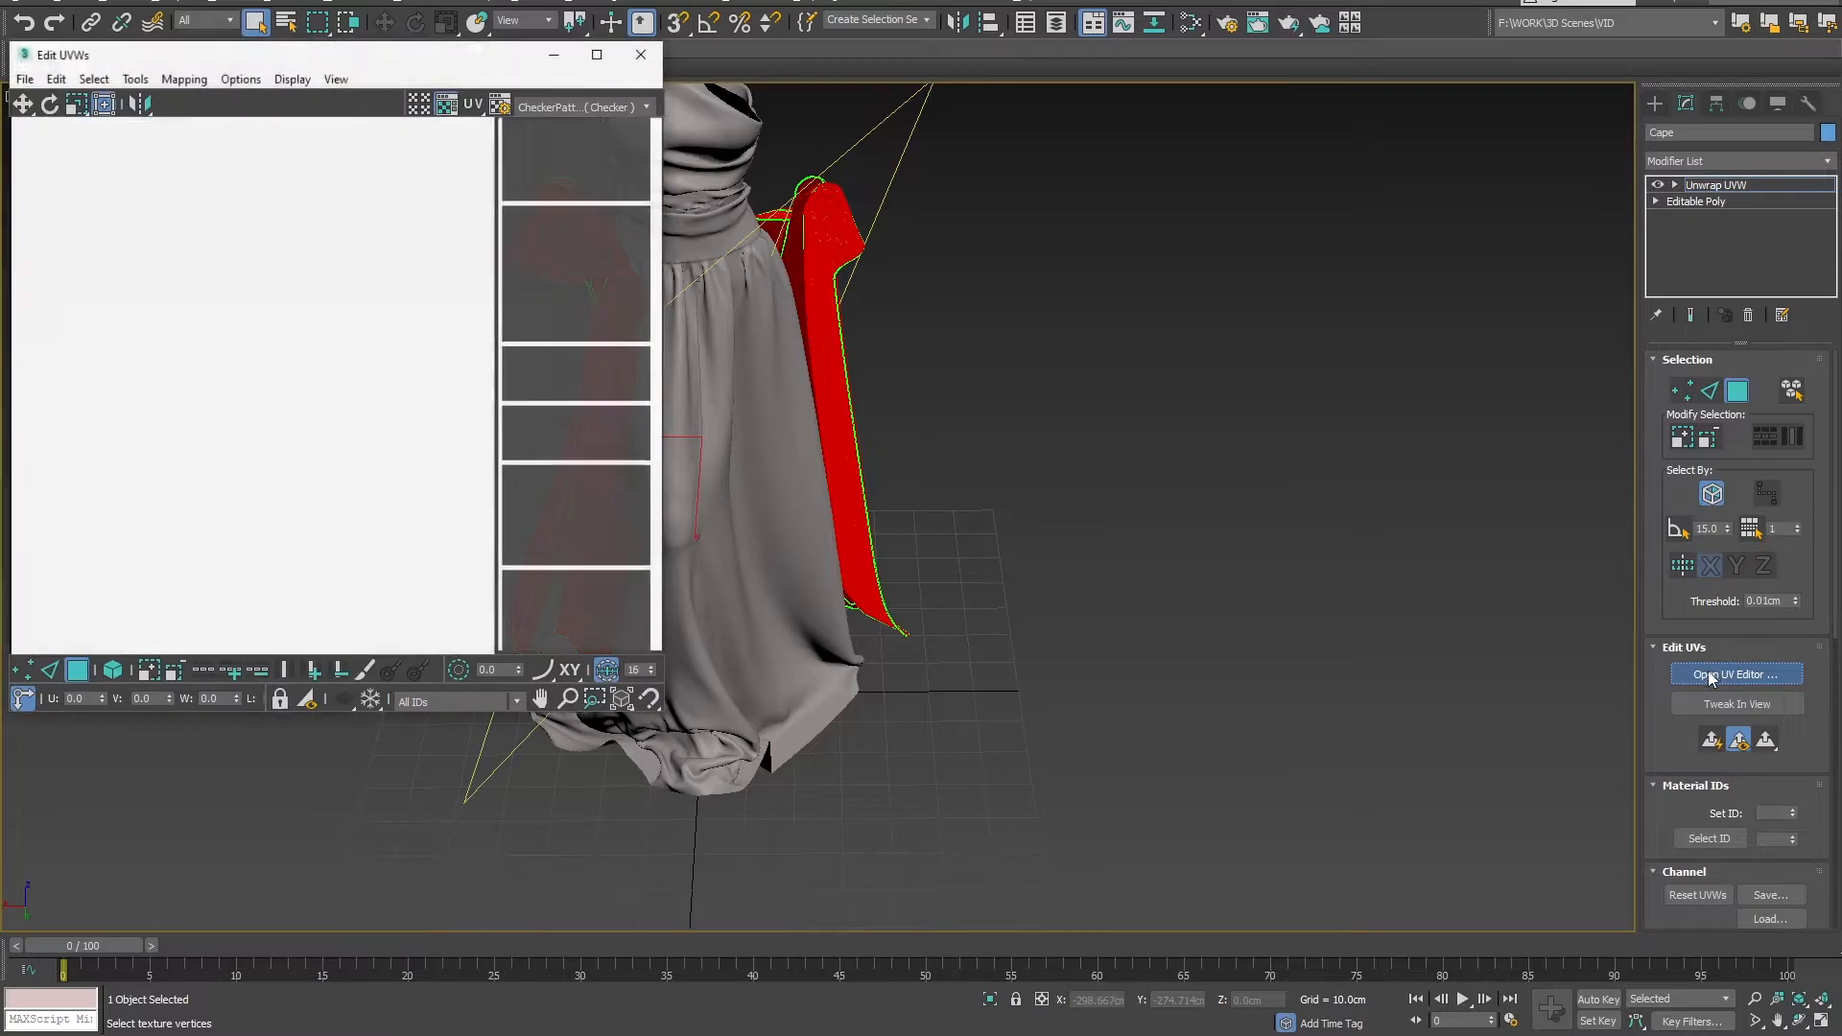
{"action": "left_click", "coordinate": [1735, 673]}
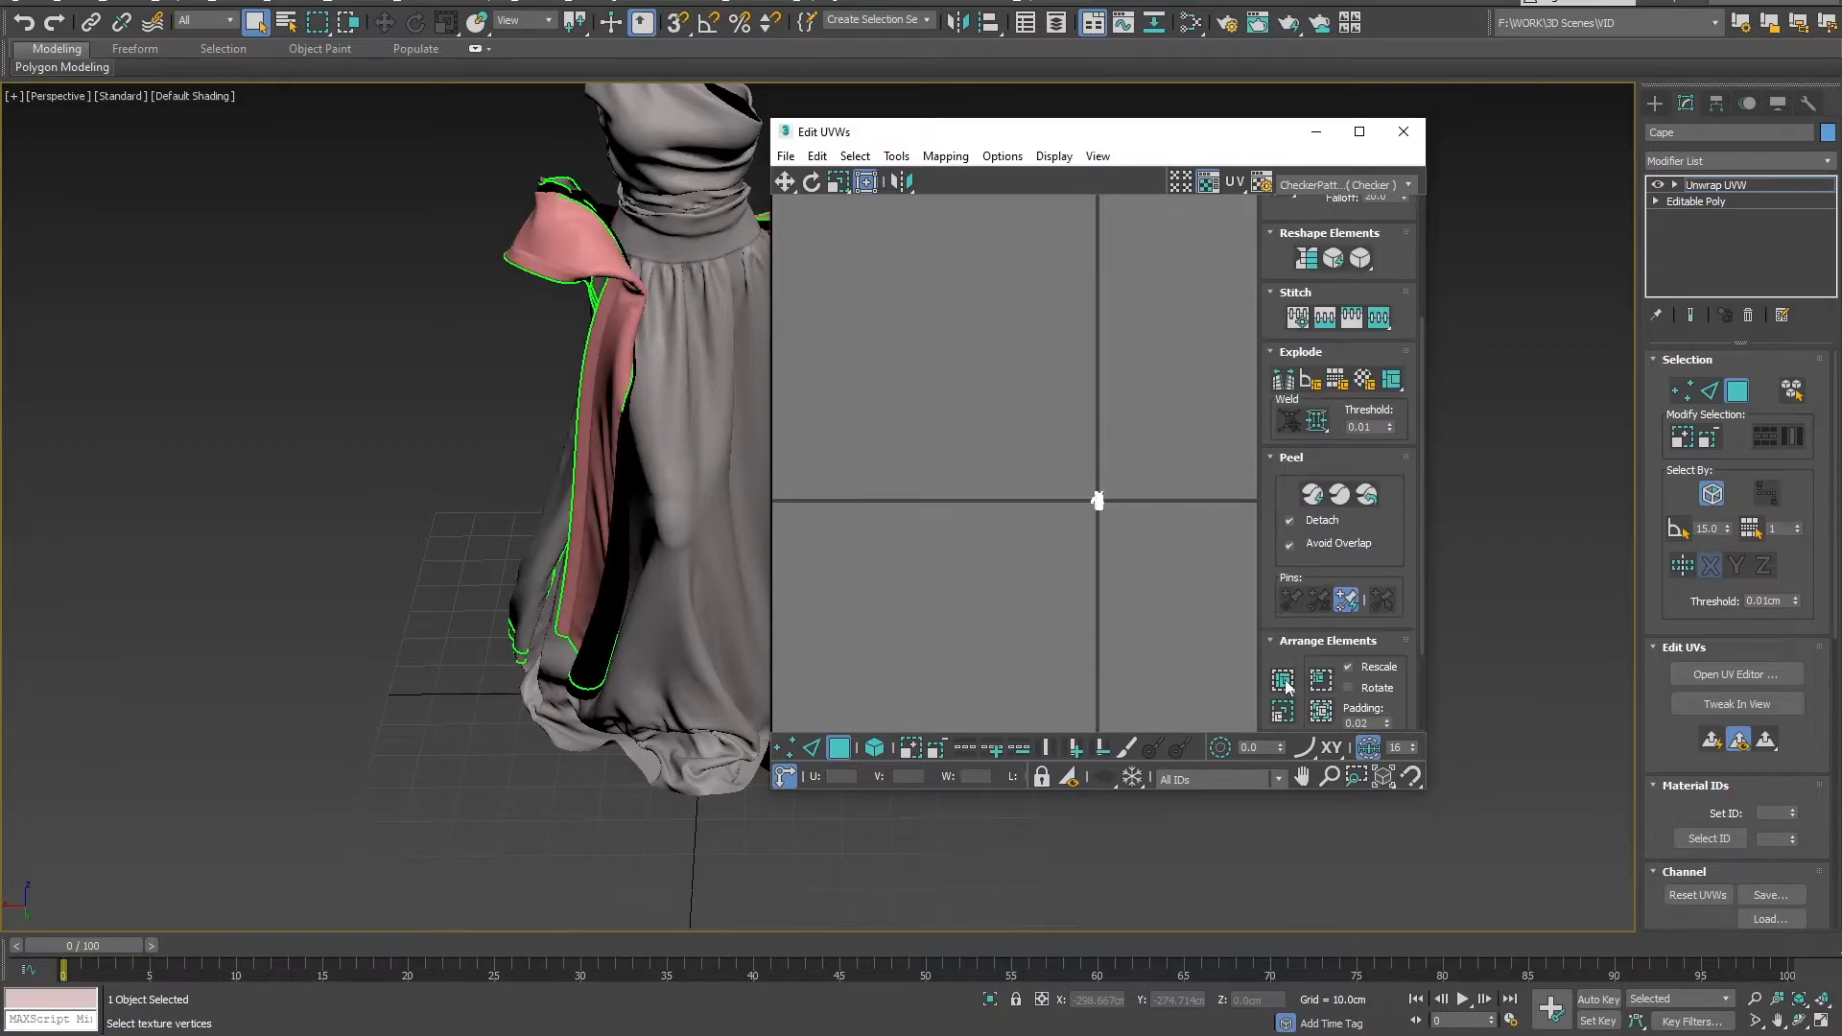
Step: Pack Normalize the cape UVs and collapse Cape back to Editable Poly
{"action": "left_click", "coordinate": [1281, 681]}
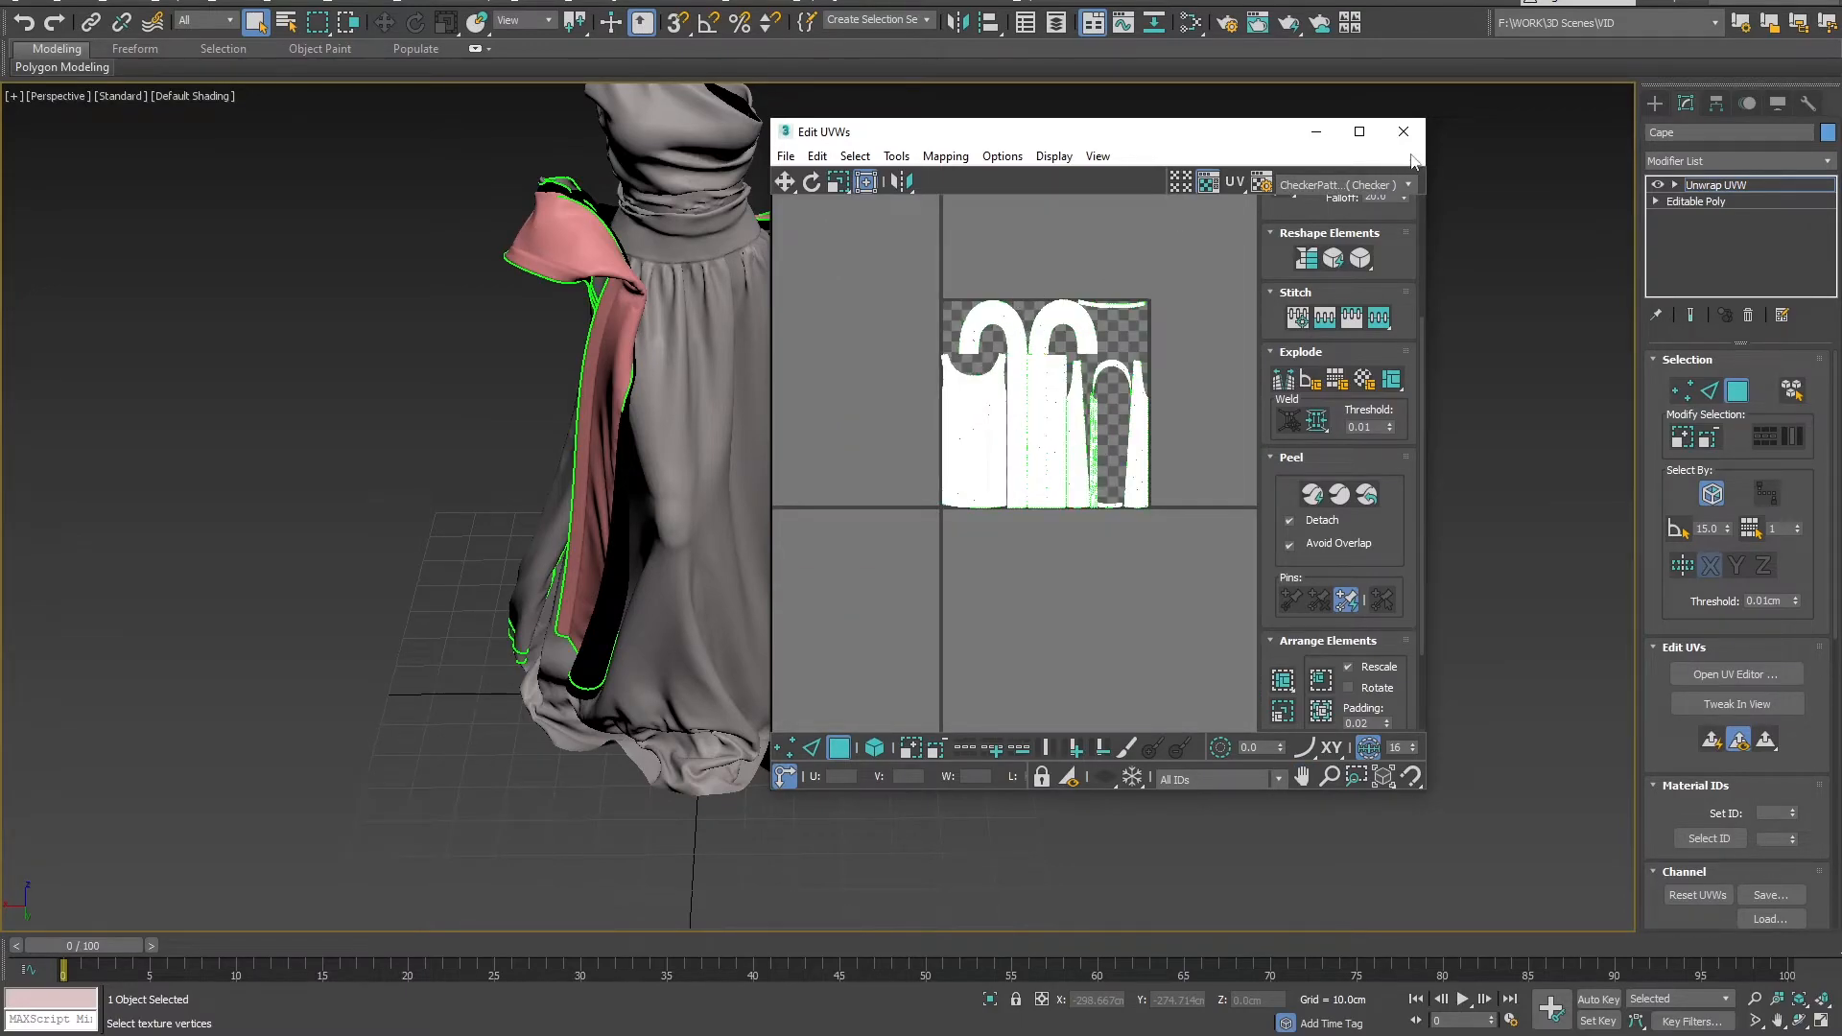
{"action": "left_click", "coordinate": [1402, 131]}
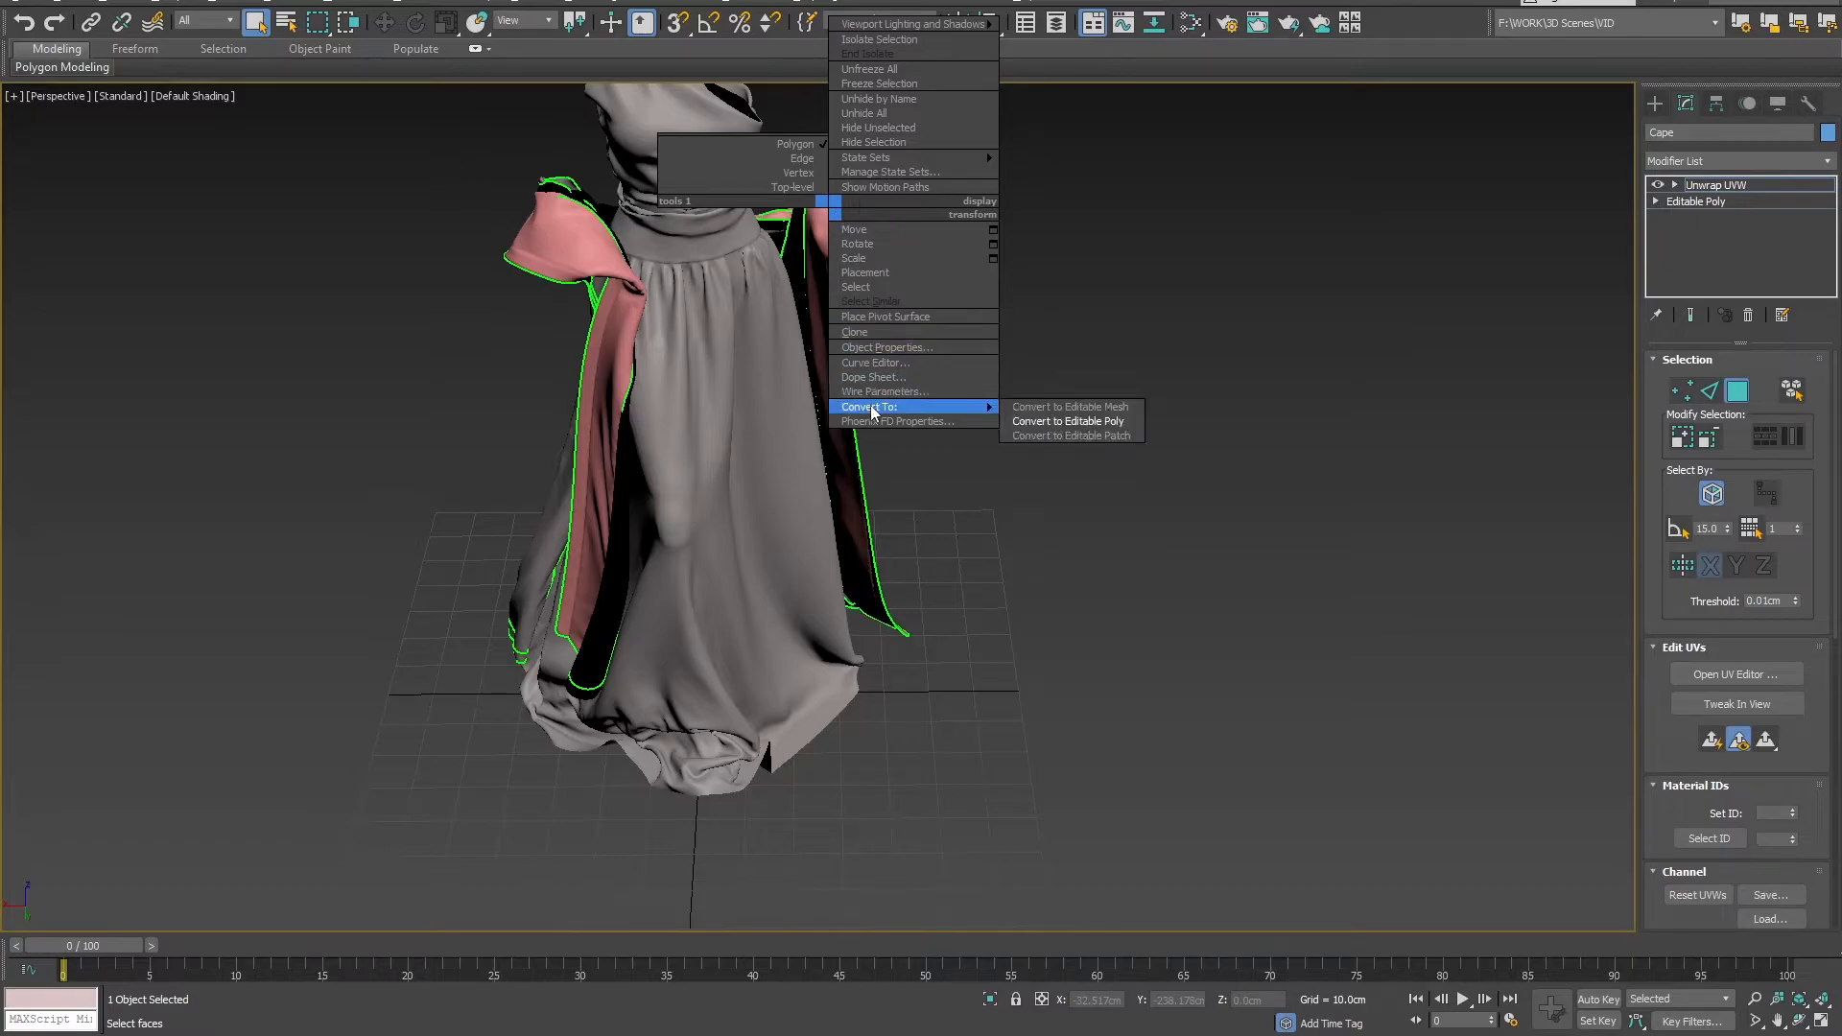
{"action": "left_click", "coordinate": [1067, 420]}
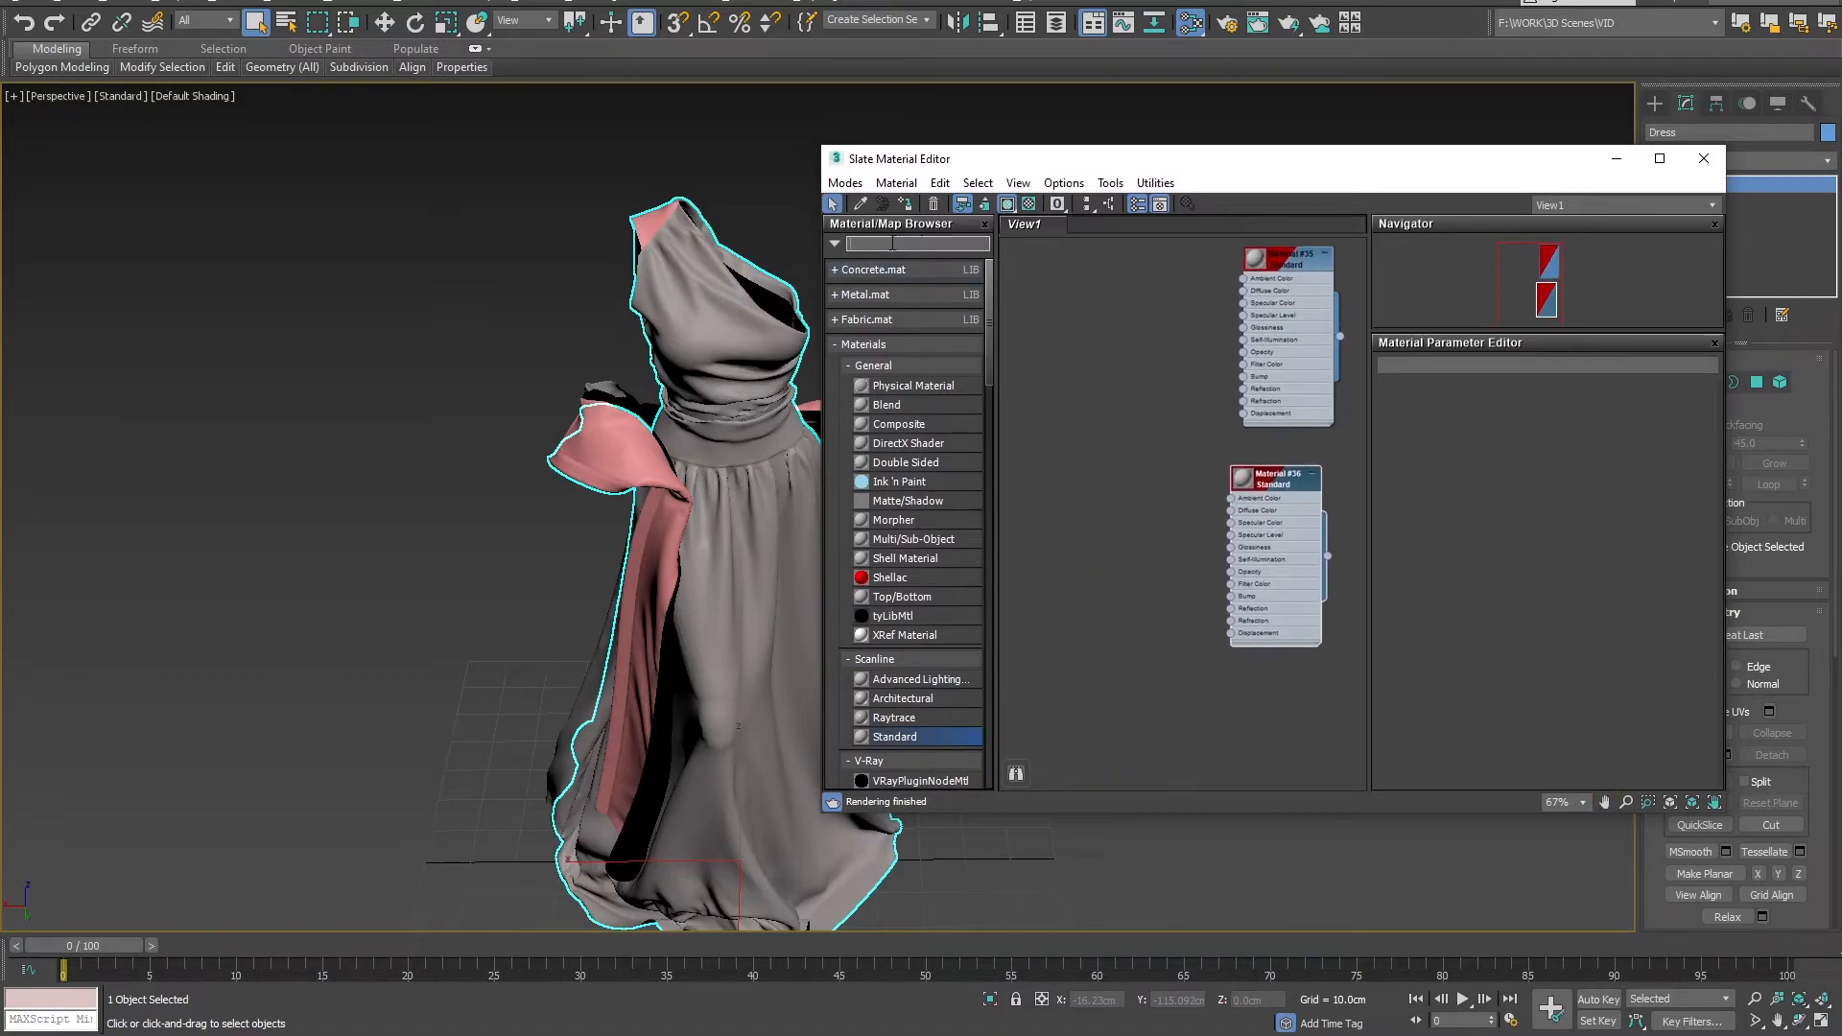
Step: Add Checker maps to the Diffuse slots and tint the cape's checker pink
{"action": "type", "text": "check"}
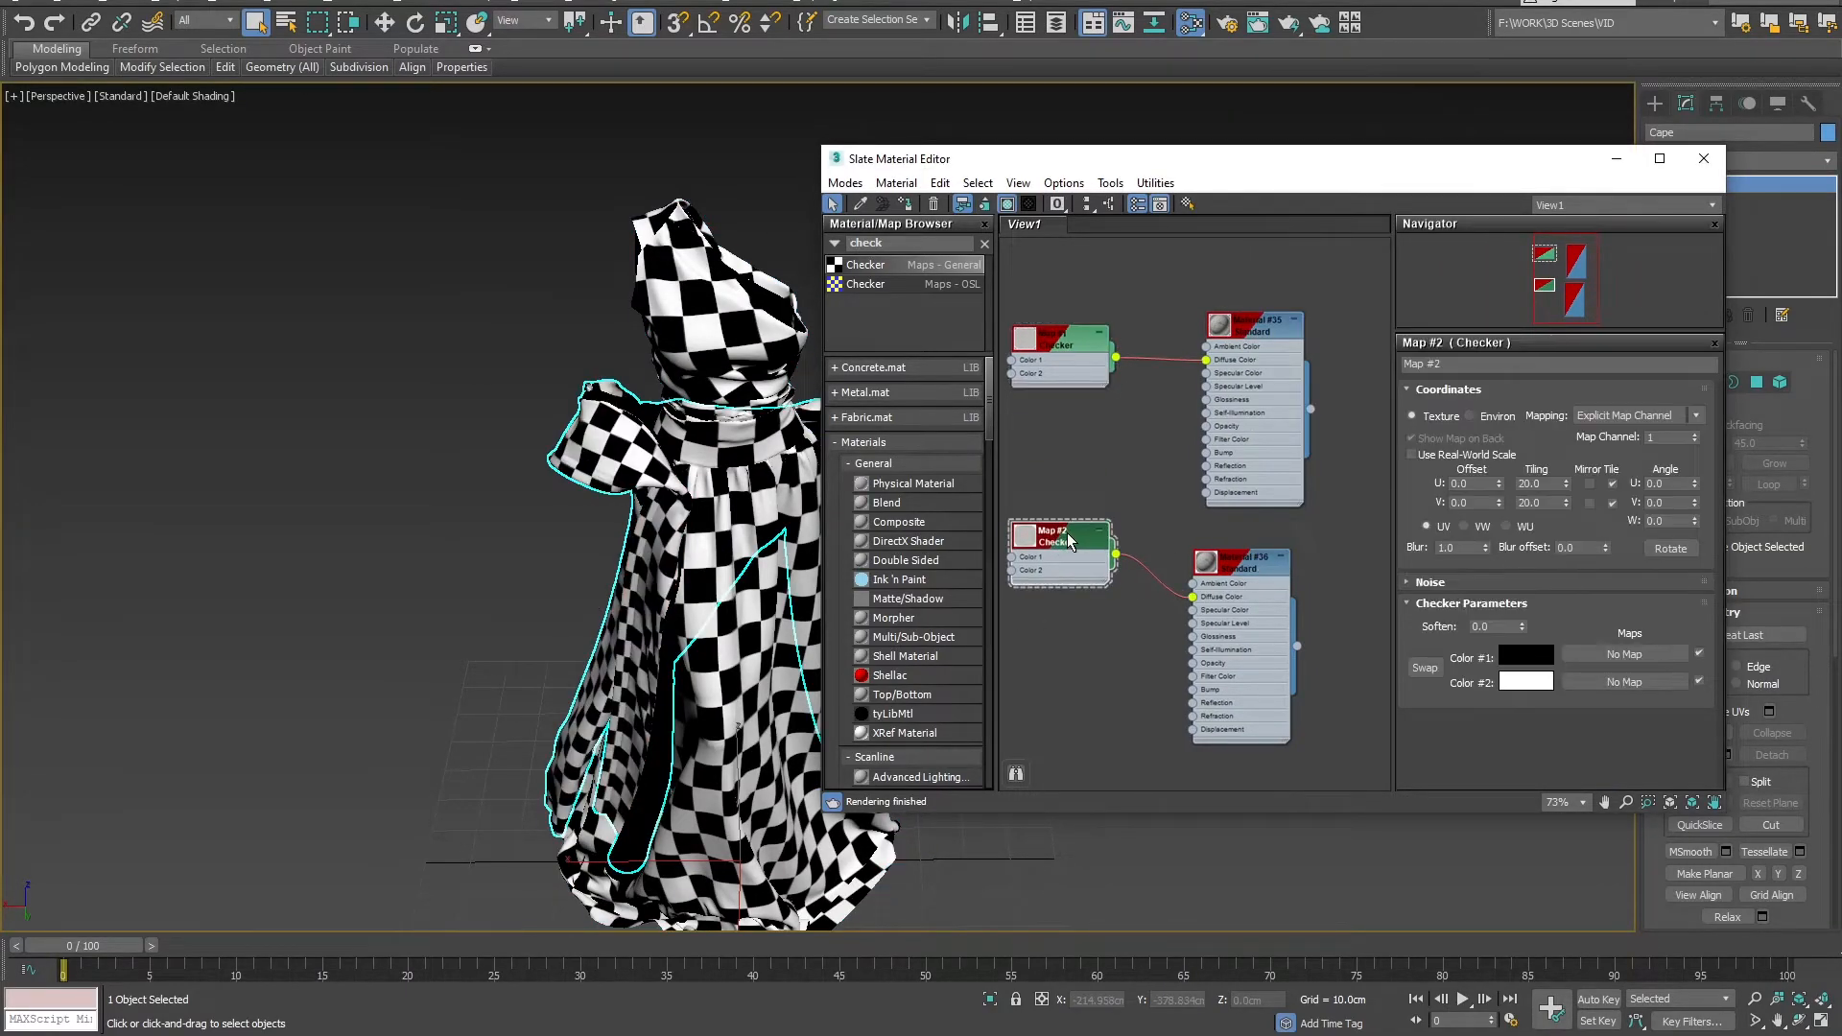
{"action": "left_click", "coordinate": [1527, 681]}
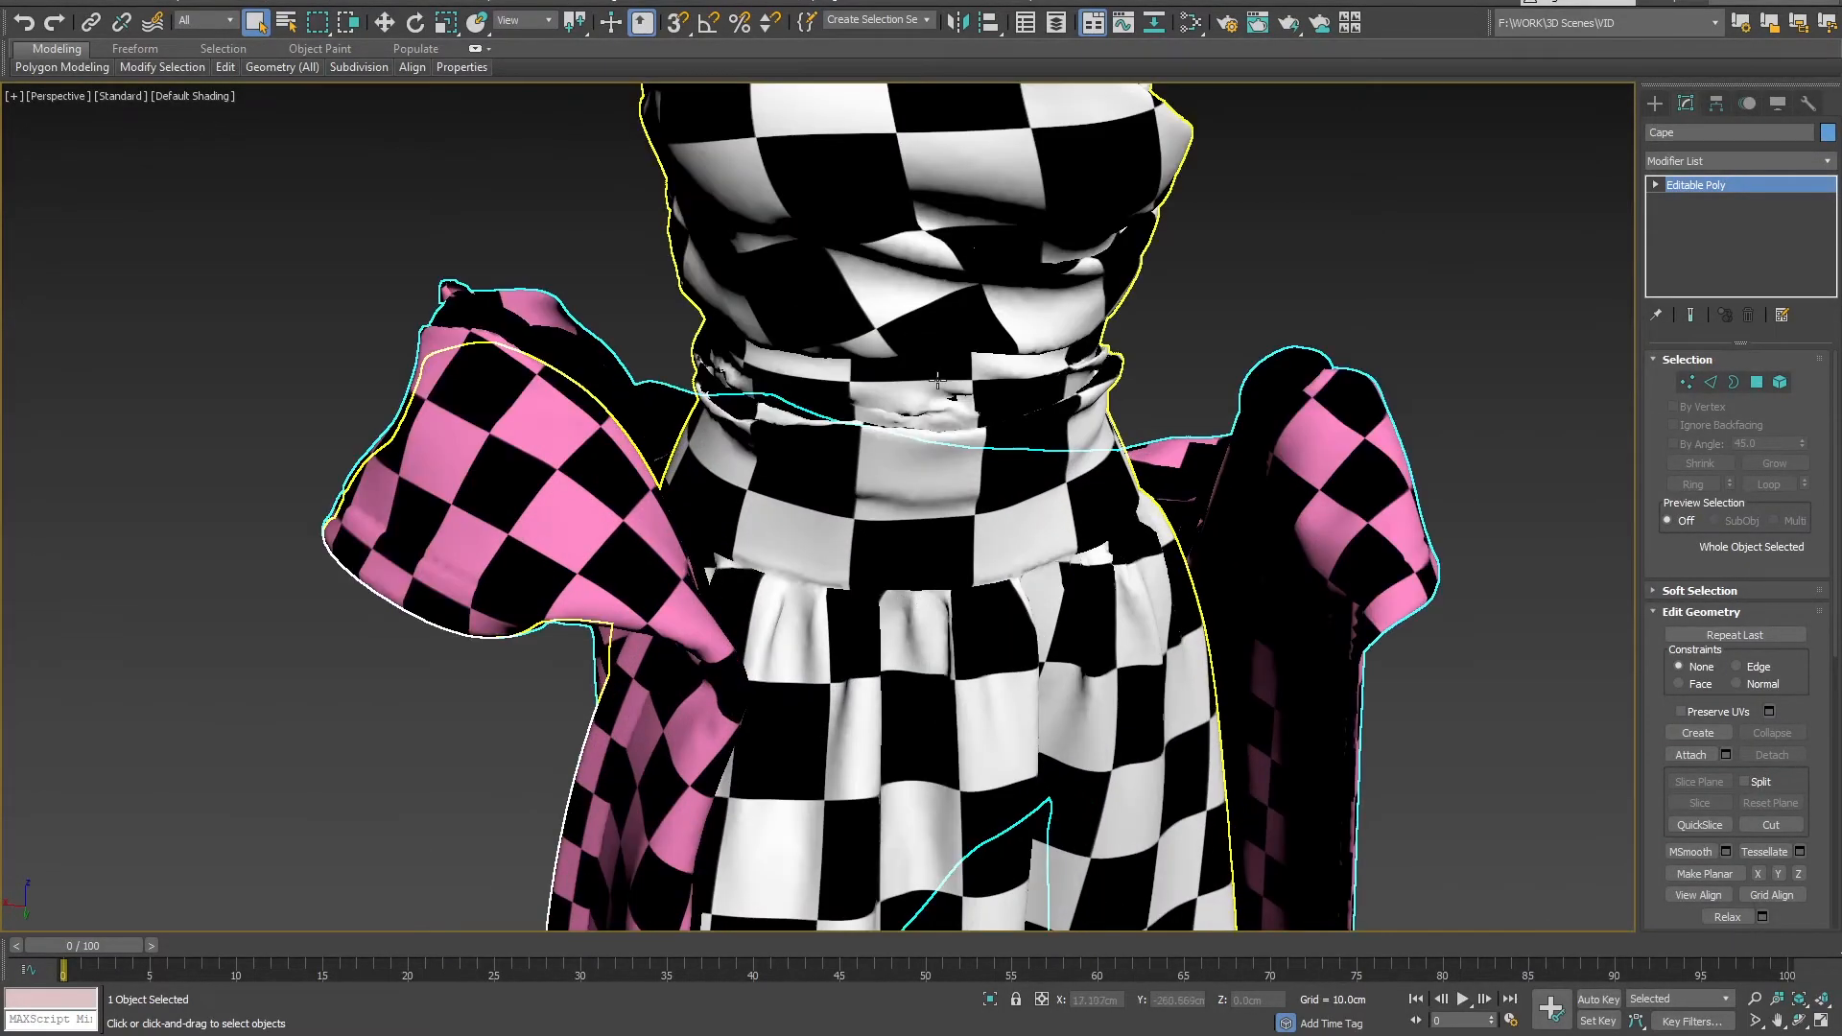
{"action": "scroll", "scroll_direction": "down", "scroll_amount": 3}
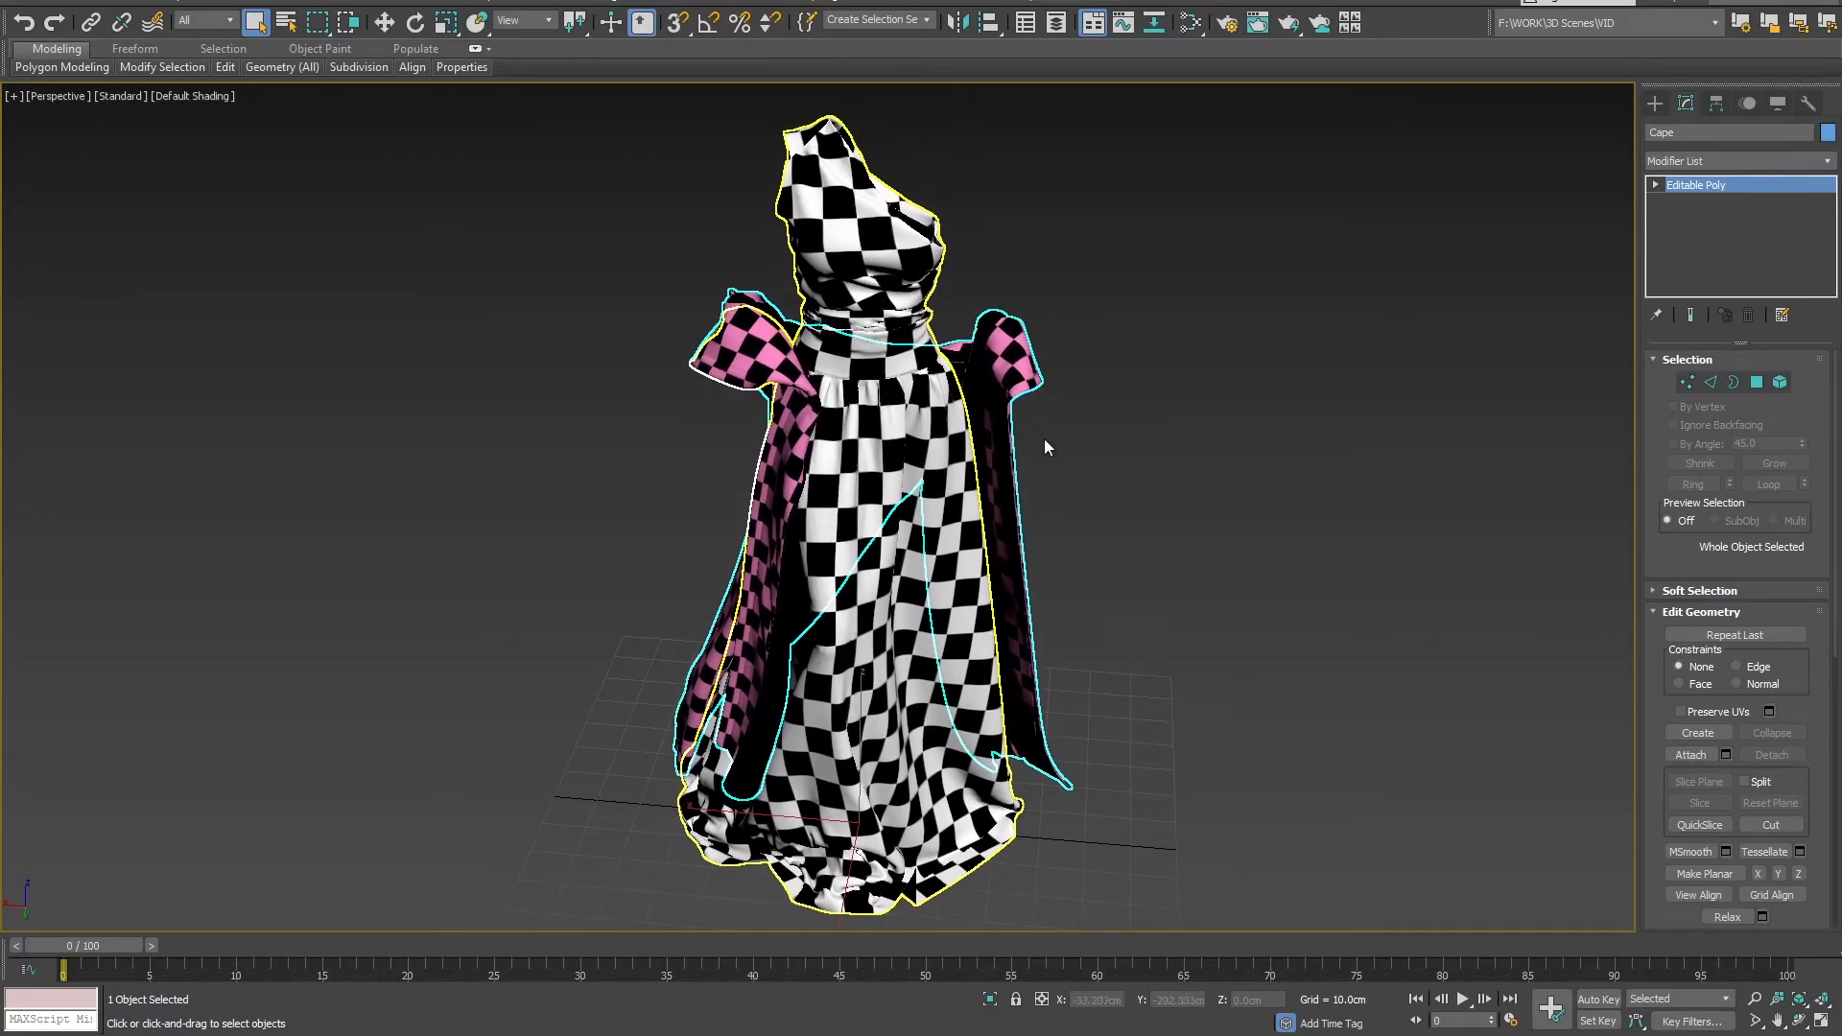
{"action": "left_click", "coordinate": [1099, 473]}
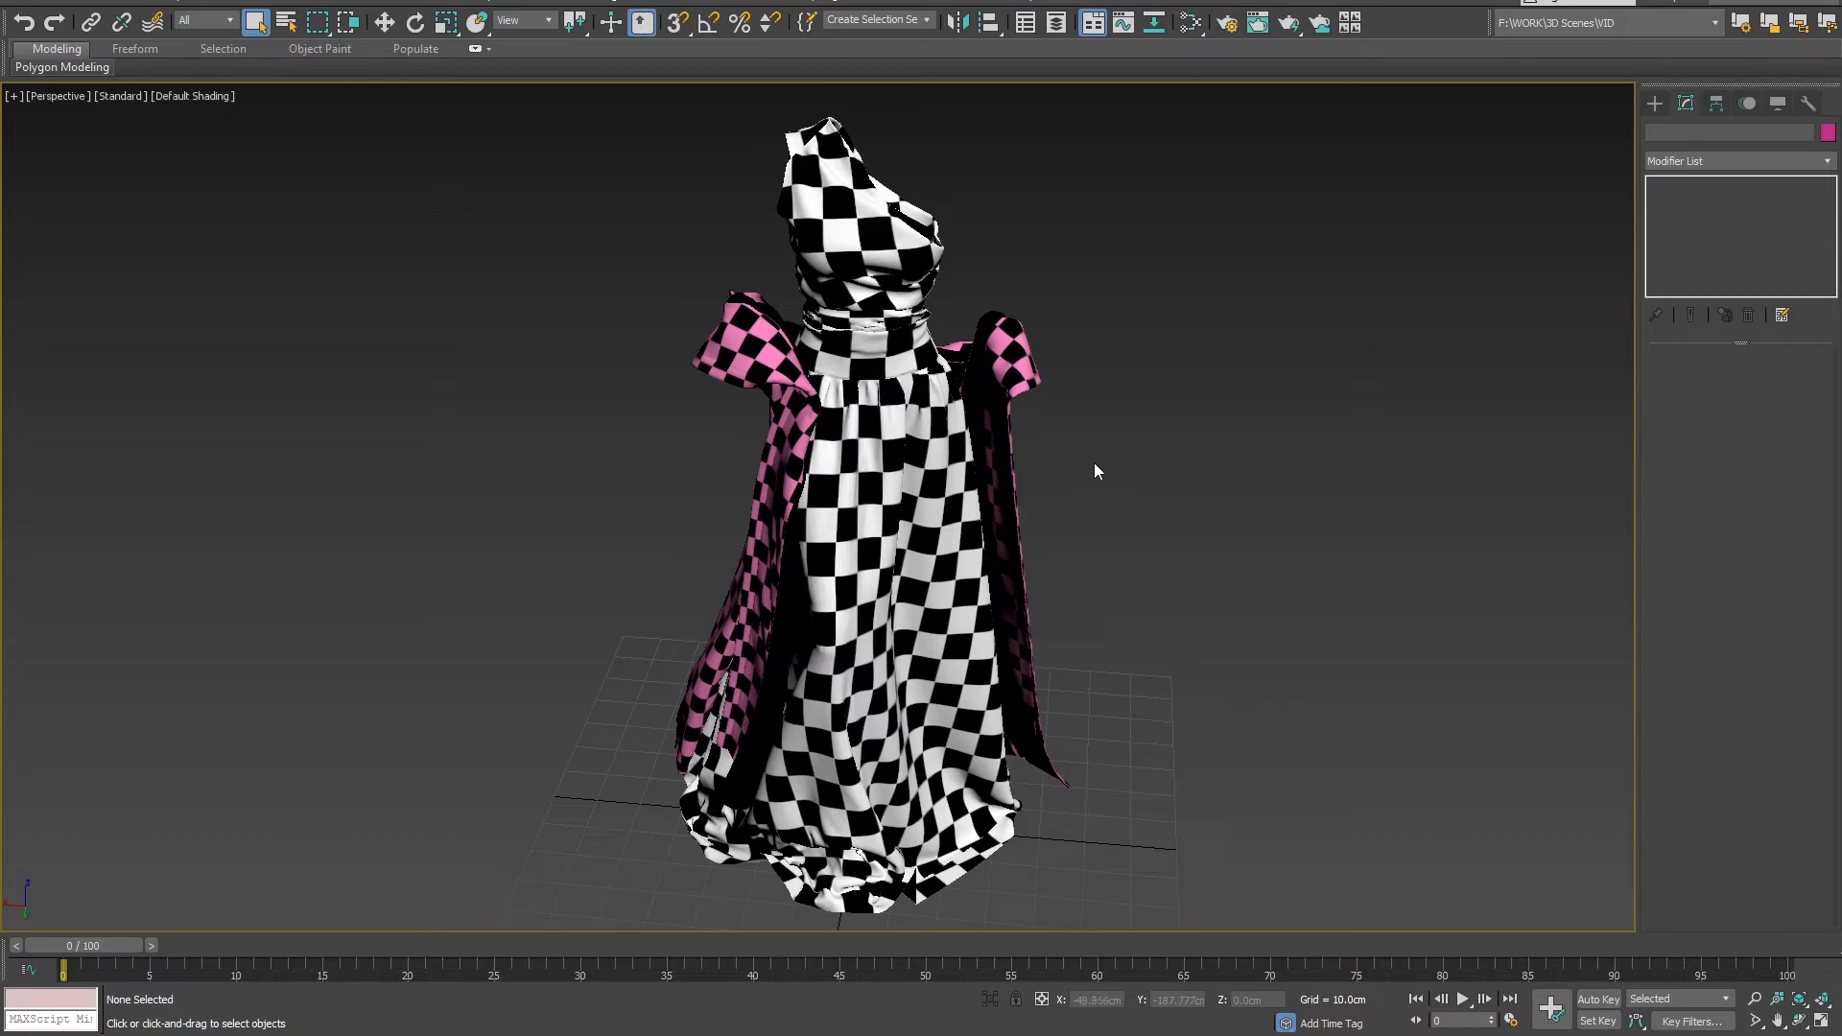
{"action": "mouse_move", "coordinate": [1053, 399]}
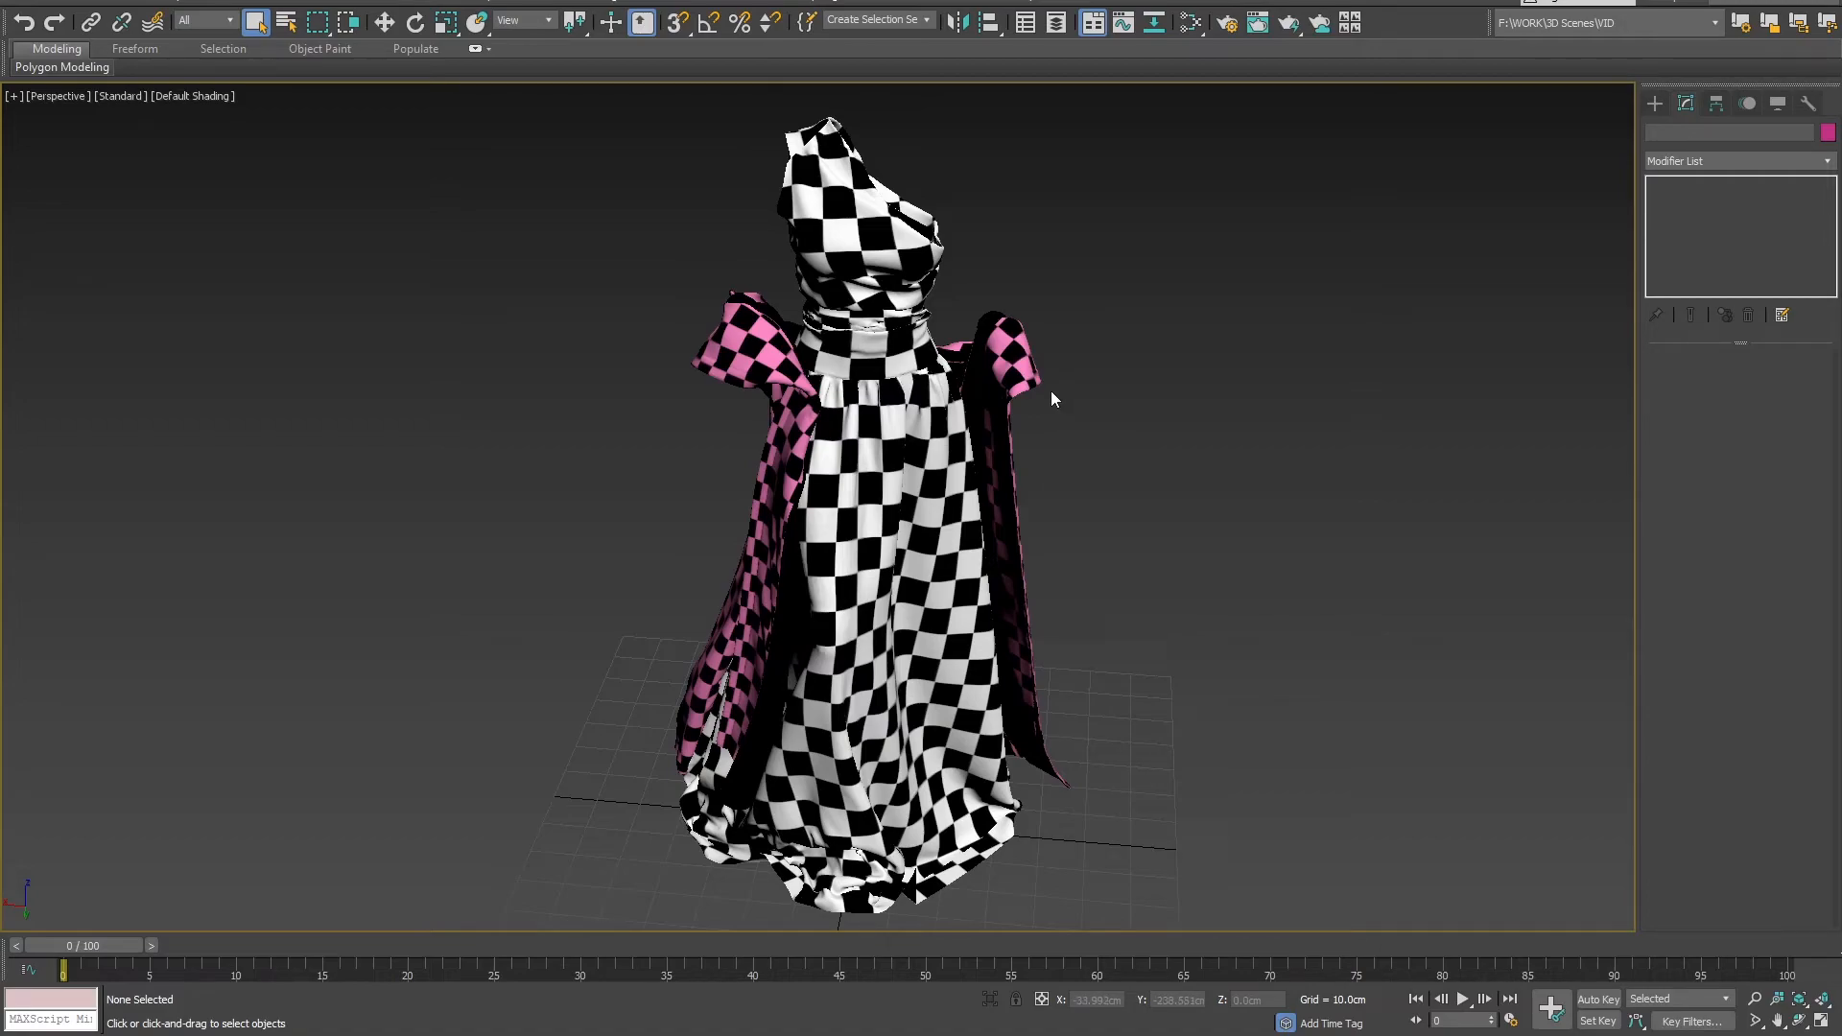